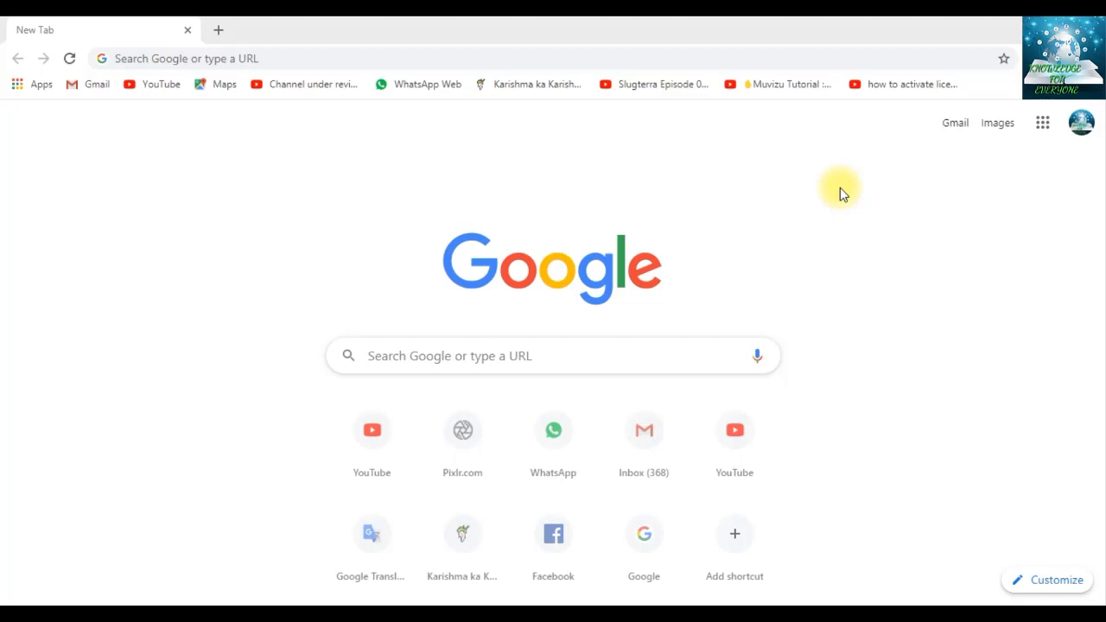
{"action": "mouse_move", "coordinate": [516, 173]}
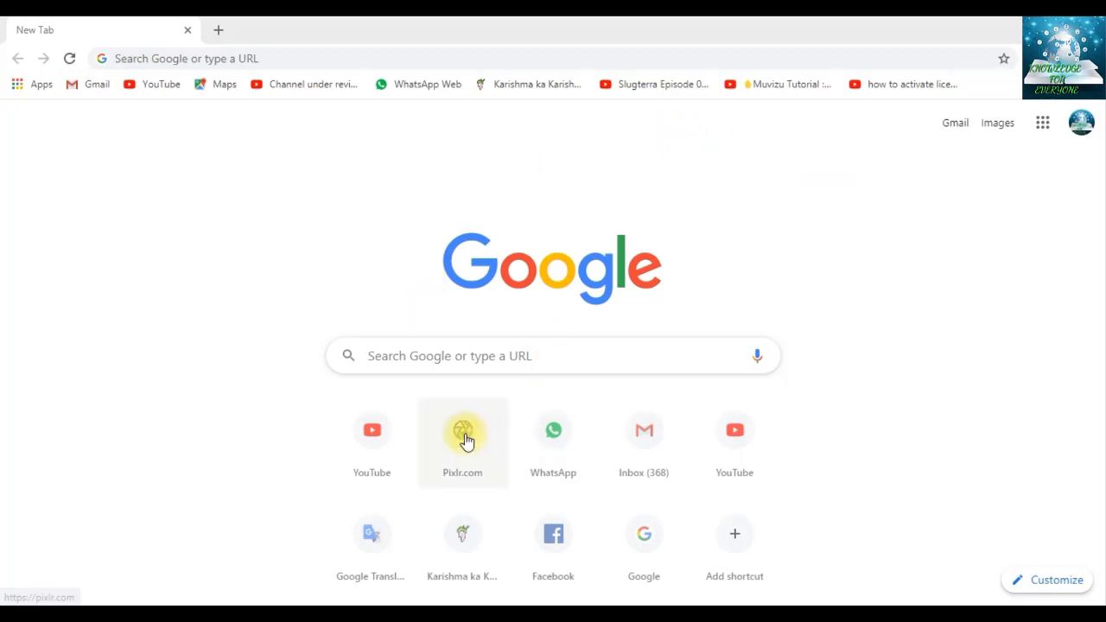
{"action": "mouse_move", "coordinate": [456, 449]}
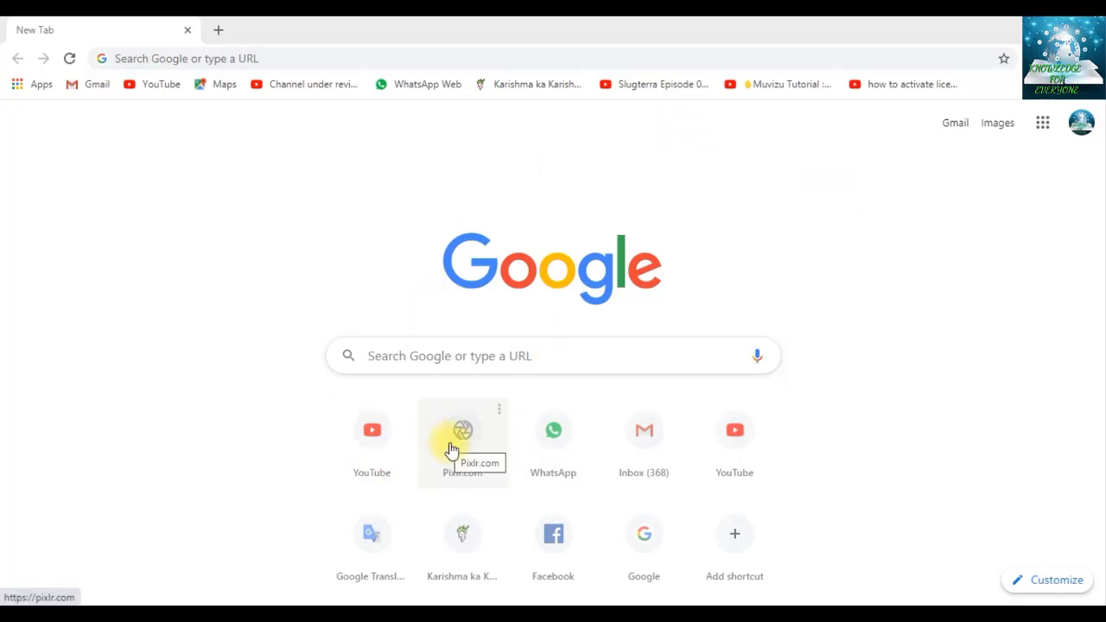
Go to Pixlr.com from the new-tab shortcut and scroll to the Advanced Pixlr E / Playful Pixlr X choices.
{"action": "left_click", "coordinate": [463, 430]}
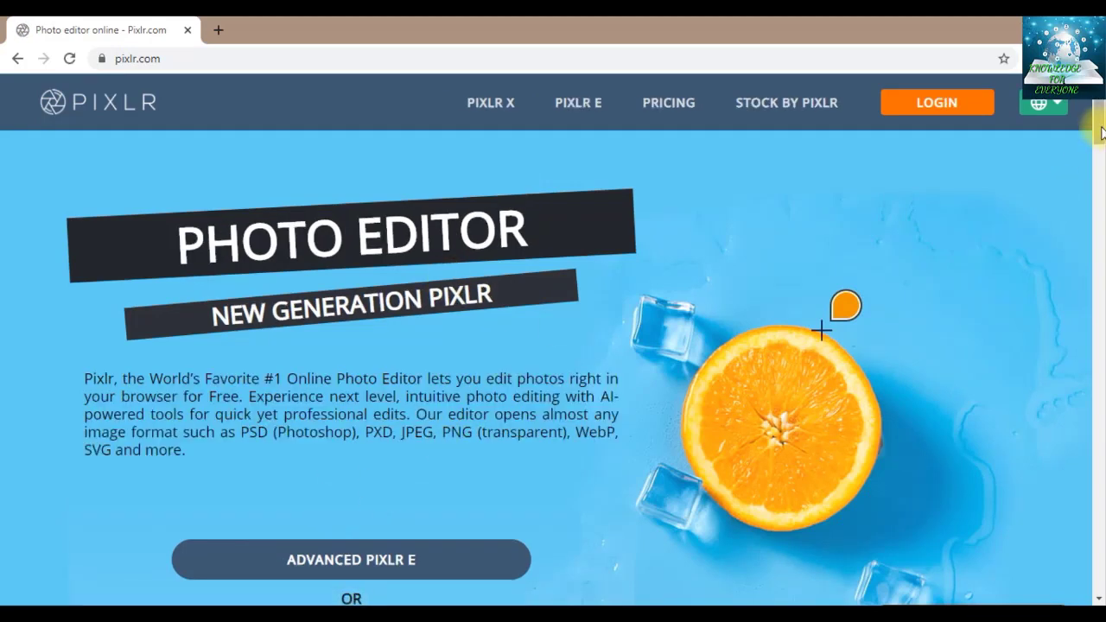
{"action": "scroll", "scroll_direction": "down", "scroll_amount": 3}
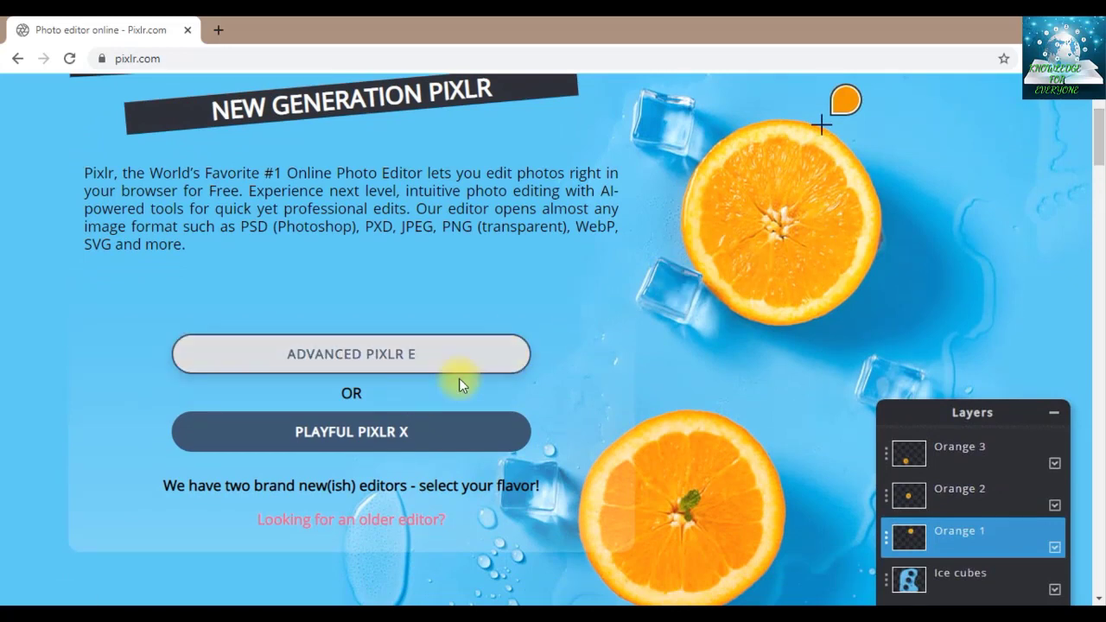
{"action": "left_click", "coordinate": [351, 353]}
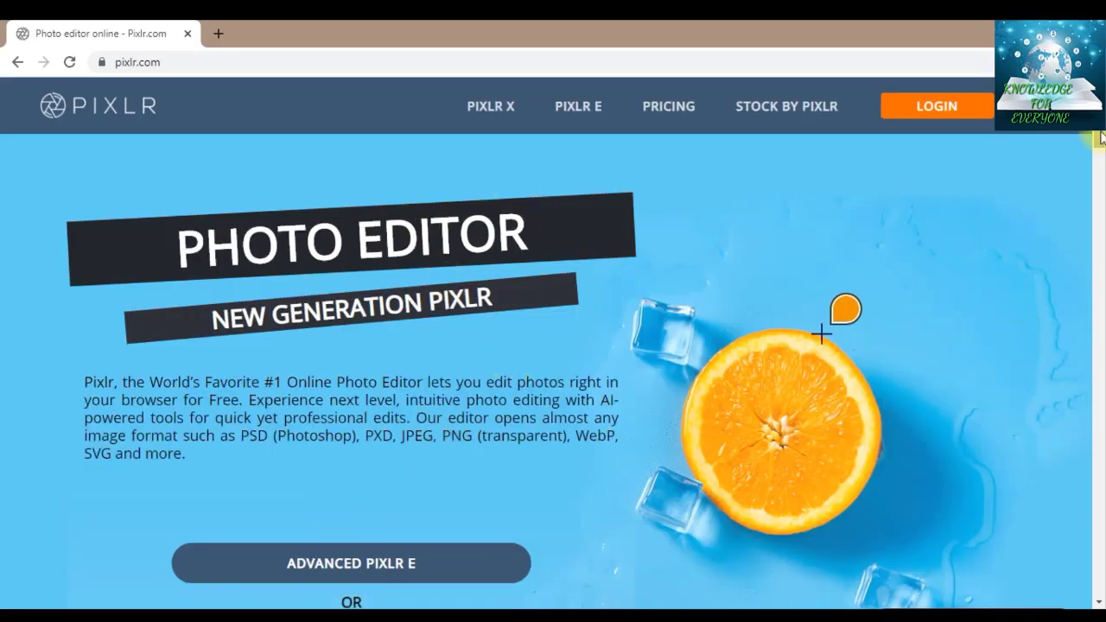
{"action": "scroll", "scroll_direction": "down", "scroll_amount": 3}
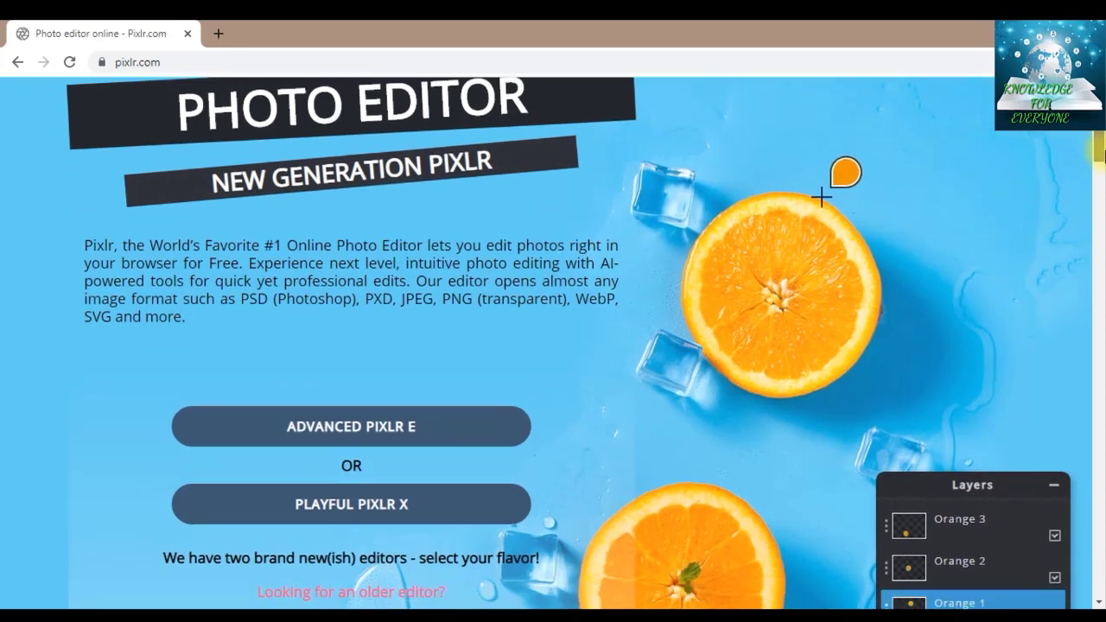
{"action": "scroll", "scroll_direction": "down", "scroll_amount": 3}
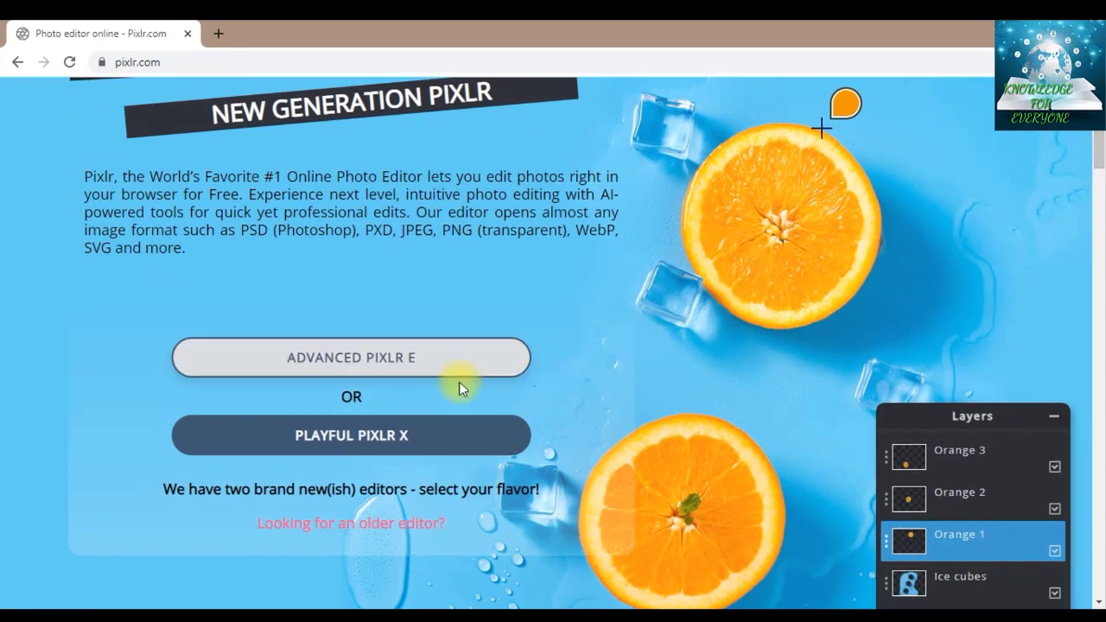
{"action": "mouse_move", "coordinate": [458, 440]}
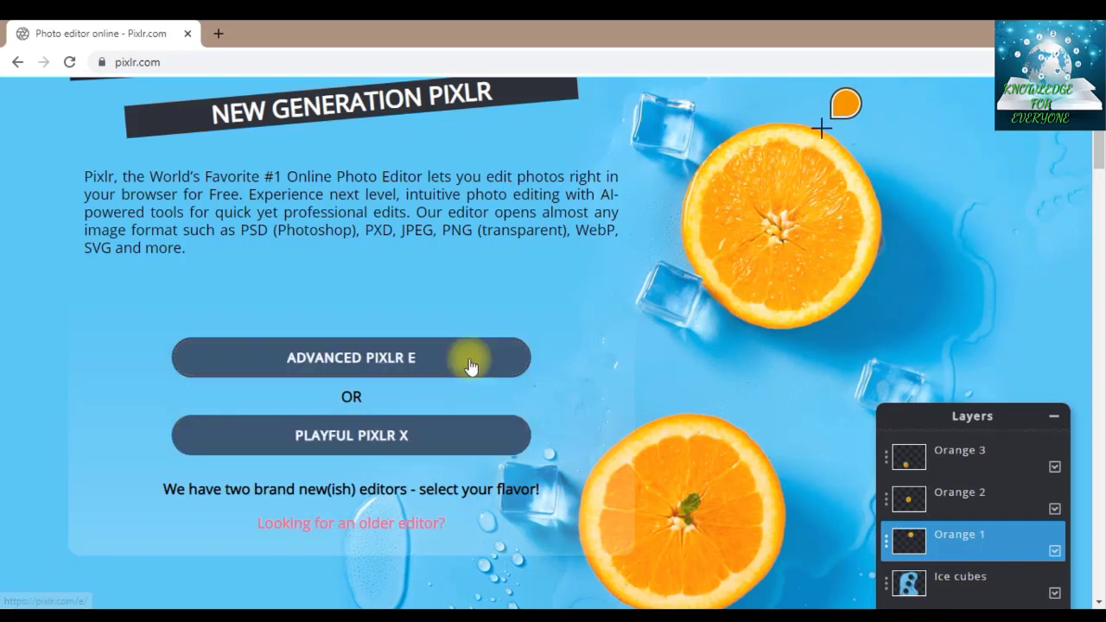
{"action": "mouse_move", "coordinate": [496, 370]}
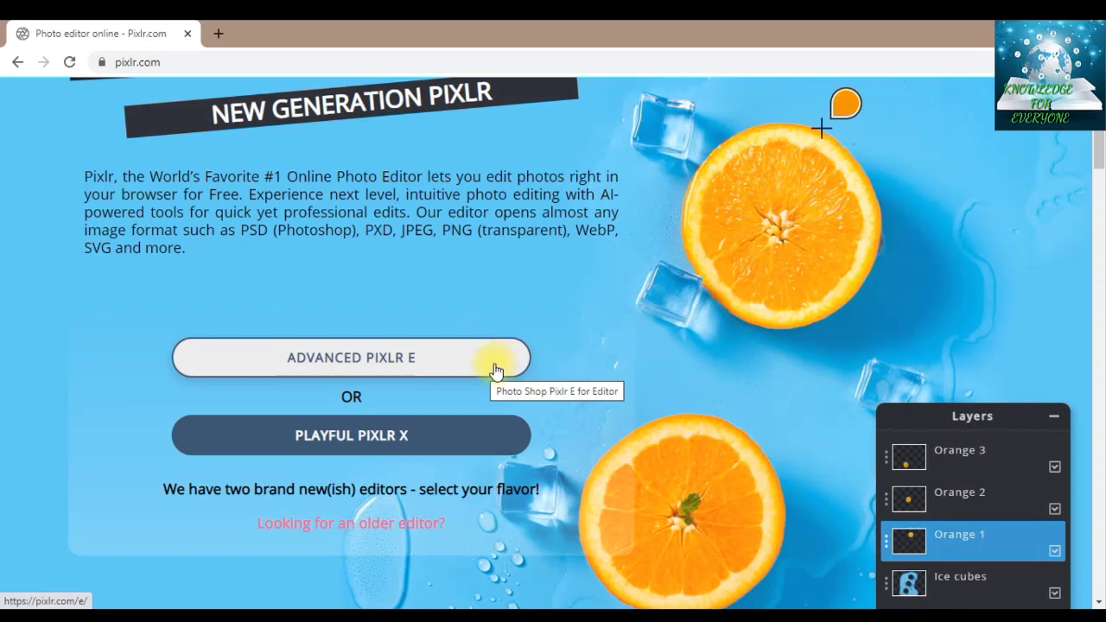
{"action": "mouse_move", "coordinate": [428, 467]}
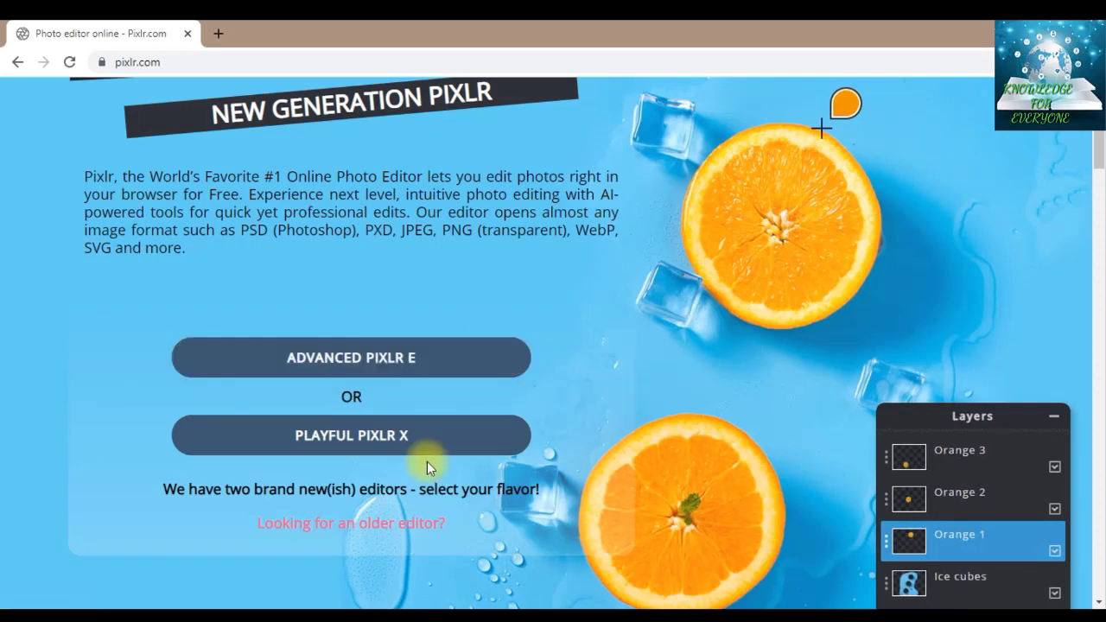
{"action": "mouse_move", "coordinate": [484, 379]}
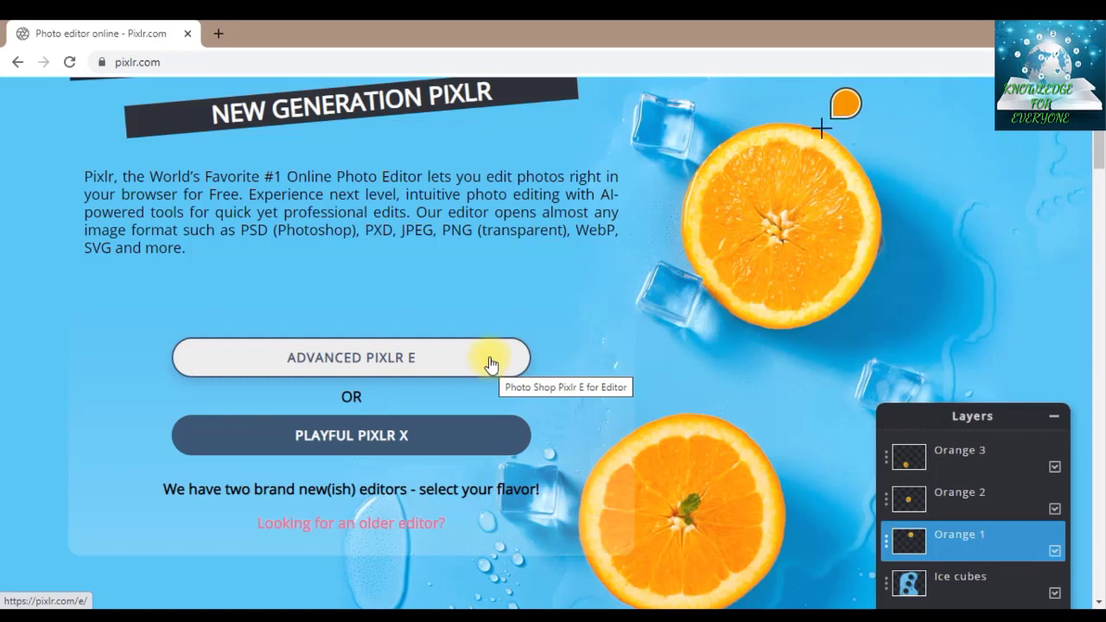
{"action": "mouse_move", "coordinate": [544, 308]}
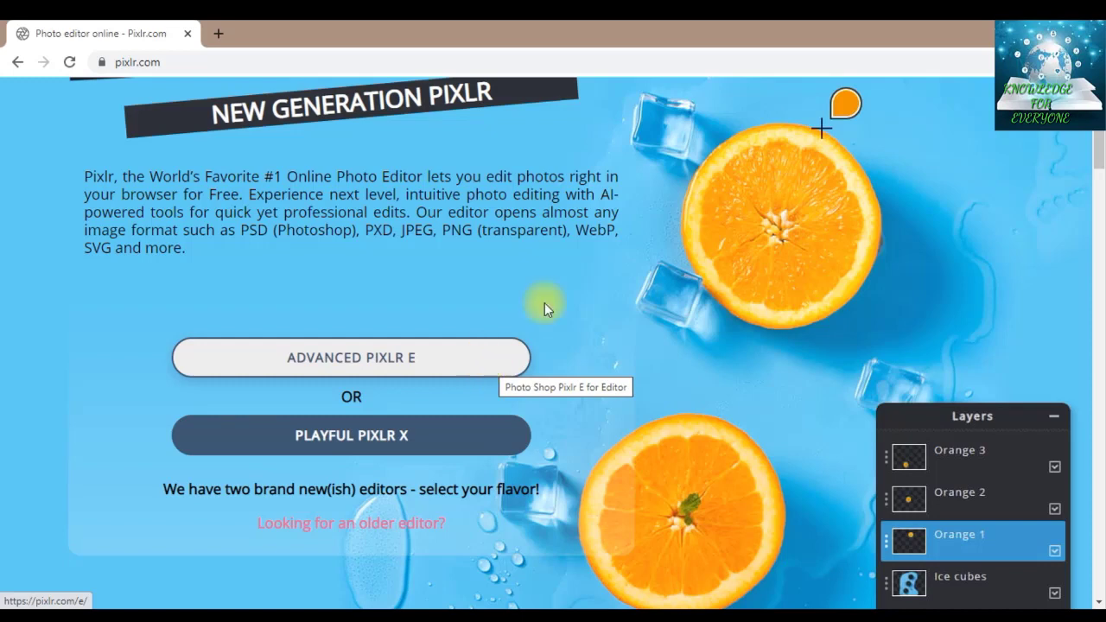
{"action": "mouse_move", "coordinate": [499, 352]}
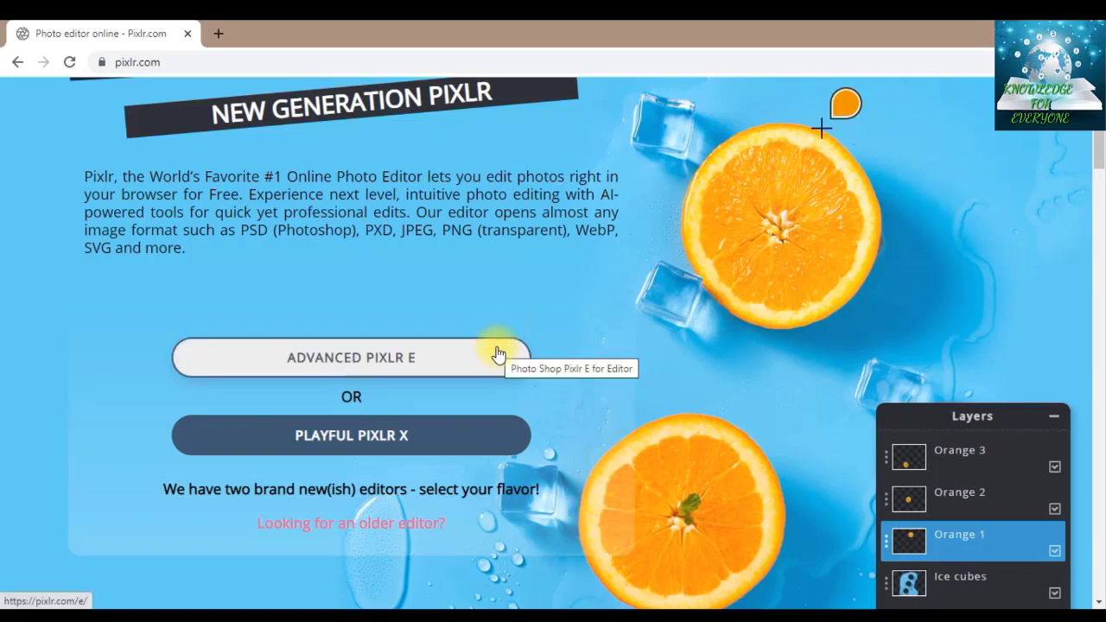
Launch the Advanced Pixlr E editor from the homepage.
{"action": "left_click", "coordinate": [351, 357]}
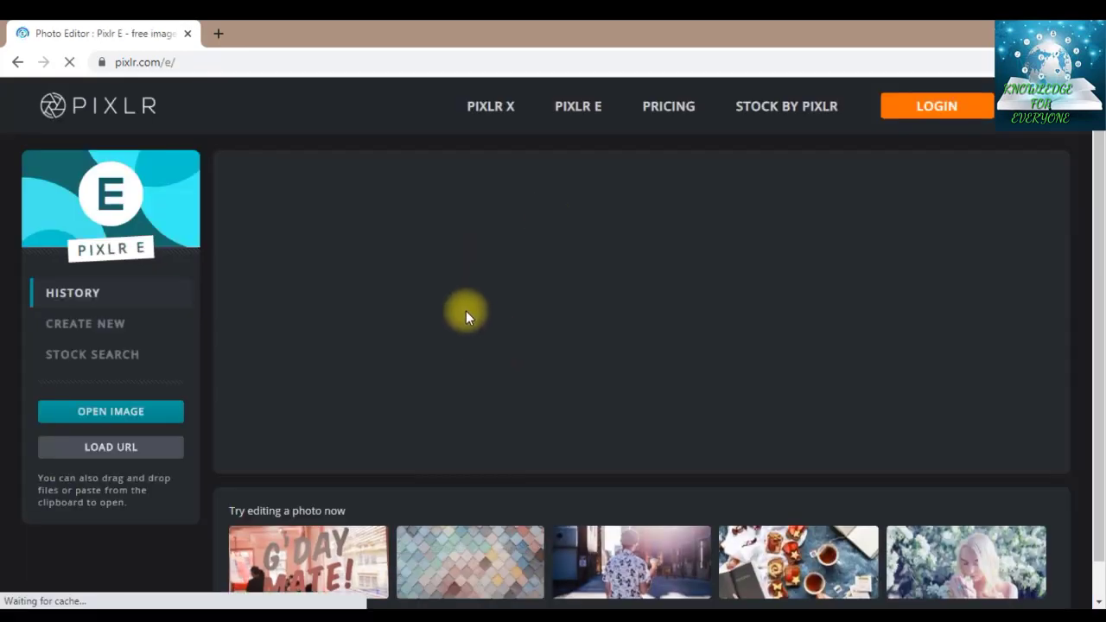
{"action": "mouse_move", "coordinate": [823, 307]}
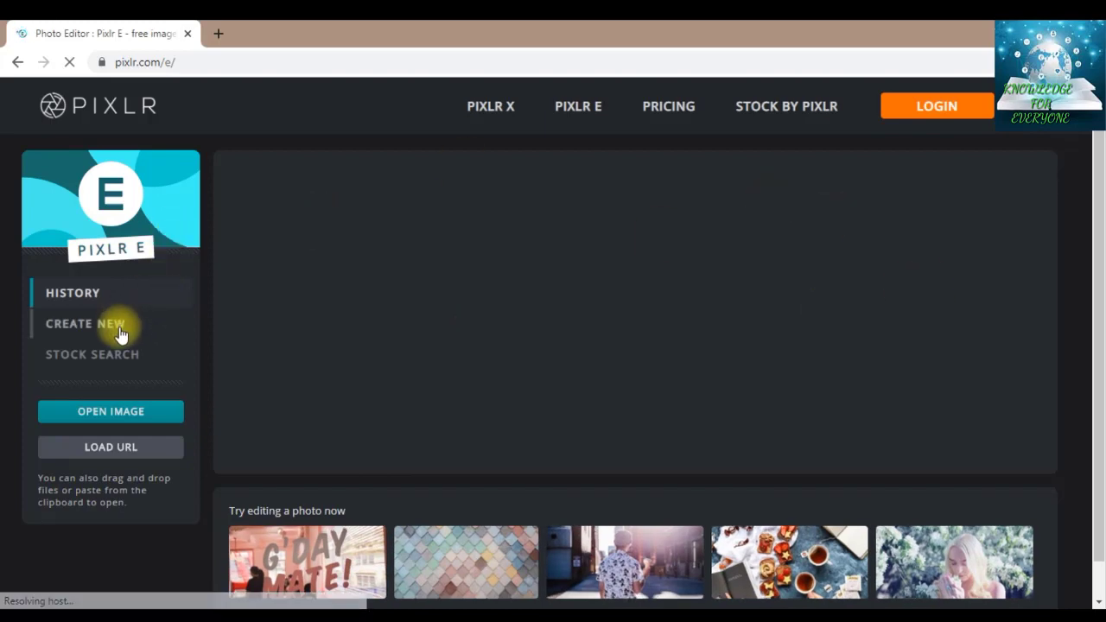
Start Create New and browse the preset canvas sizes from Web small to Facebook profile.
{"action": "left_click", "coordinate": [85, 324]}
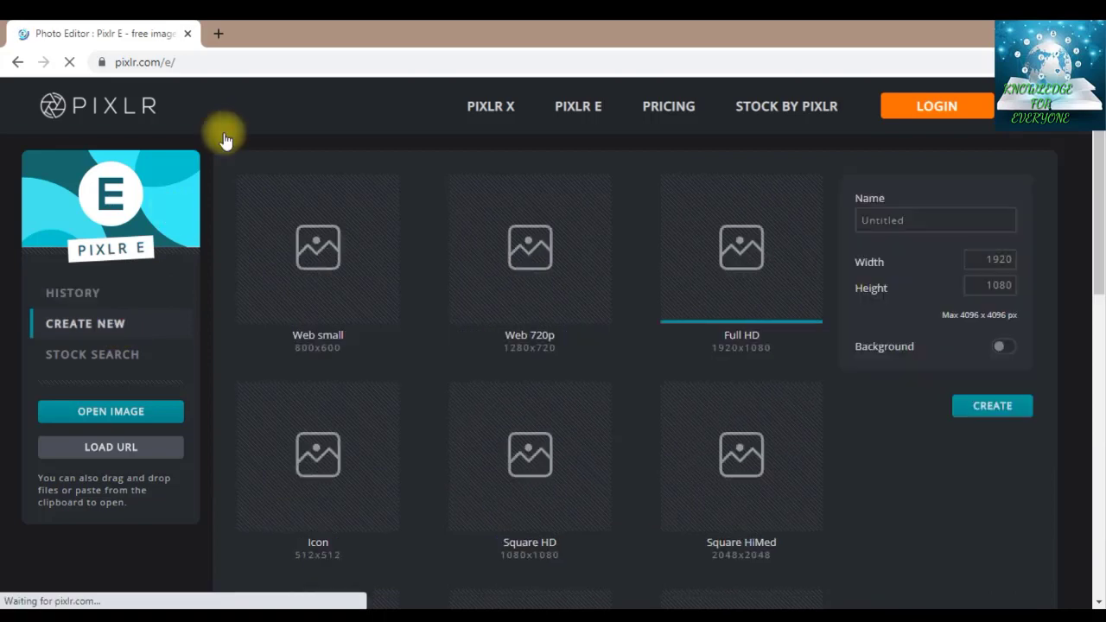
{"action": "mouse_move", "coordinate": [600, 302]}
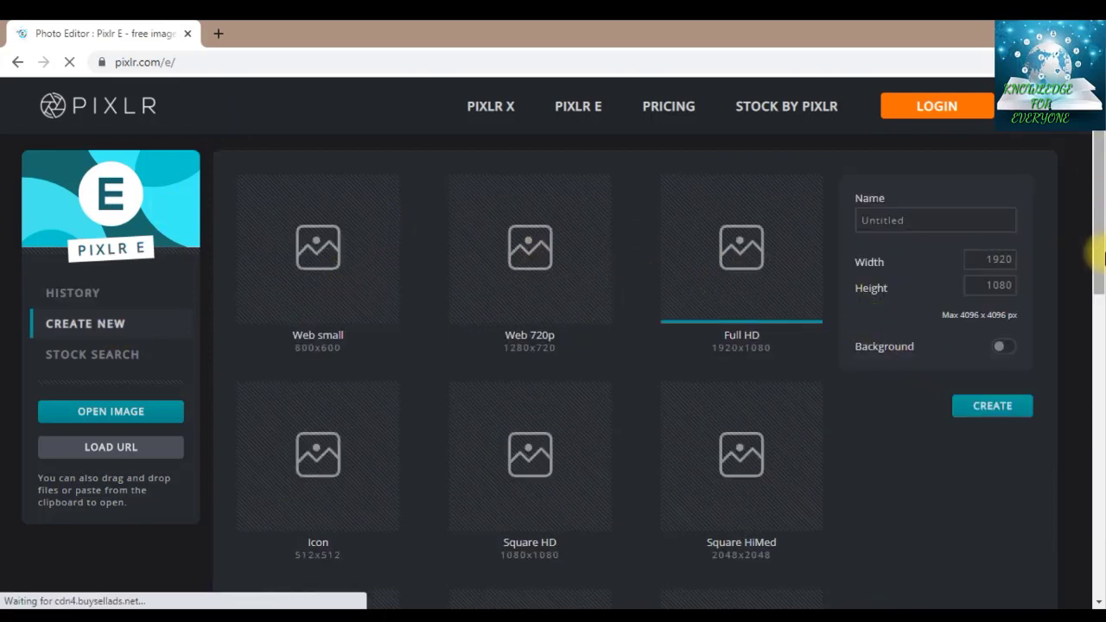
{"action": "scroll", "scroll_direction": "down", "scroll_amount": 3}
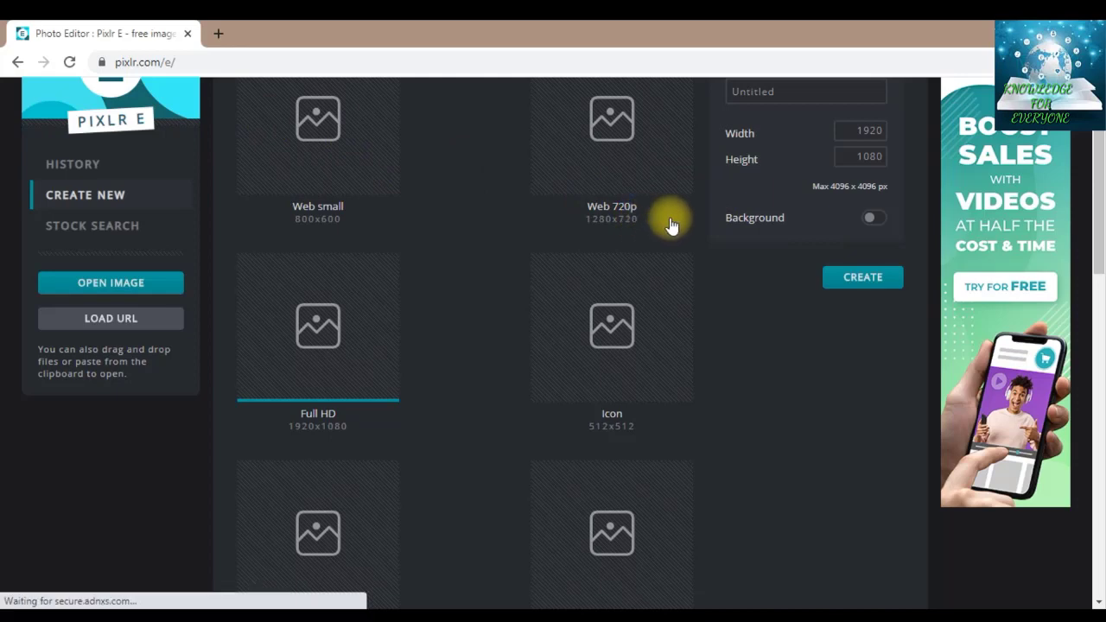
{"action": "mouse_move", "coordinate": [382, 444]}
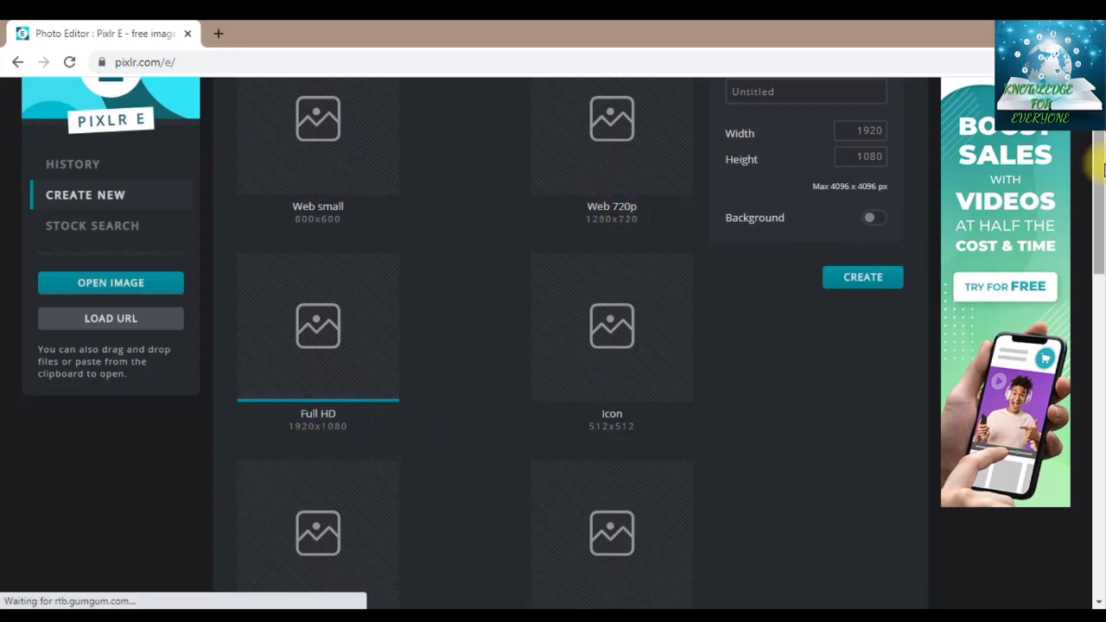
{"action": "scroll", "scroll_direction": "down", "scroll_amount": 3}
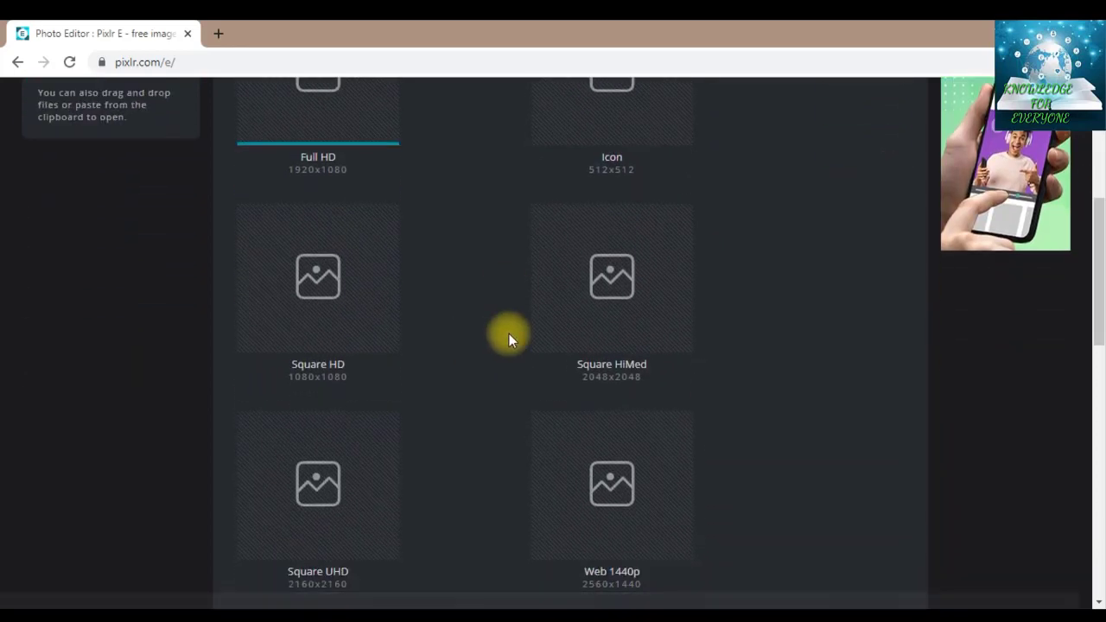
{"action": "mouse_move", "coordinate": [765, 302]}
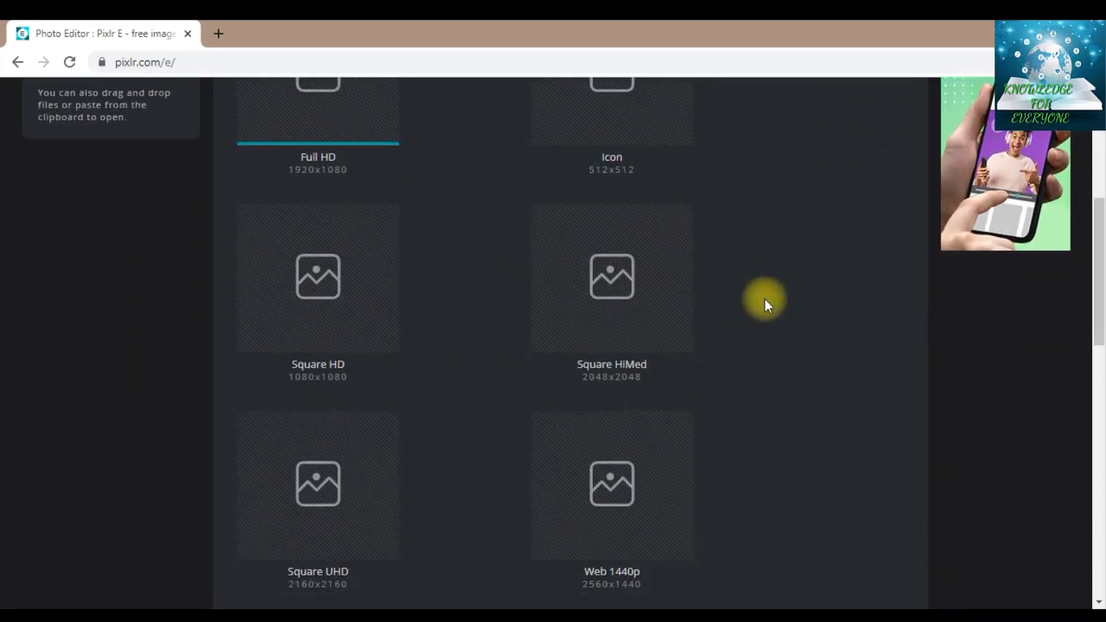
{"action": "scroll", "scroll_direction": "down", "scroll_amount": 3}
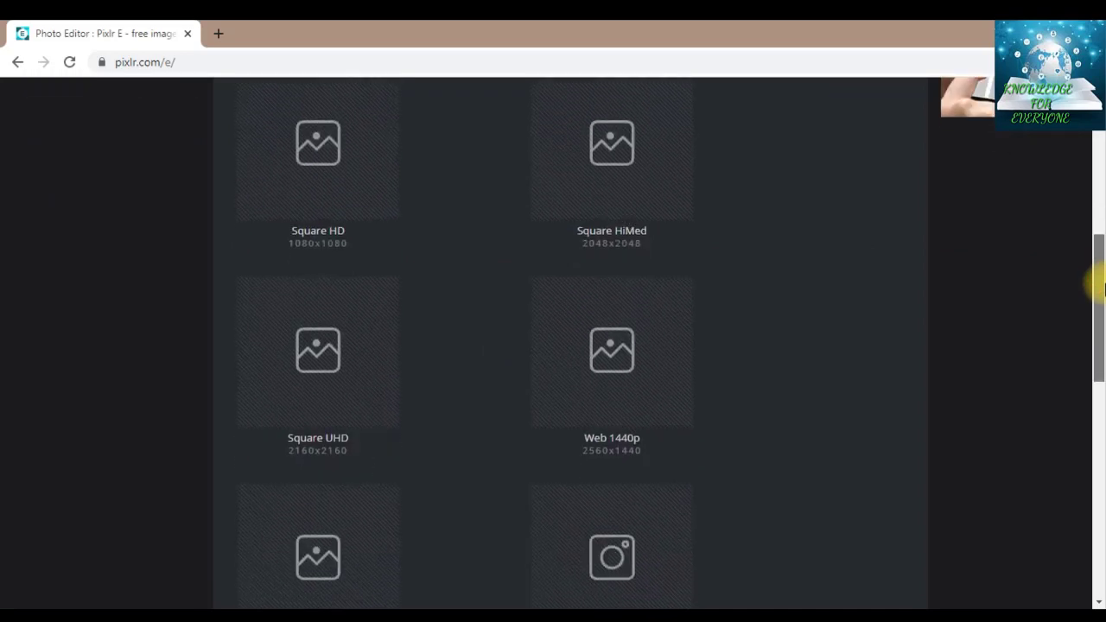
{"action": "scroll", "scroll_direction": "down", "scroll_amount": 3}
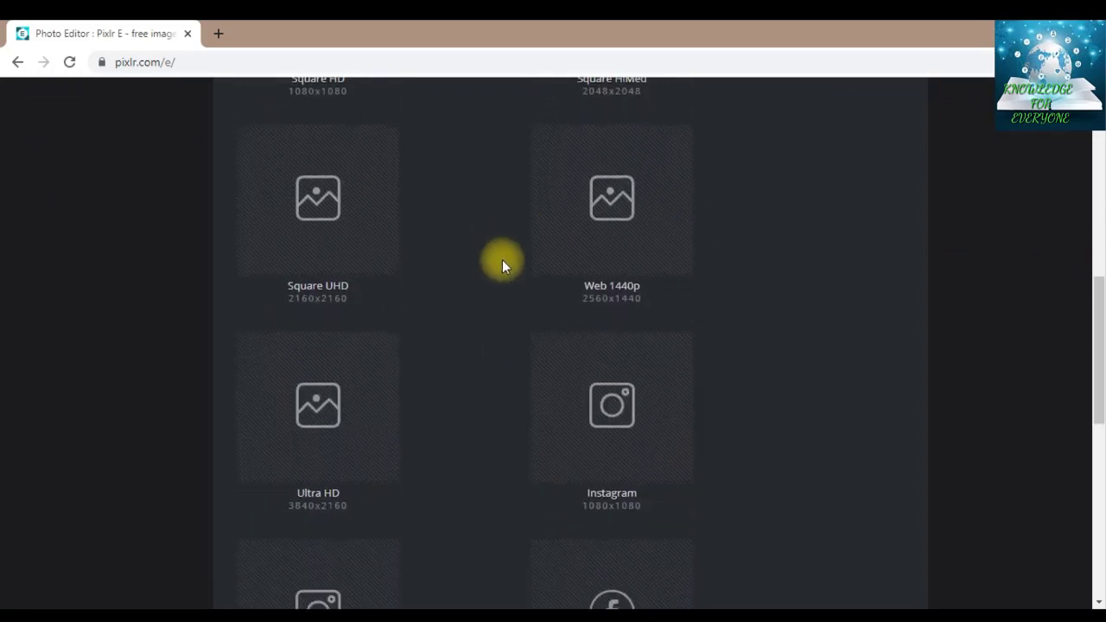
{"action": "mouse_move", "coordinate": [285, 475]}
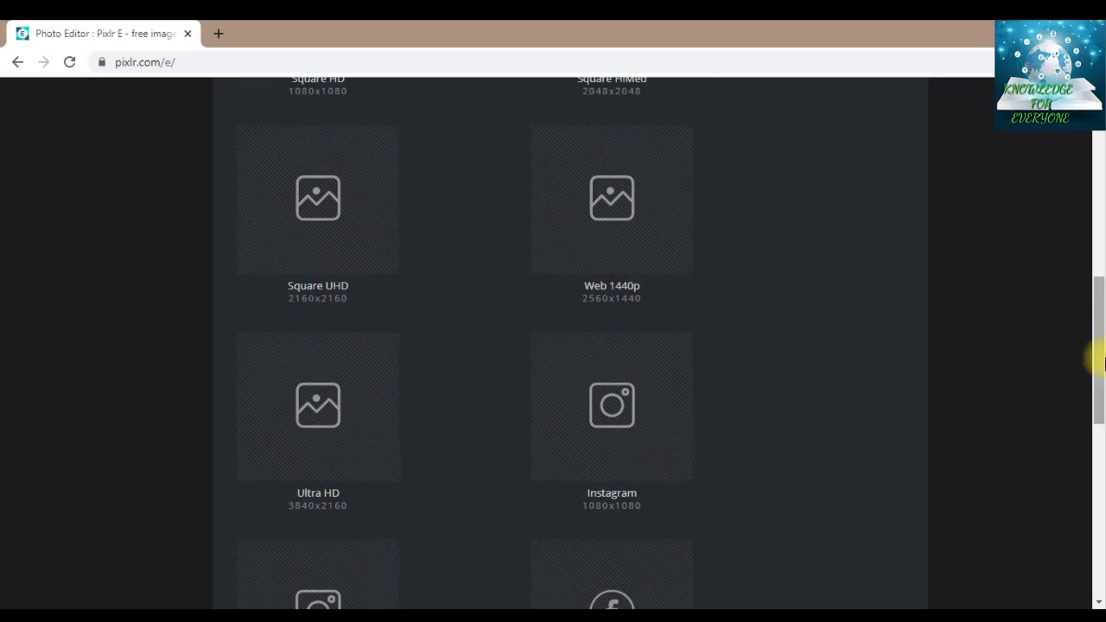
{"action": "scroll", "scroll_direction": "down", "scroll_amount": 3}
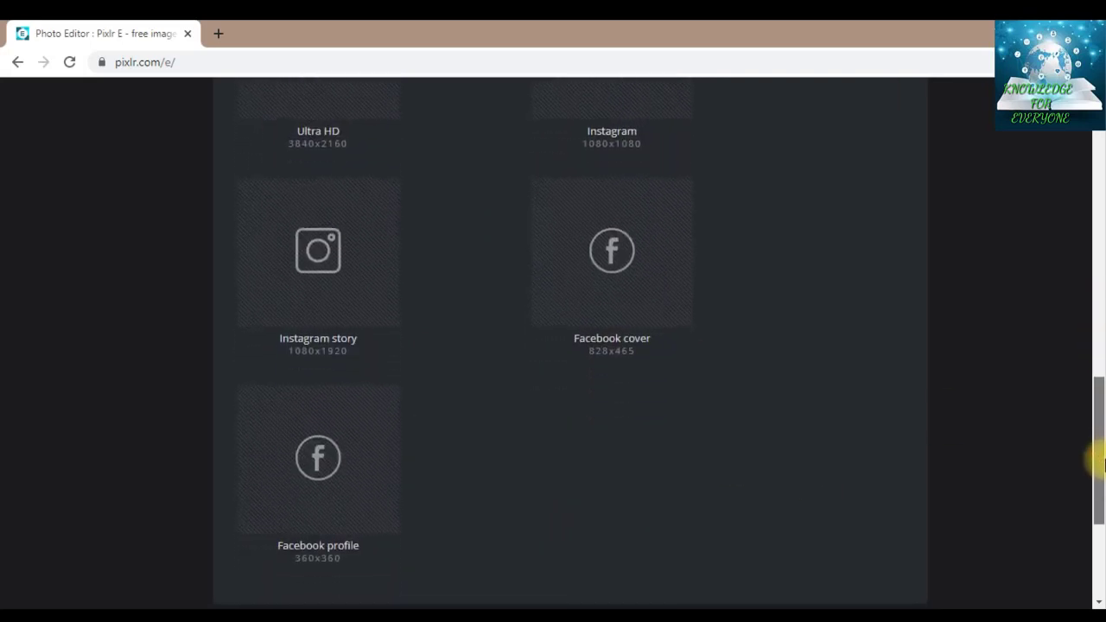
{"action": "scroll", "scroll_direction": "down", "scroll_amount": 3}
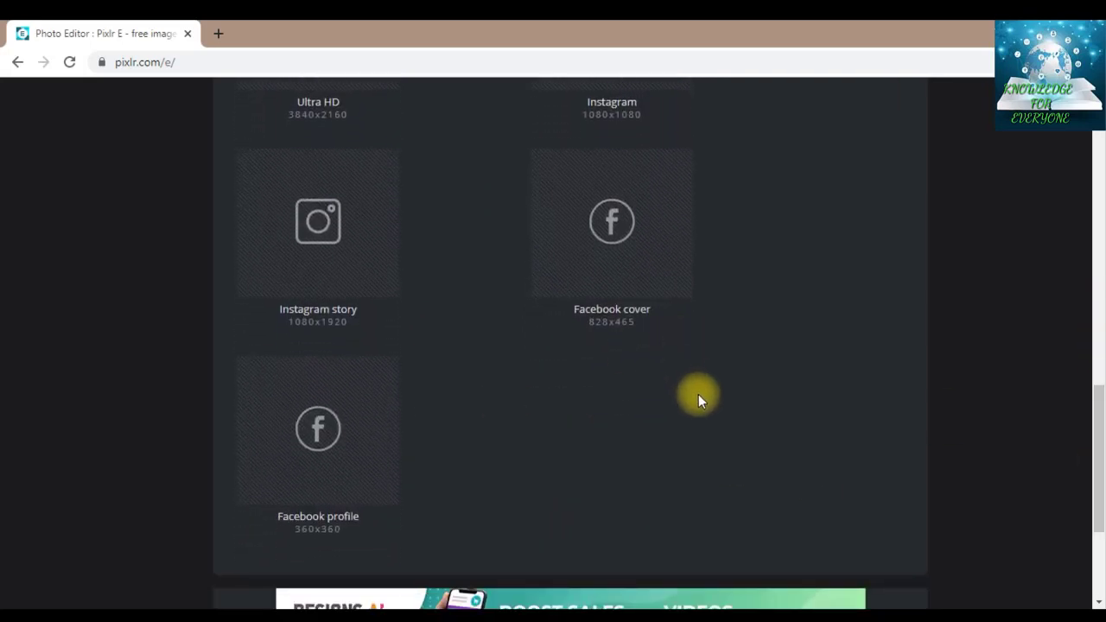
{"action": "mouse_move", "coordinate": [955, 424]}
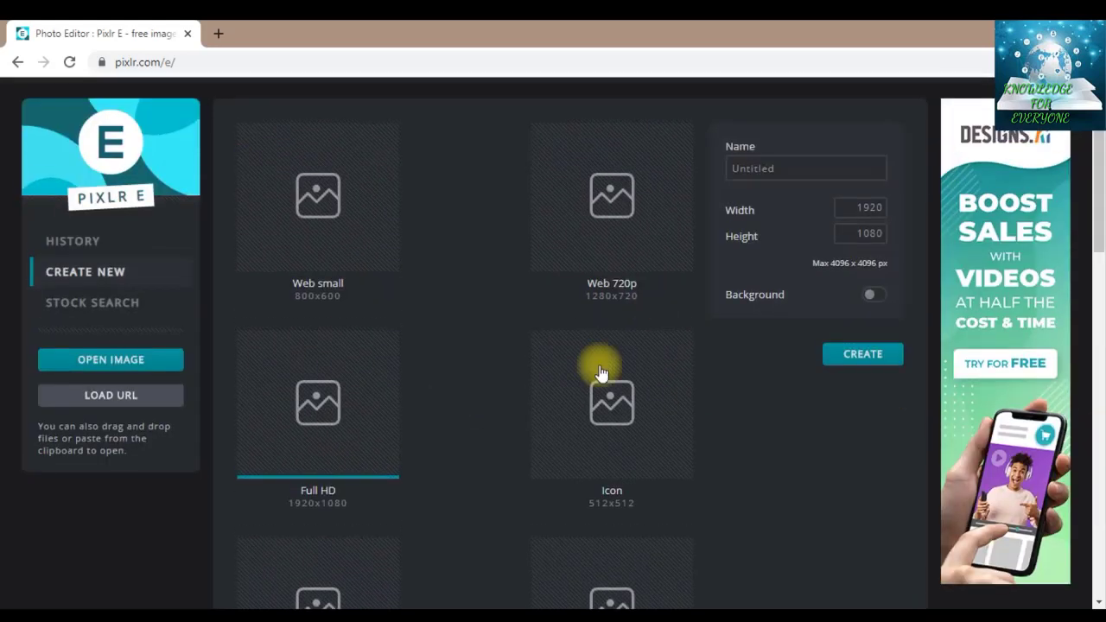
{"action": "mouse_move", "coordinate": [361, 415]}
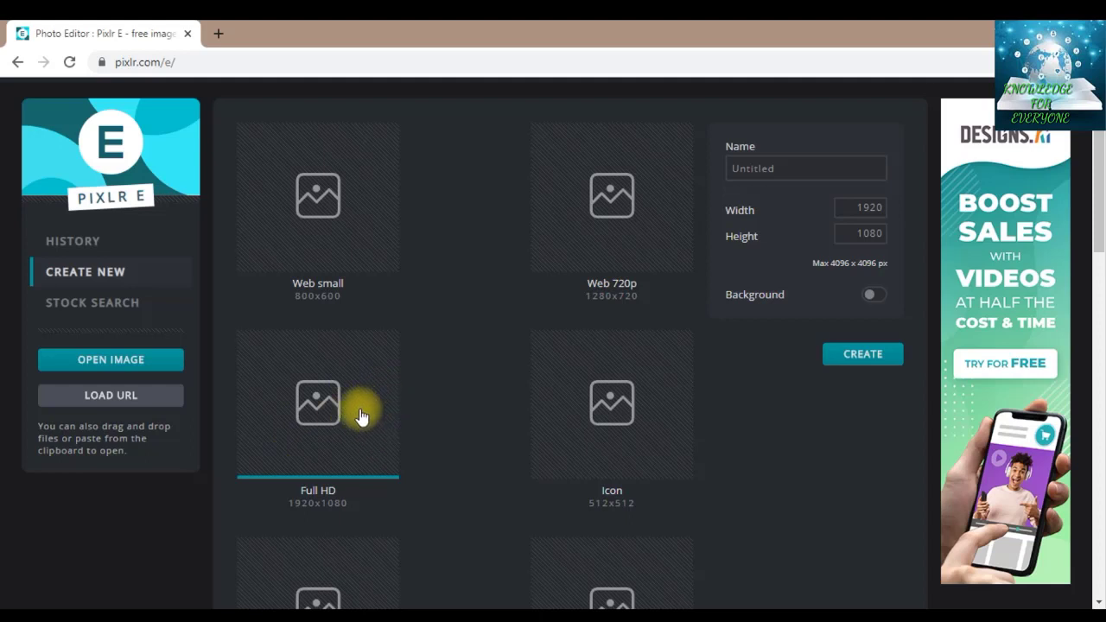
{"action": "mouse_move", "coordinate": [358, 428]}
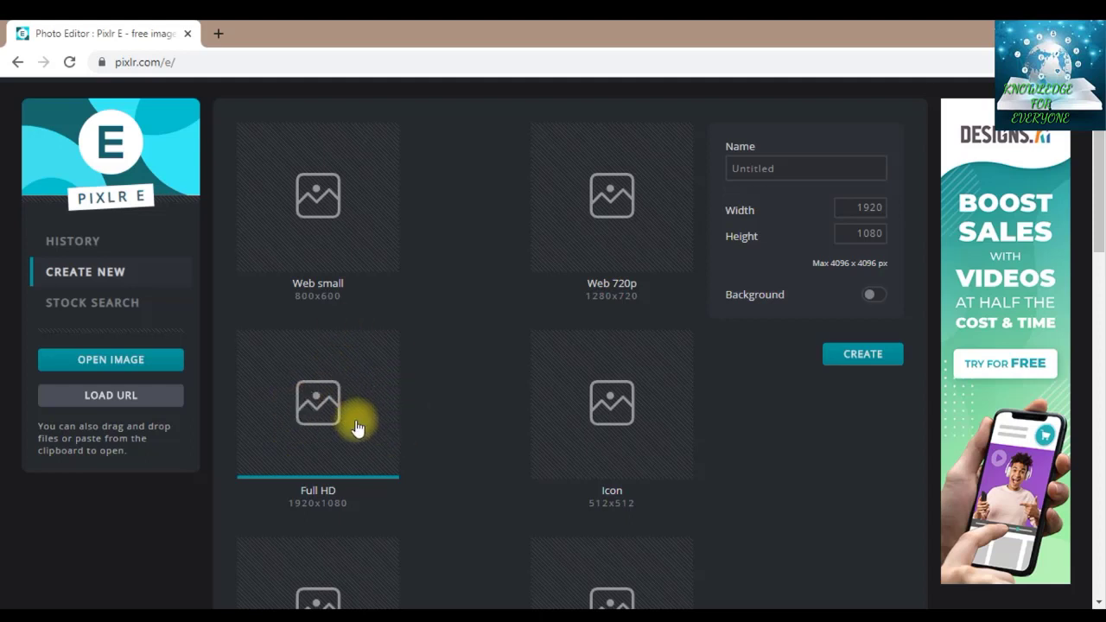
{"action": "mouse_move", "coordinate": [368, 406]}
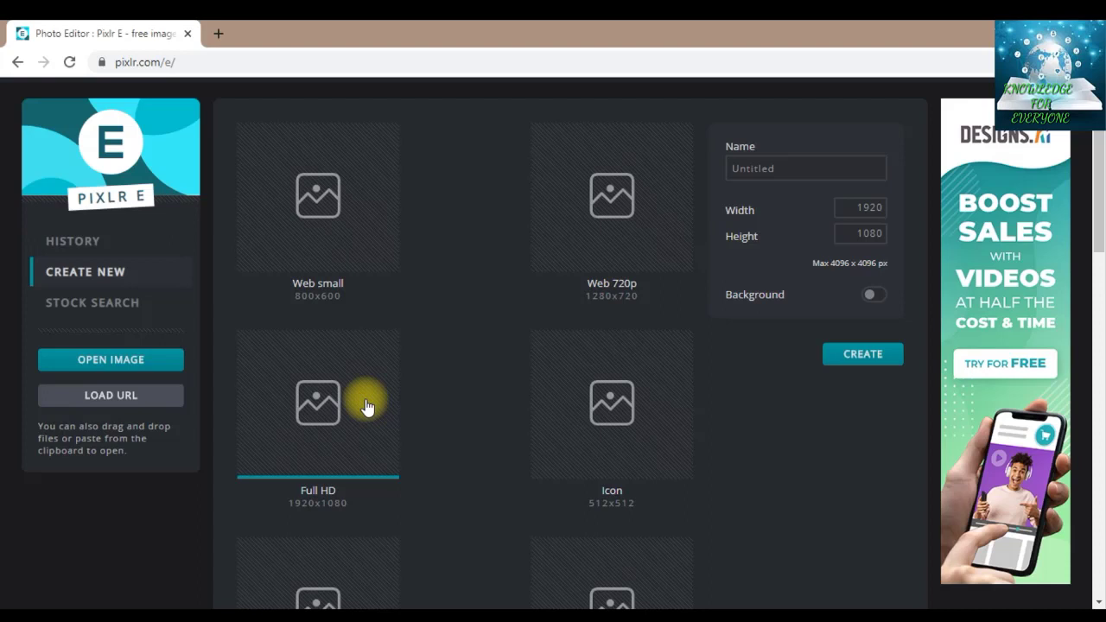
{"action": "left_click", "coordinate": [805, 168]}
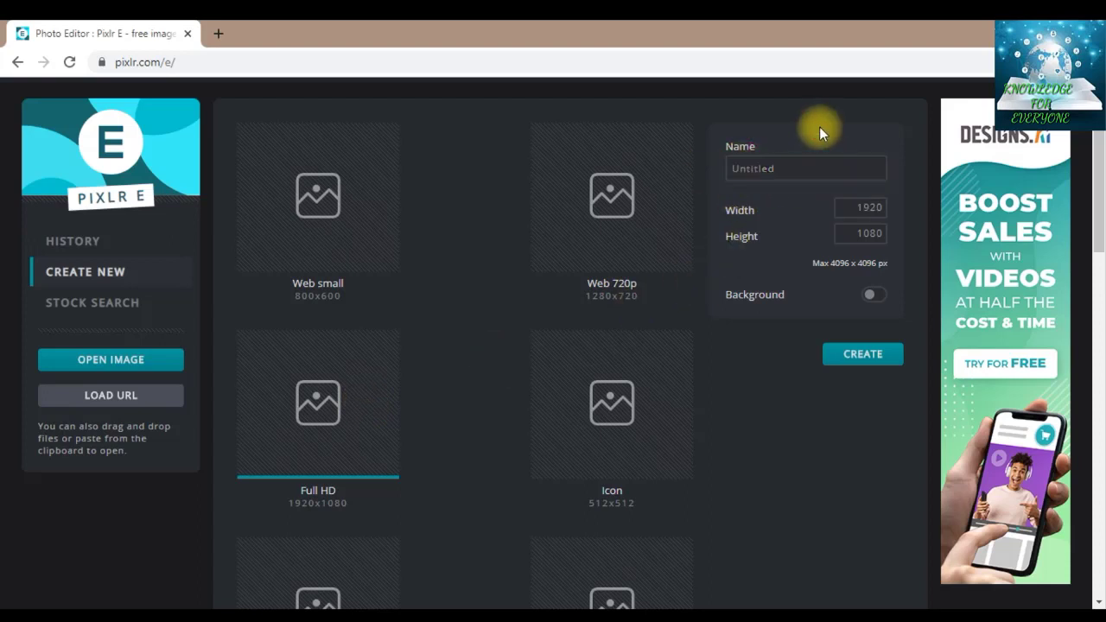
{"action": "left_click", "coordinate": [859, 207]}
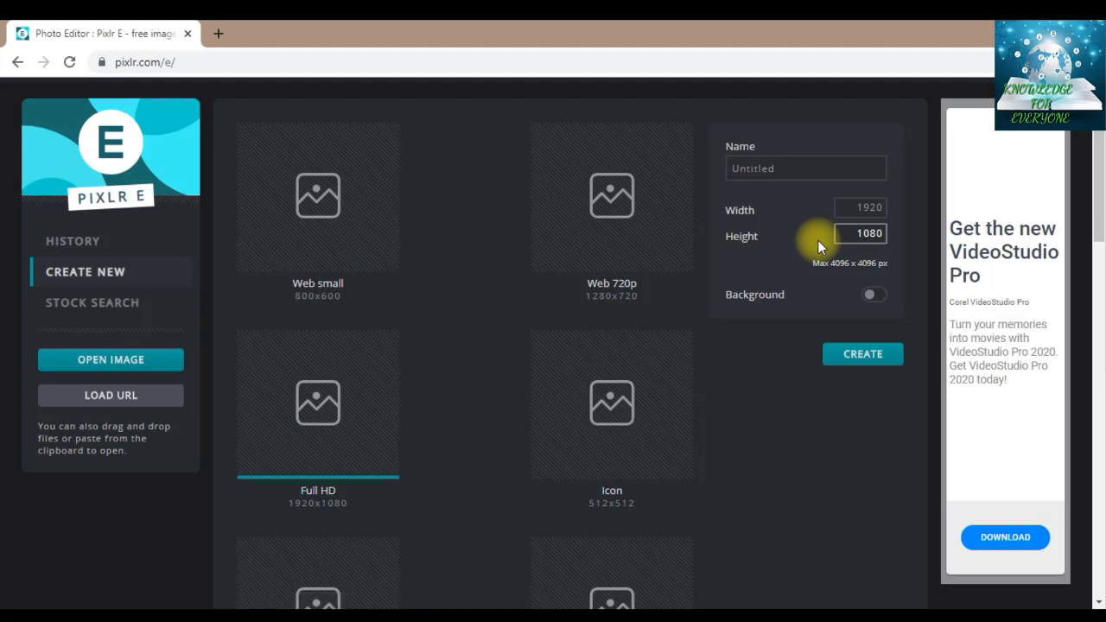
{"action": "left_click", "coordinate": [858, 207]}
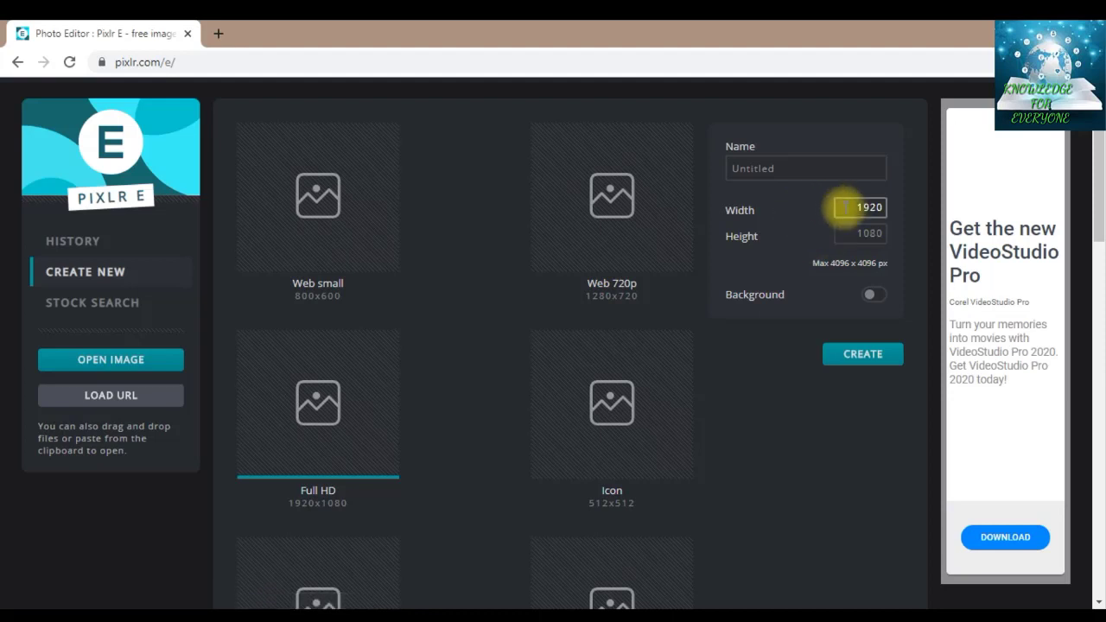
{"action": "mouse_move", "coordinate": [793, 217]}
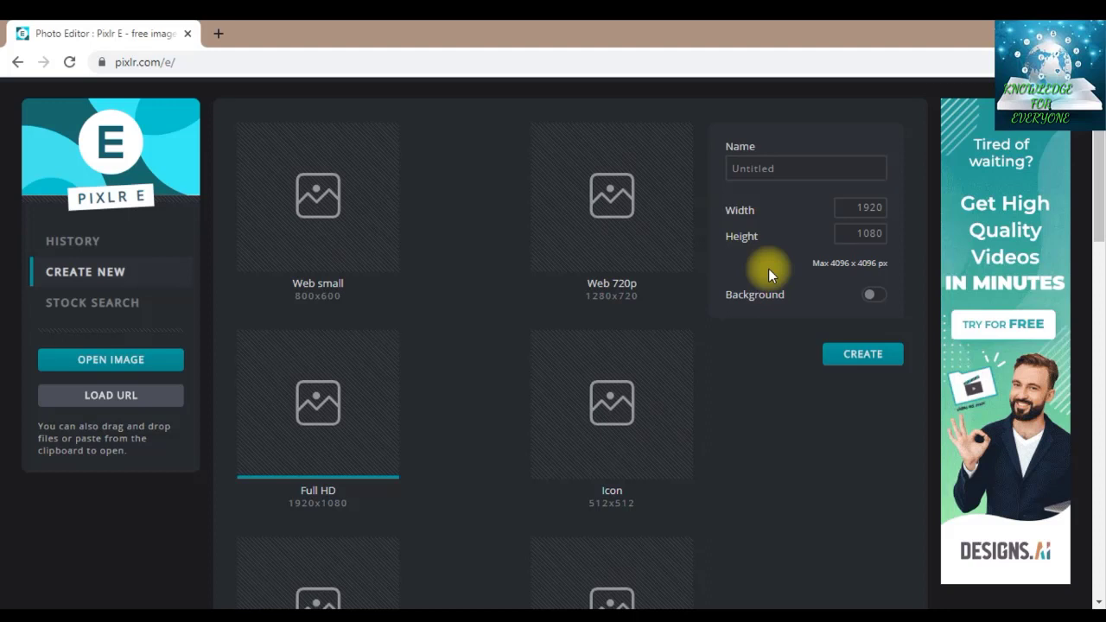
{"action": "mouse_move", "coordinate": [907, 276]}
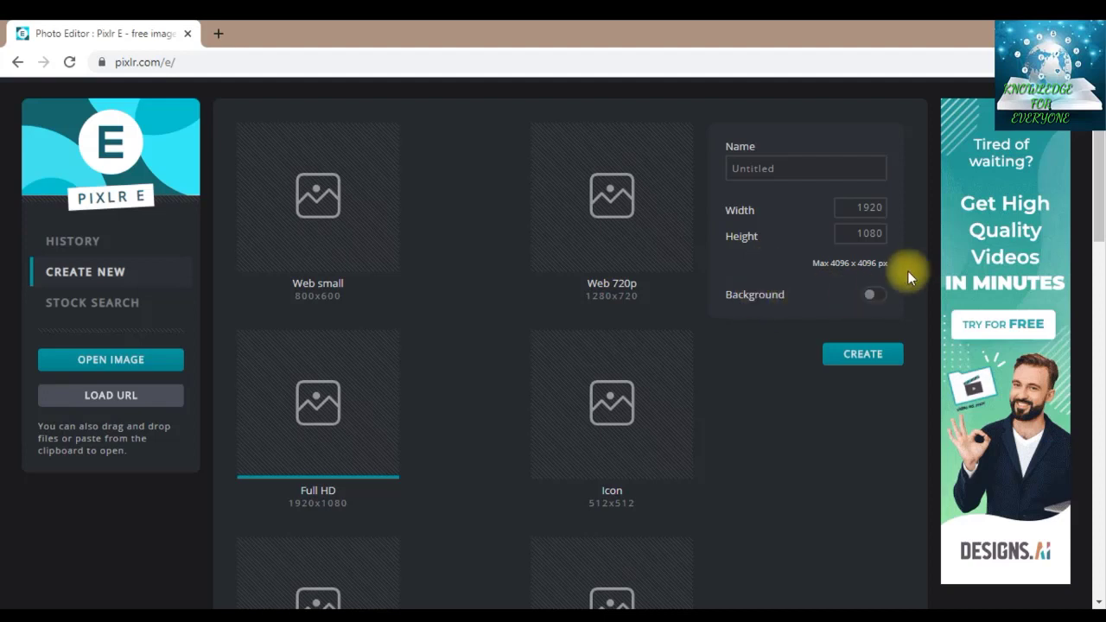
{"action": "left_click", "coordinate": [870, 295]}
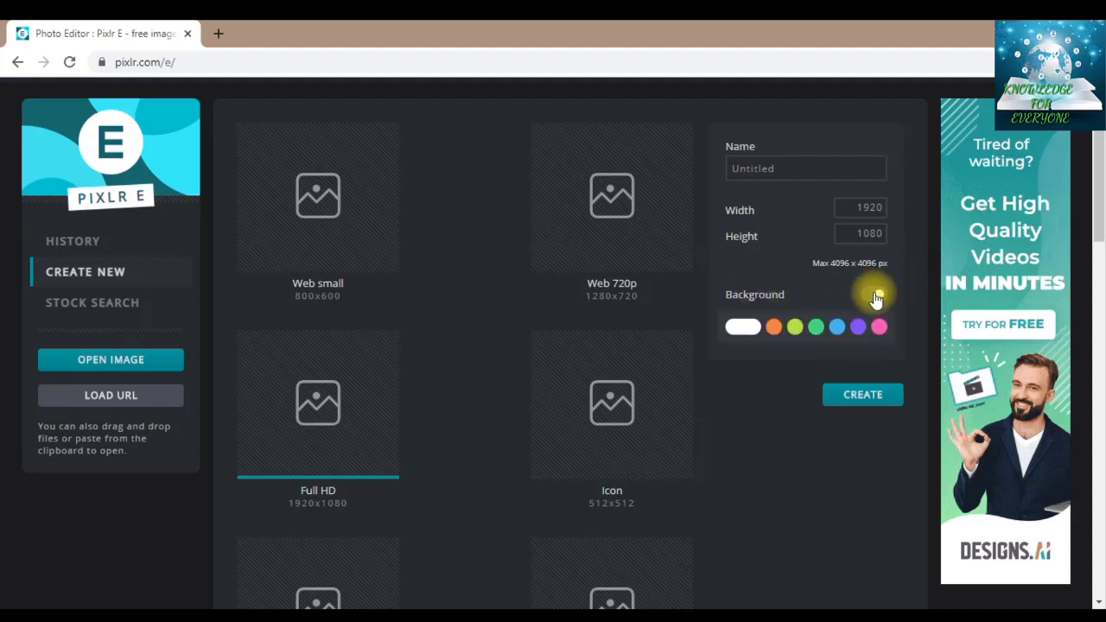
{"action": "left_click", "coordinate": [876, 298]}
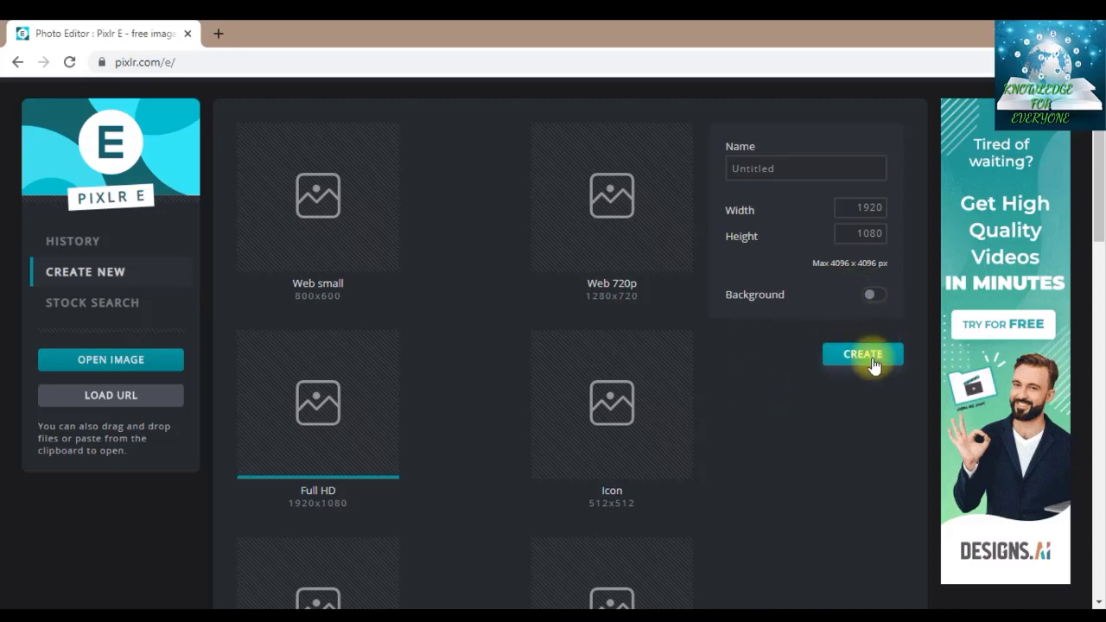
Create the blank transparent 1920 × 1080 canvas.
{"action": "left_click", "coordinate": [862, 354]}
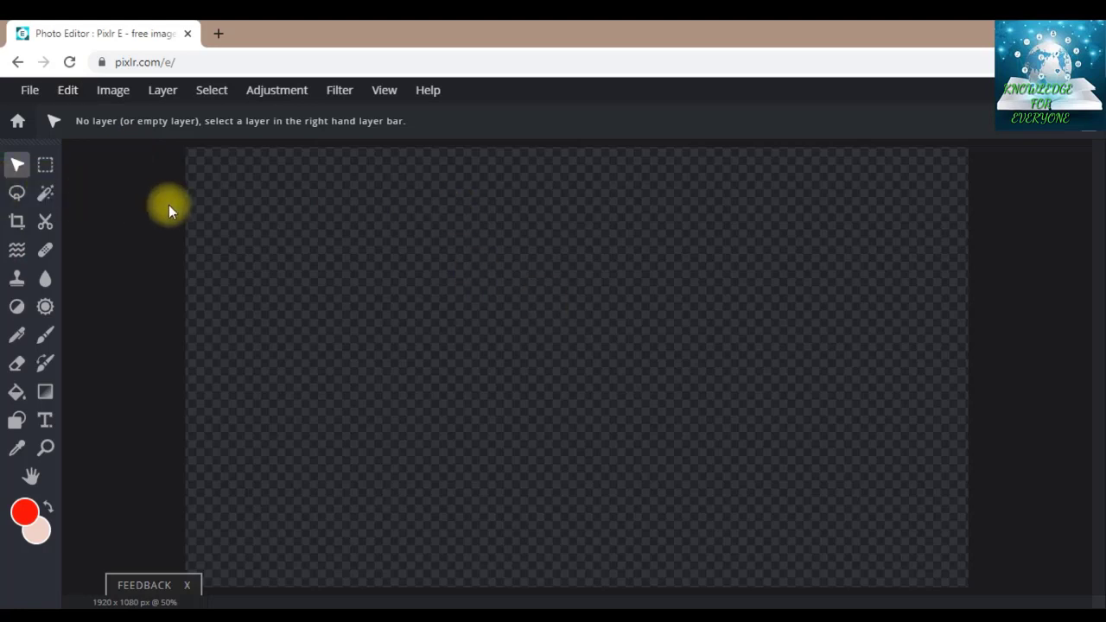
{"action": "mouse_move", "coordinate": [47, 133]}
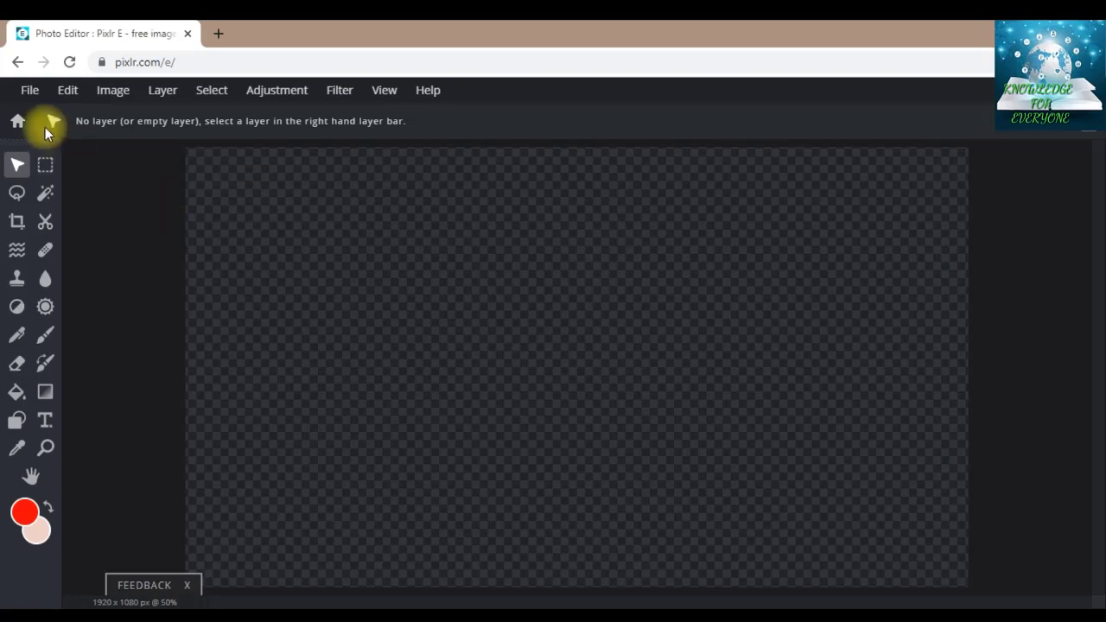
Look through the File and Edit menus, leaving the File menu open over the canvas.
{"action": "left_click", "coordinate": [29, 90]}
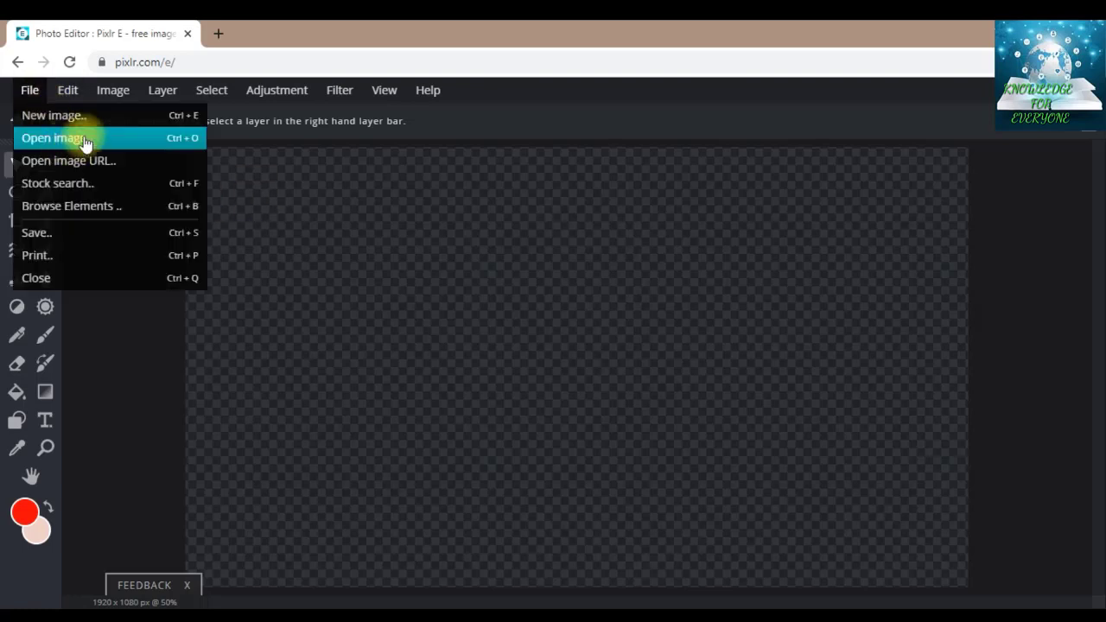
{"action": "mouse_move", "coordinate": [143, 148]}
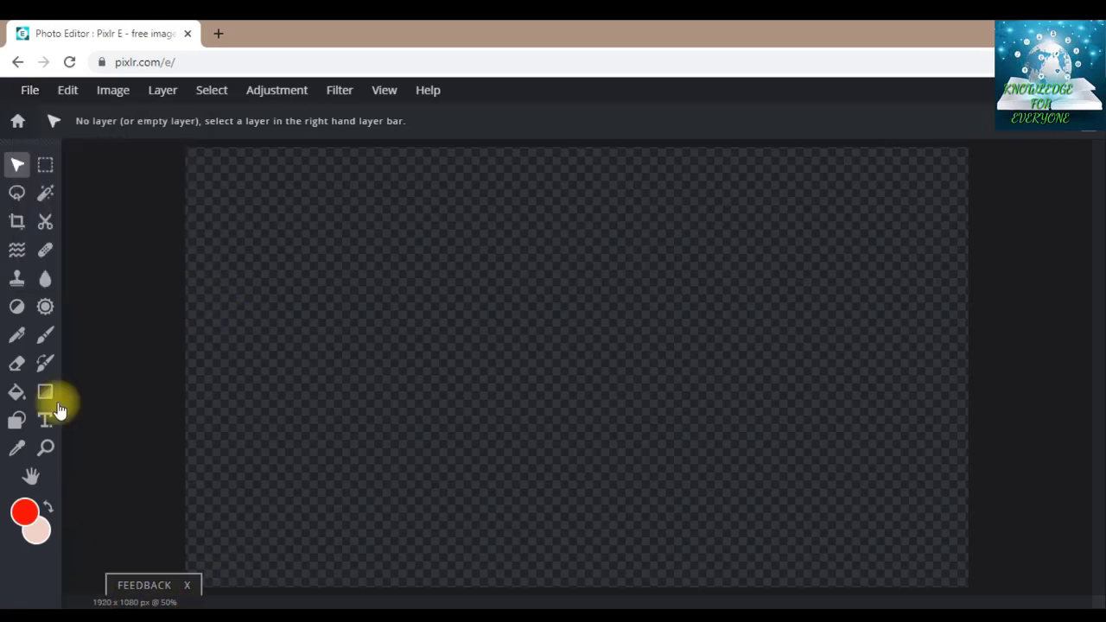
{"action": "left_click", "coordinate": [67, 90]}
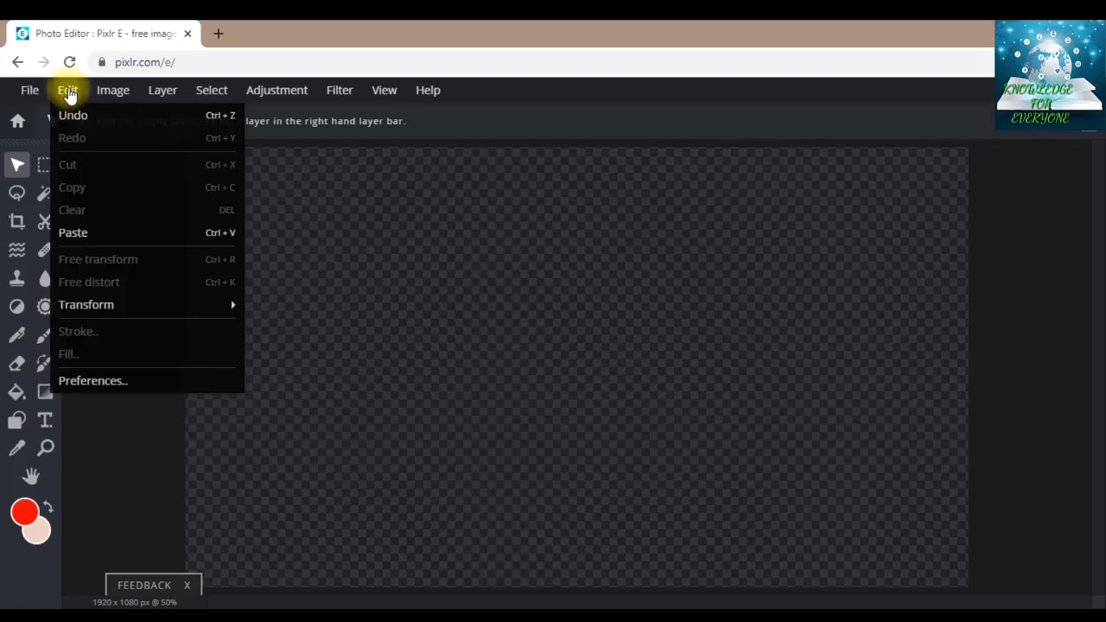
{"action": "left_click", "coordinate": [30, 90]}
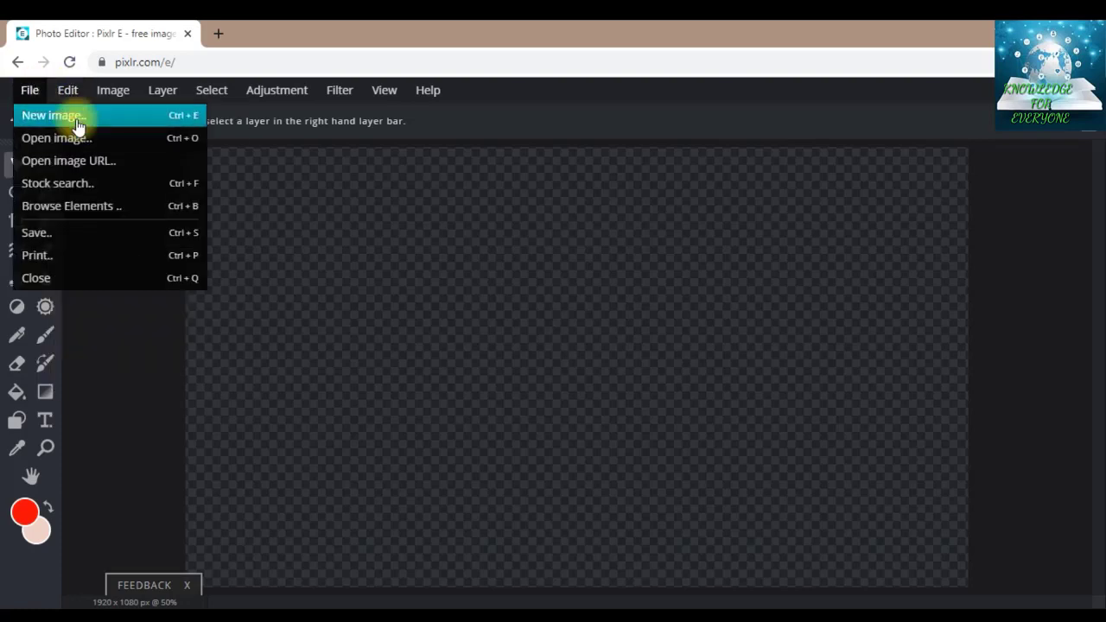
{"action": "mouse_move", "coordinate": [98, 132]}
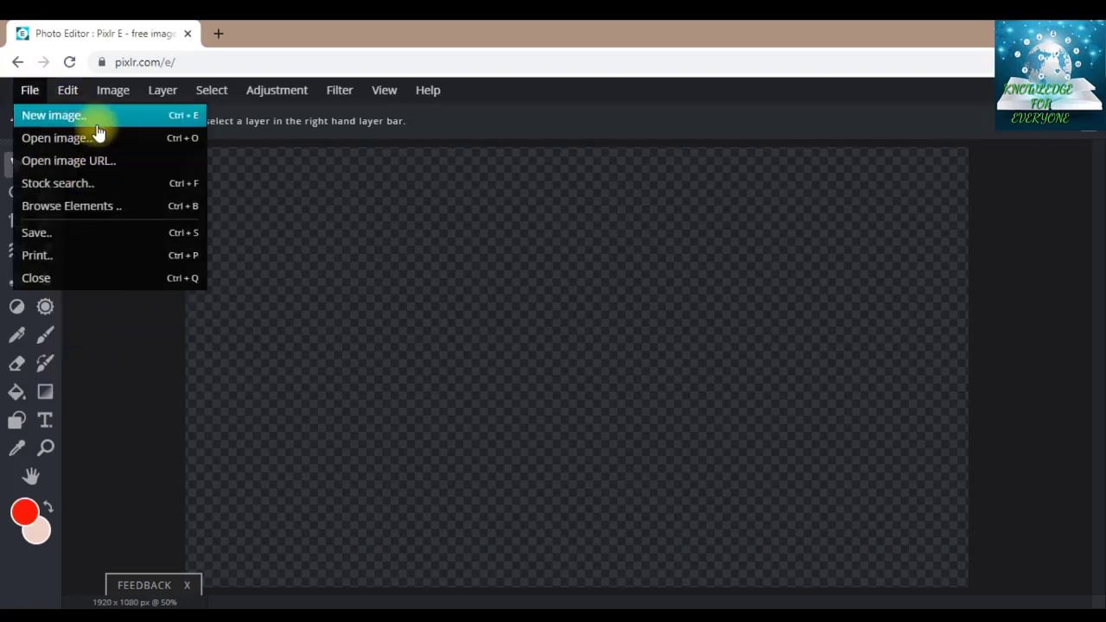
{"action": "mouse_move", "coordinate": [93, 130]}
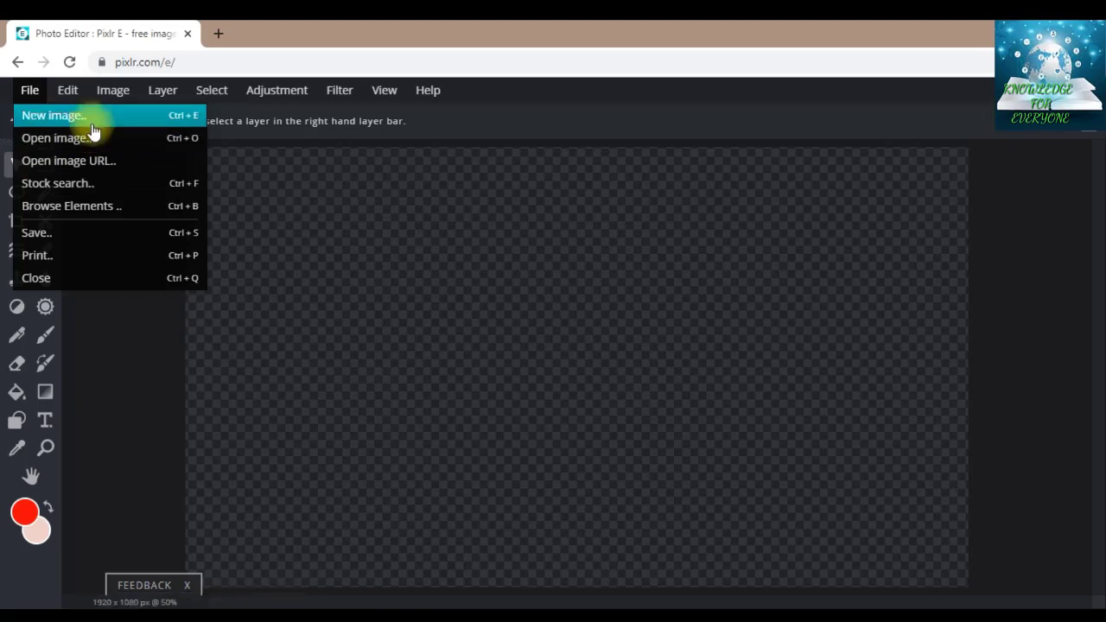
{"action": "mouse_move", "coordinate": [69, 161]}
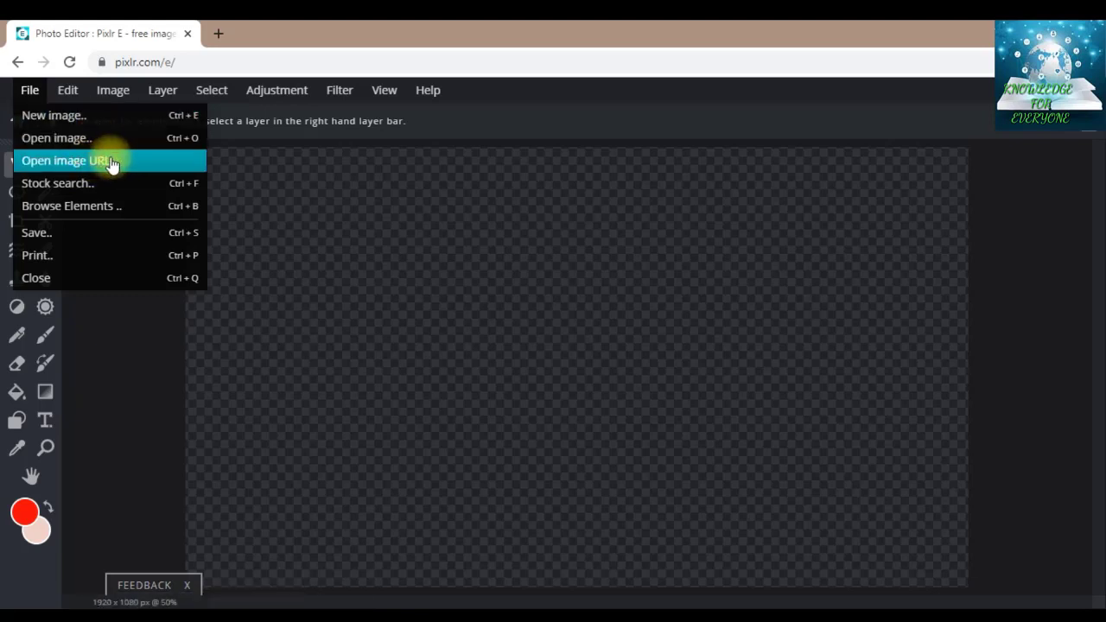
{"action": "mouse_move", "coordinate": [151, 161]}
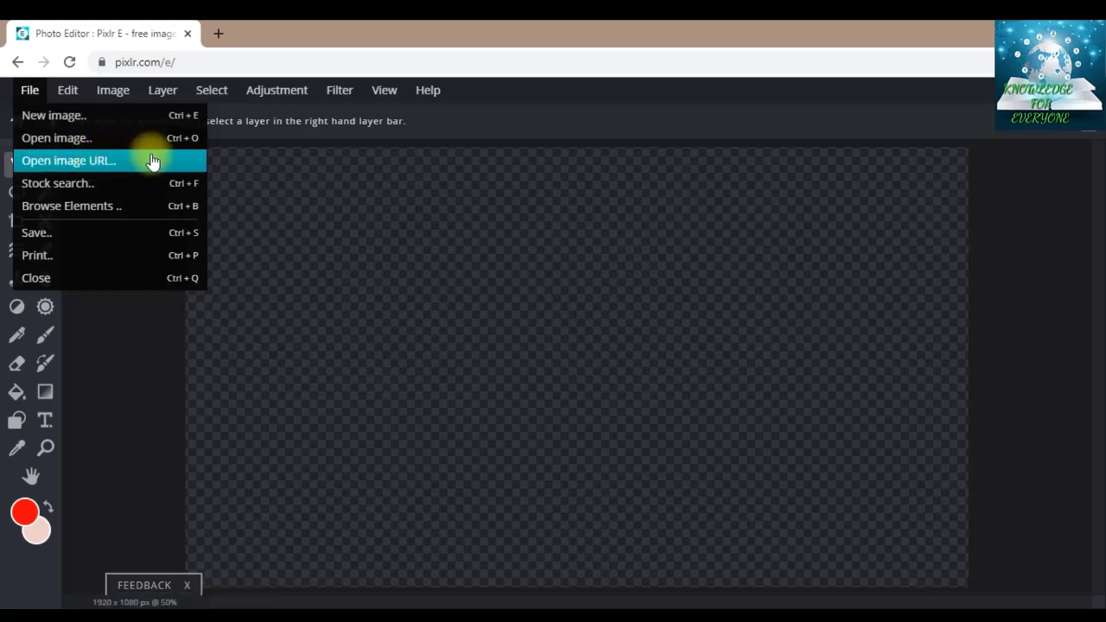
{"action": "mouse_move", "coordinate": [186, 177]}
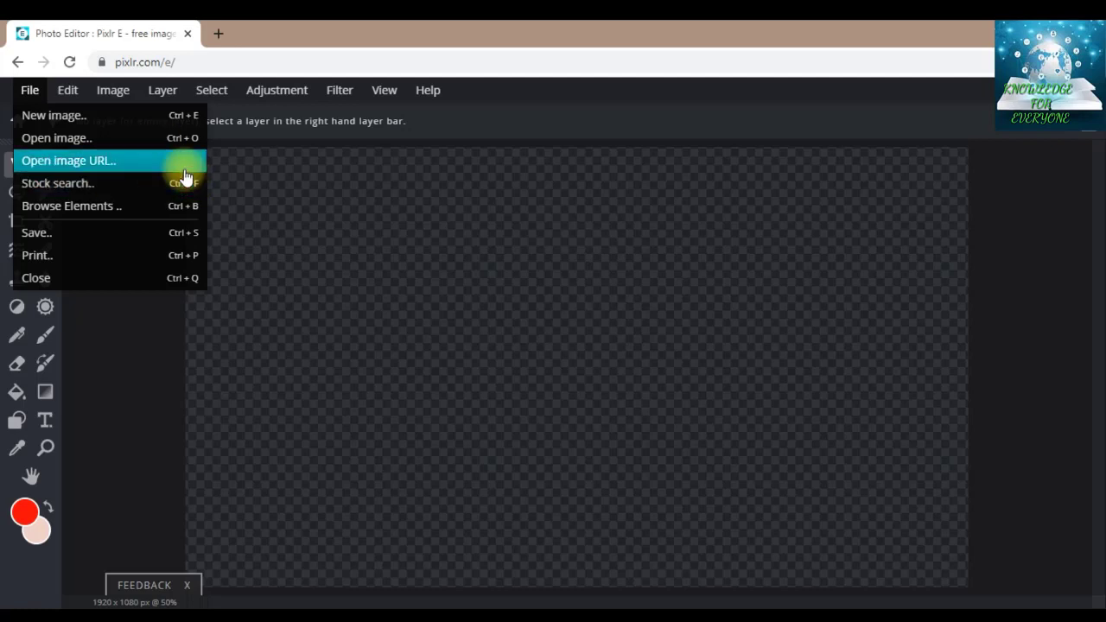
{"action": "mouse_move", "coordinate": [121, 163]}
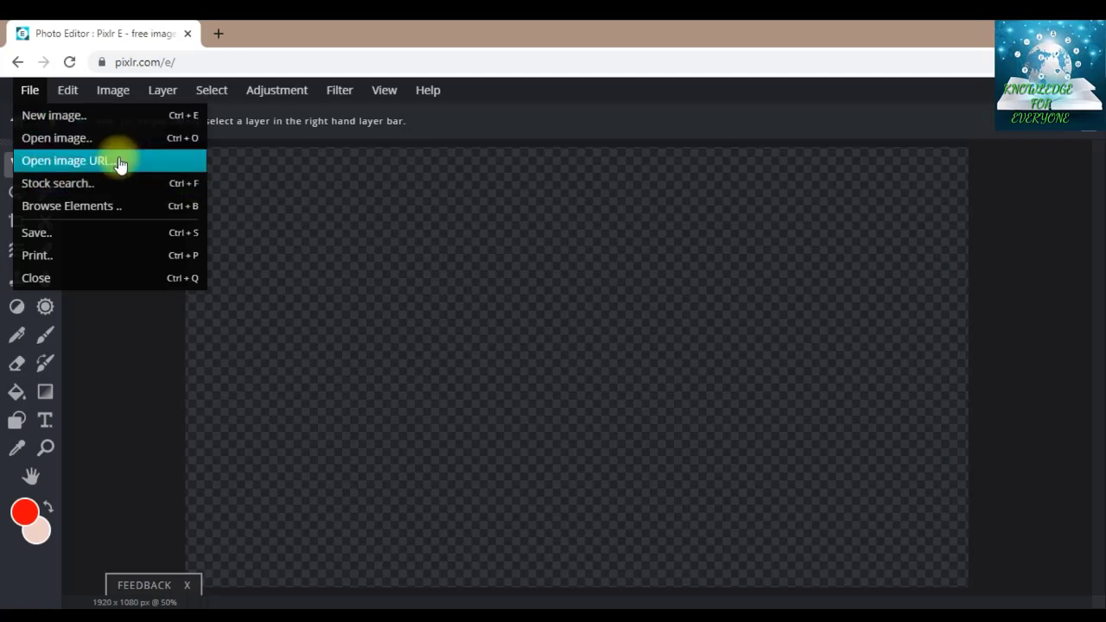
{"action": "mouse_move", "coordinate": [121, 182]}
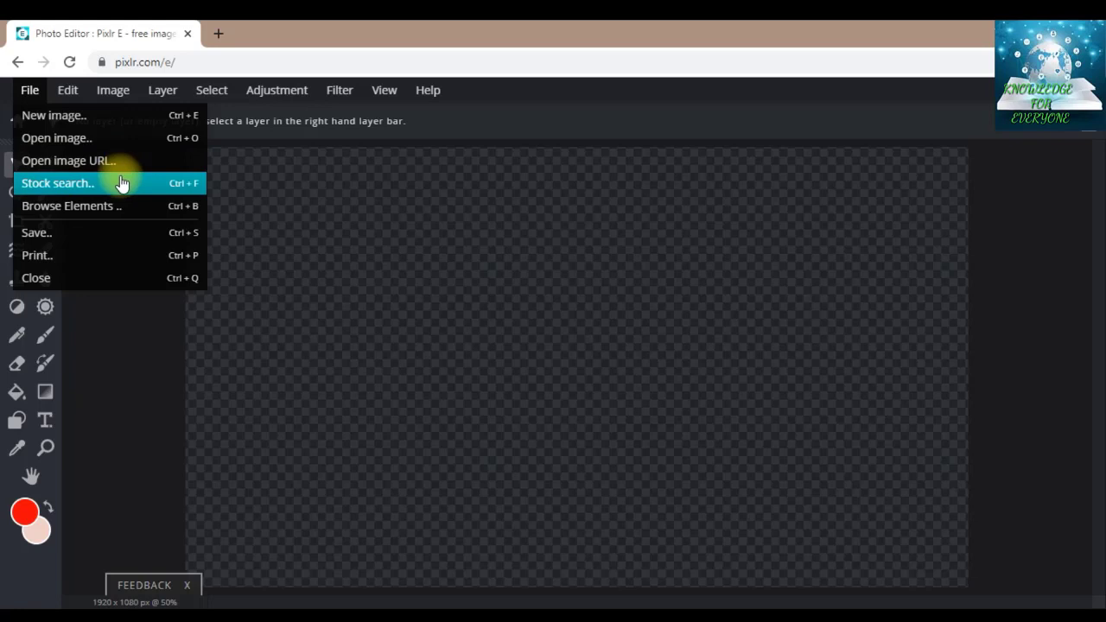
Start a stock photo search from File, browse the forest results and clear the search box.
{"action": "left_click", "coordinate": [58, 183]}
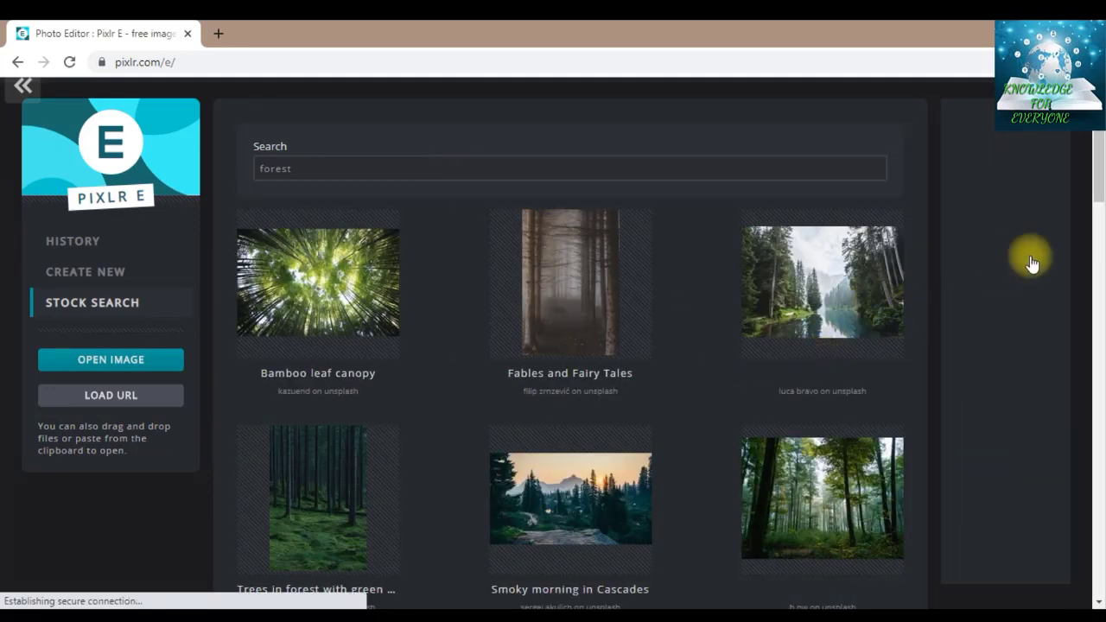
{"action": "scroll", "scroll_direction": "down", "scroll_amount": 3}
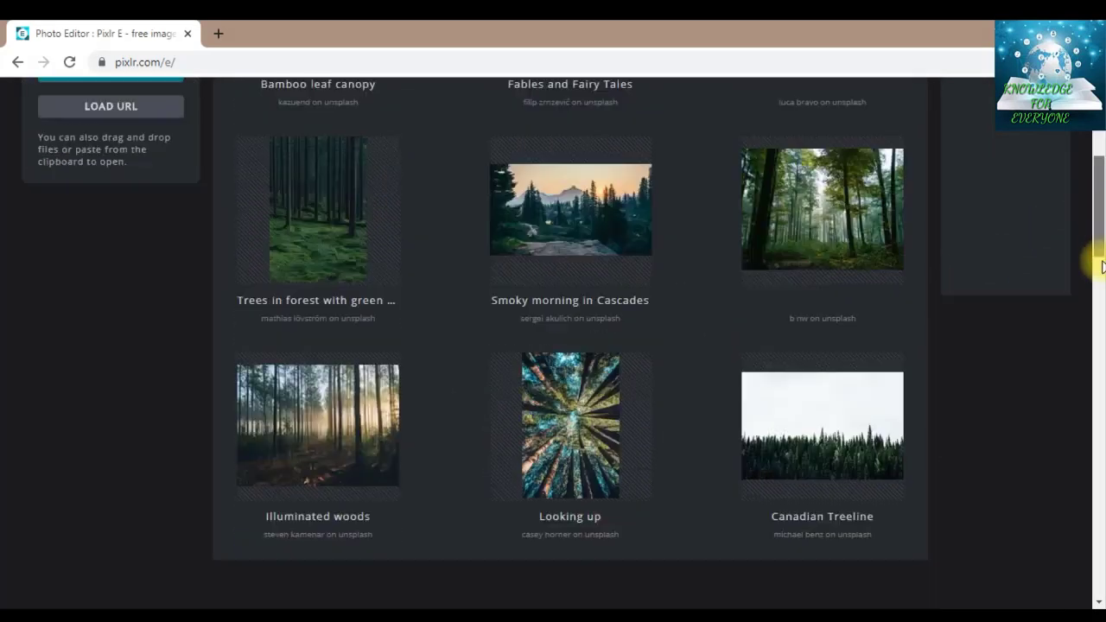
{"action": "scroll", "scroll_direction": "down", "scroll_amount": 3}
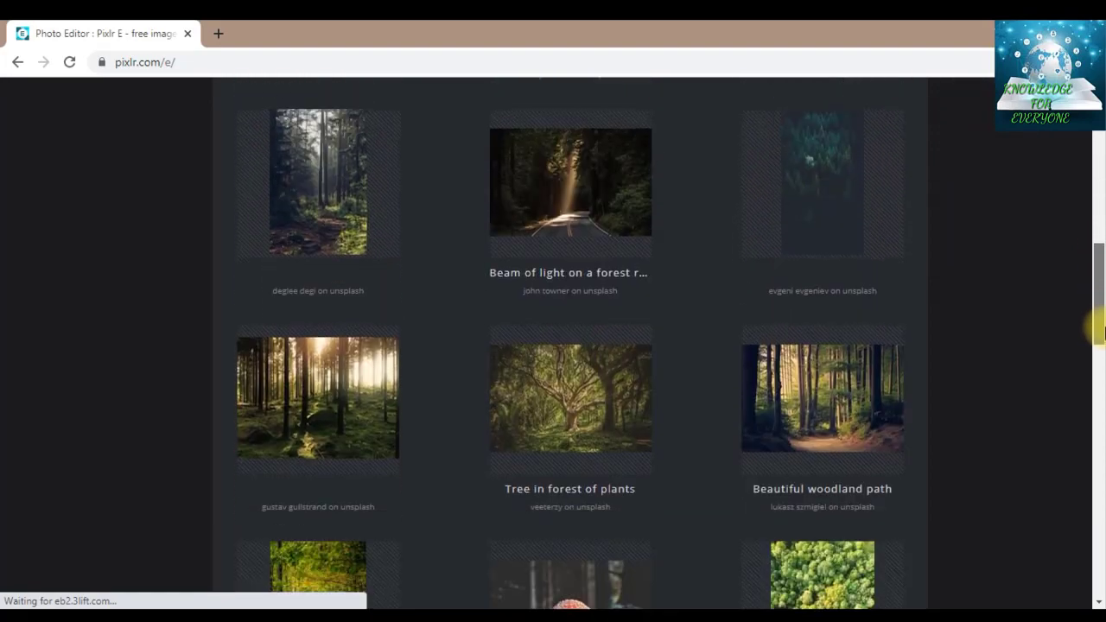
{"action": "scroll", "scroll_direction": "down", "scroll_amount": 3}
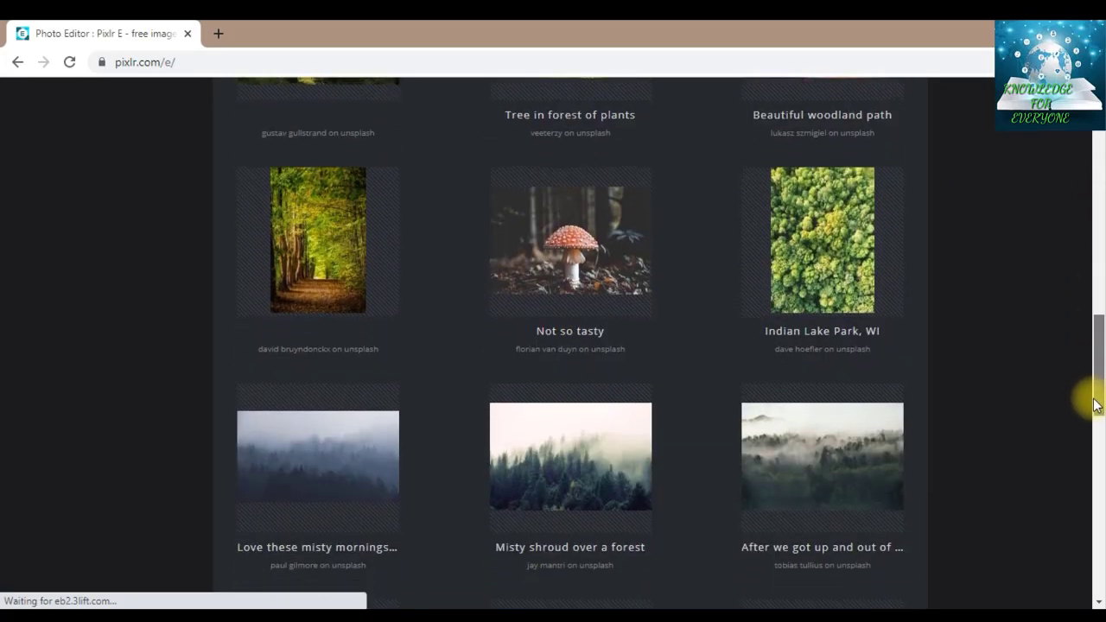
{"action": "scroll", "scroll_direction": "down", "scroll_amount": 3}
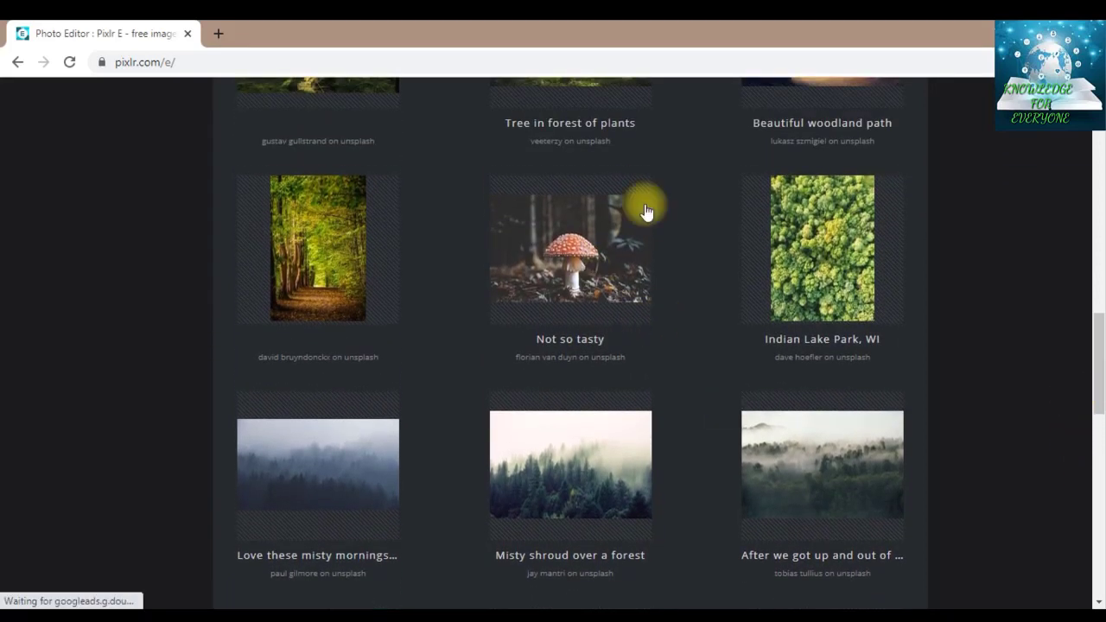
{"action": "mouse_move", "coordinate": [1074, 298]}
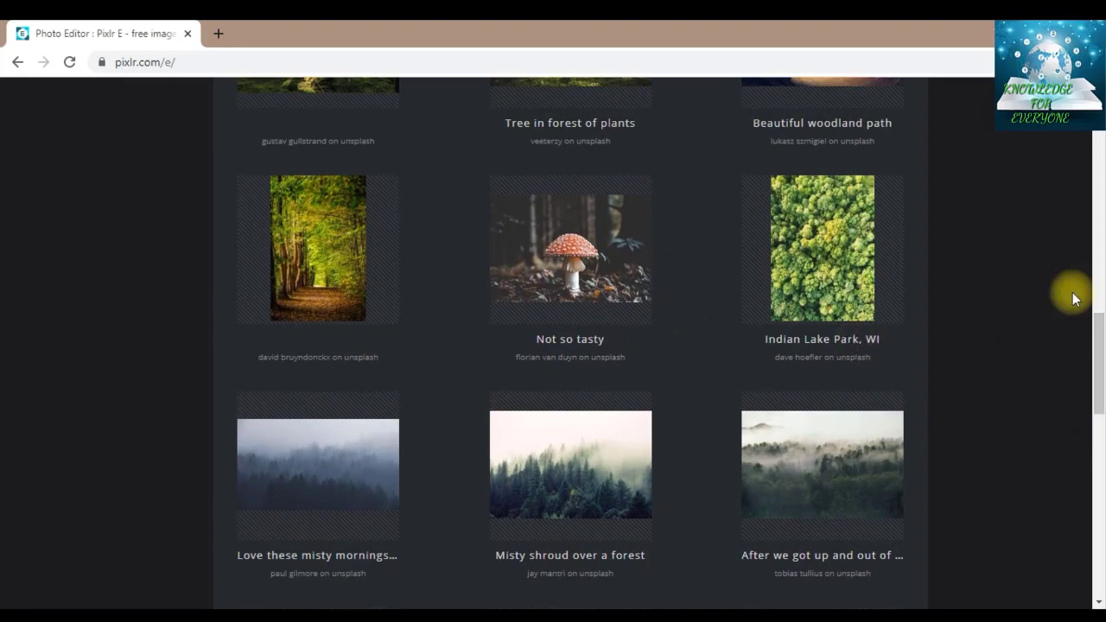
{"action": "scroll", "scroll_direction": "down", "scroll_amount": 3}
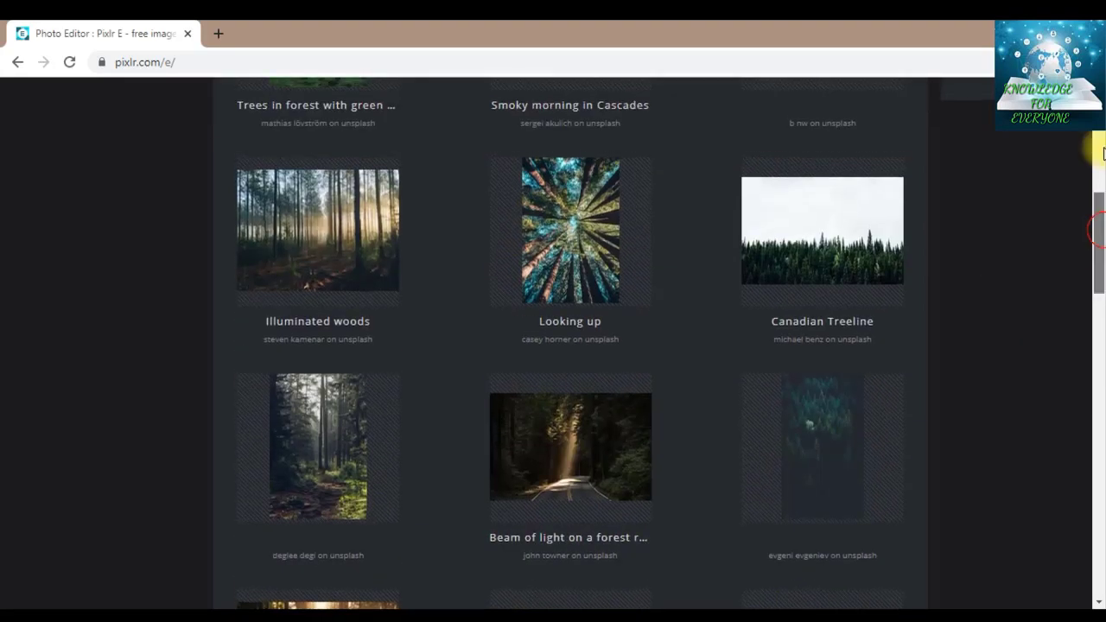
{"action": "left_click", "coordinate": [936, 105]}
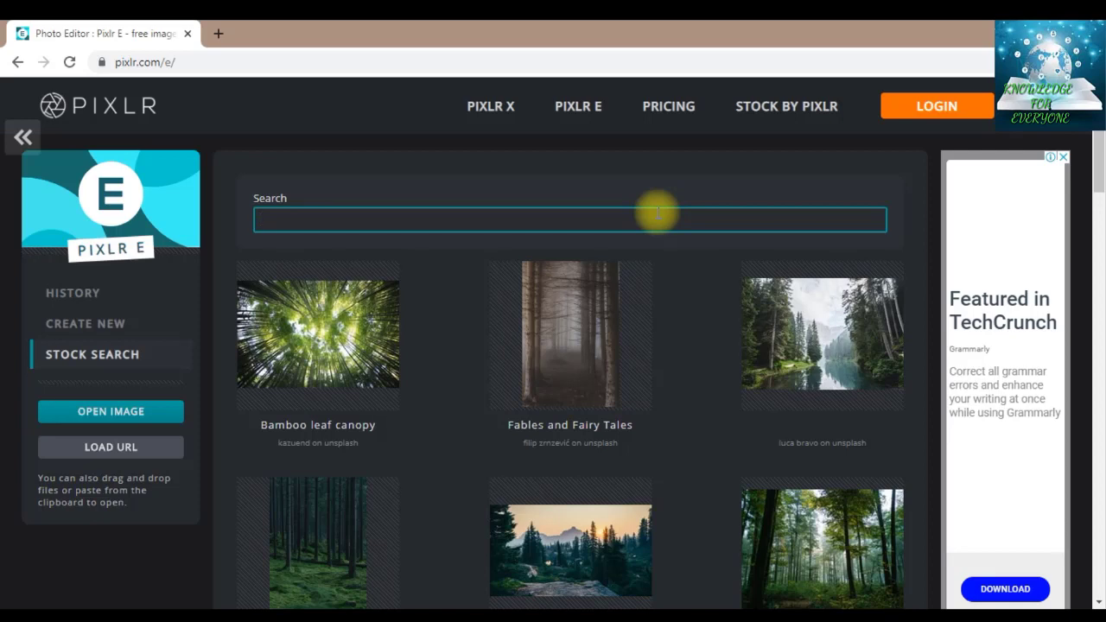
{"action": "left_click", "coordinate": [569, 220]}
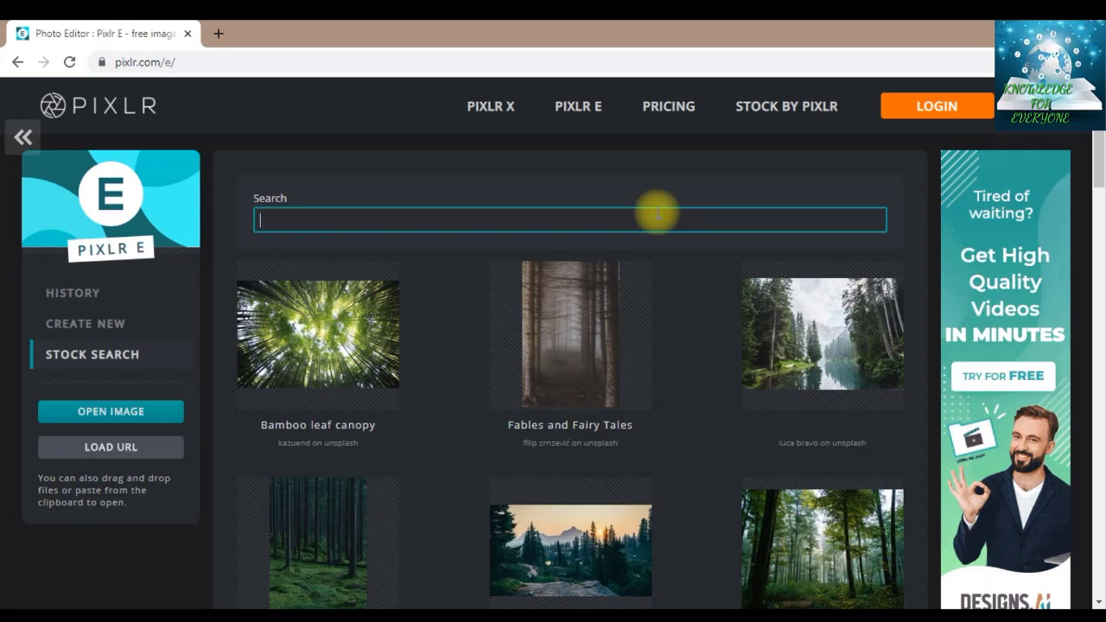
{"action": "type", "text": "beautiful fl"}
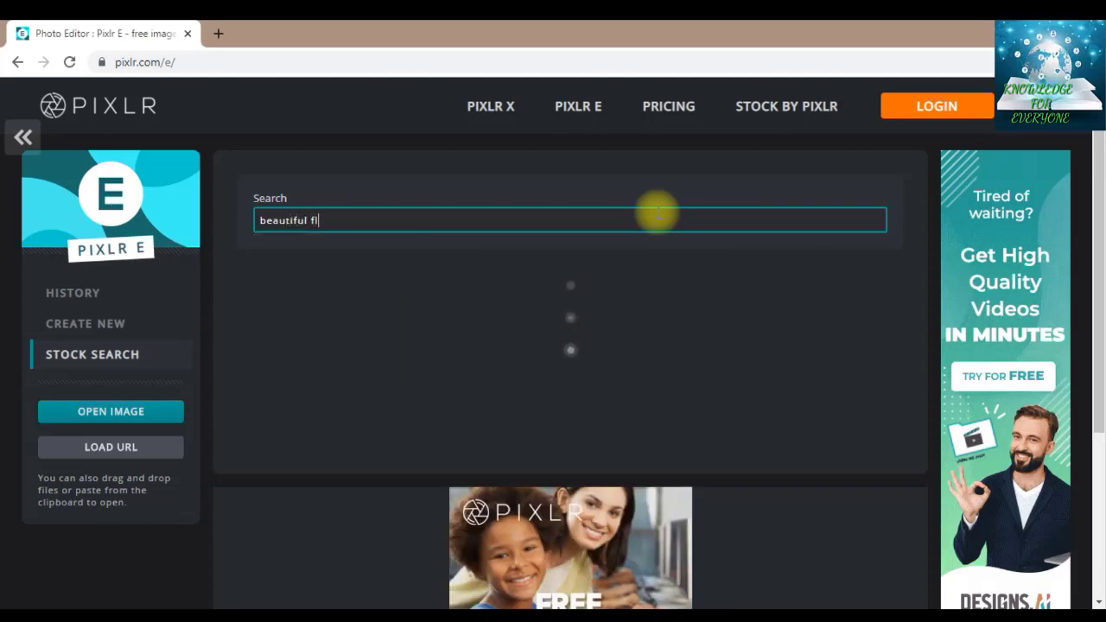
{"action": "type", "text": "owers"}
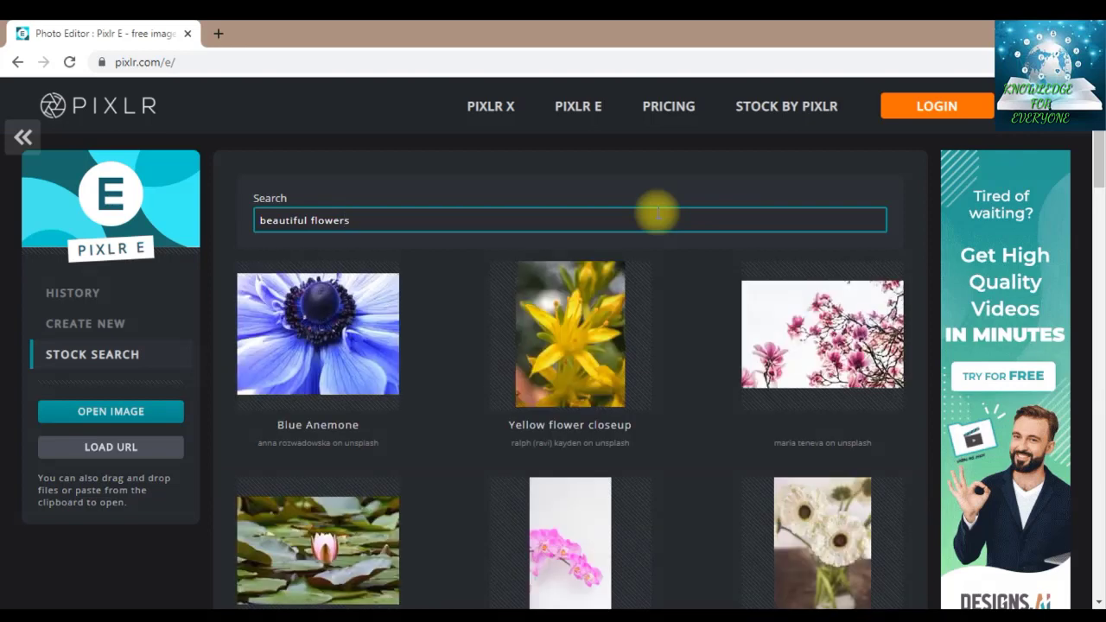
{"action": "mouse_move", "coordinate": [473, 388]}
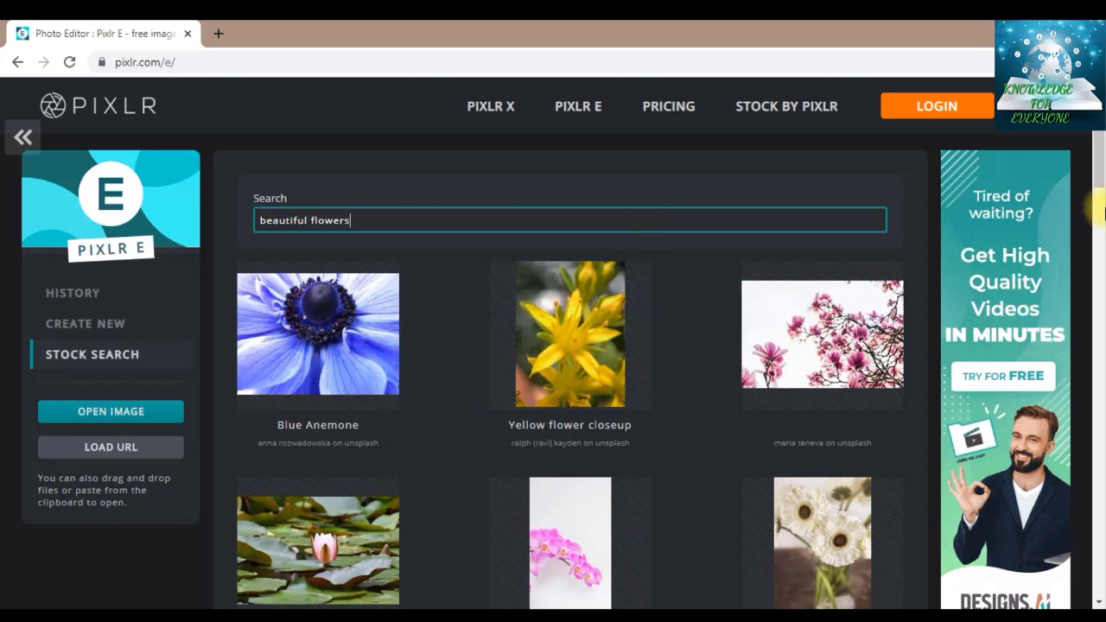
{"action": "scroll", "scroll_direction": "down", "scroll_amount": 3}
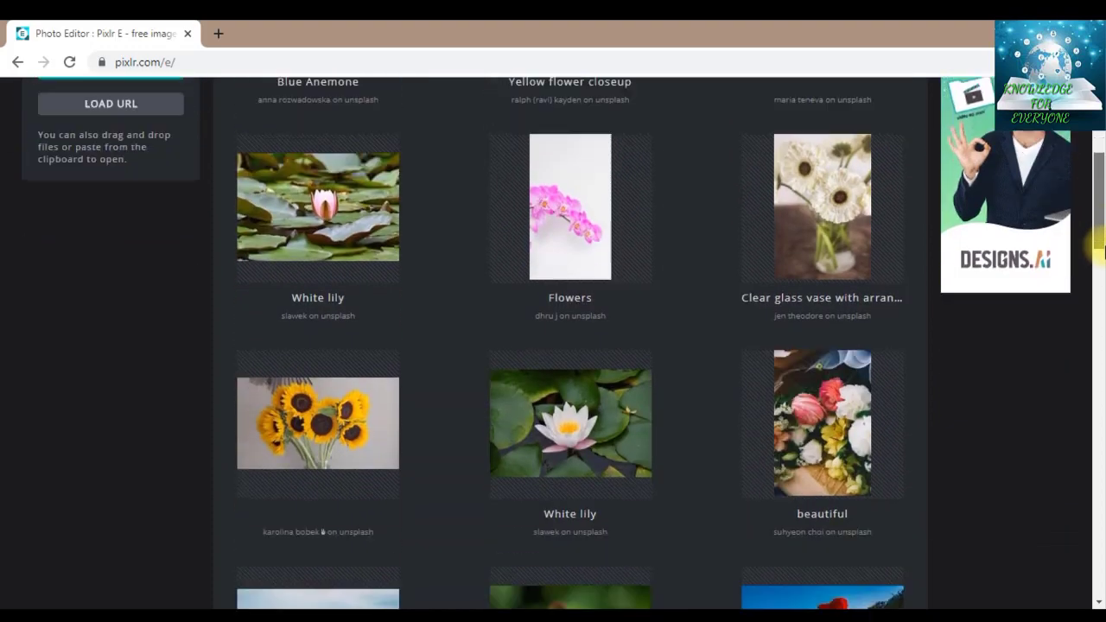
{"action": "scroll", "scroll_direction": "down", "scroll_amount": 3}
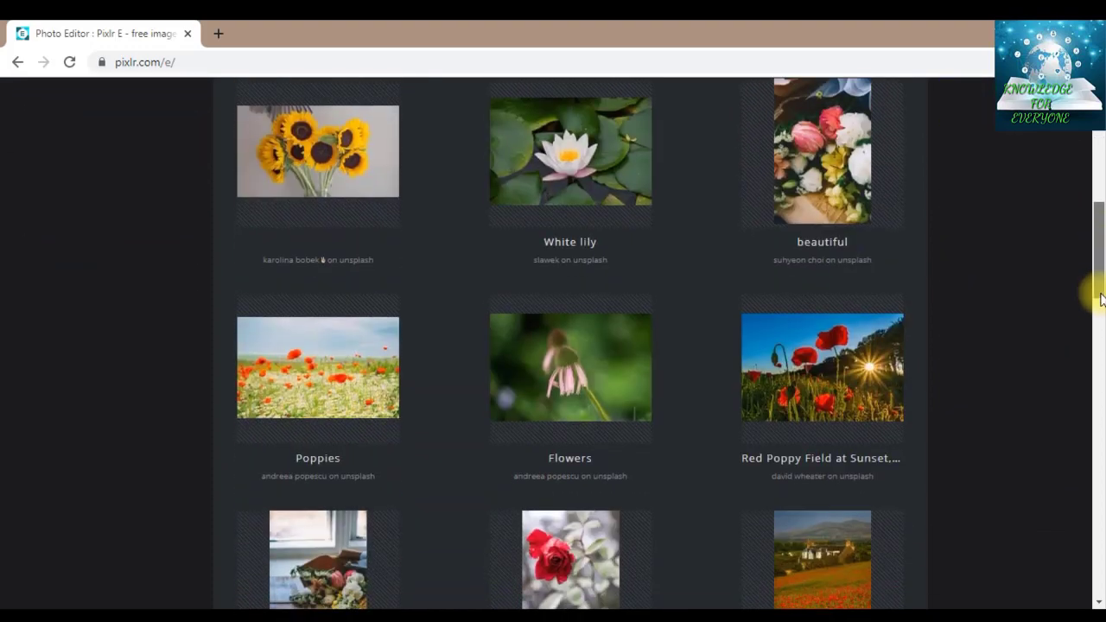
{"action": "scroll", "scroll_direction": "down", "scroll_amount": 3}
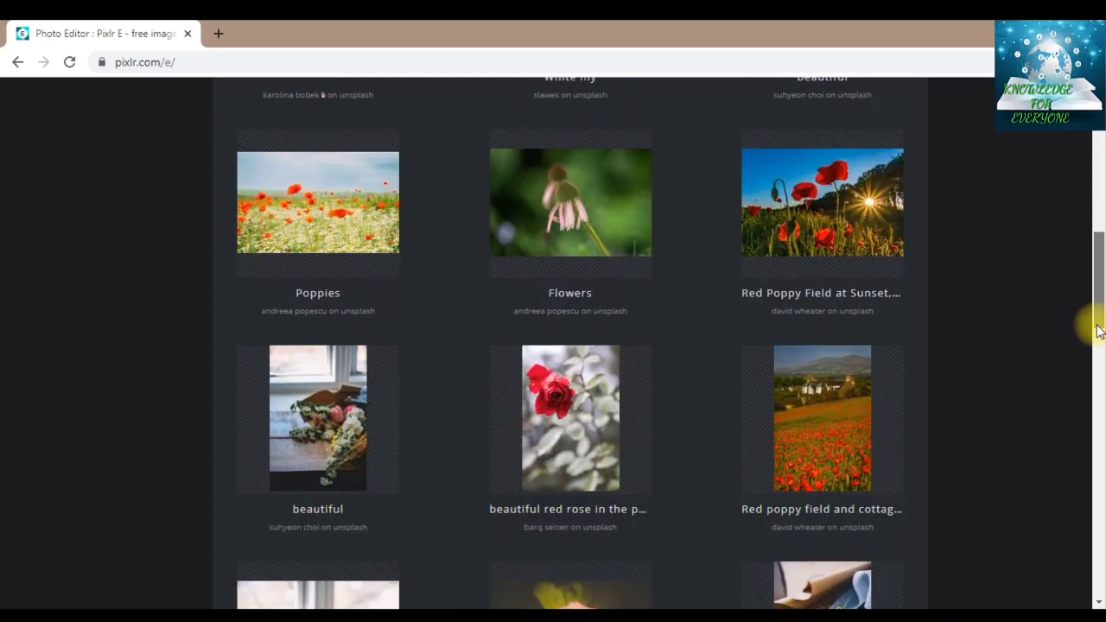
{"action": "scroll", "scroll_direction": "down", "scroll_amount": 3}
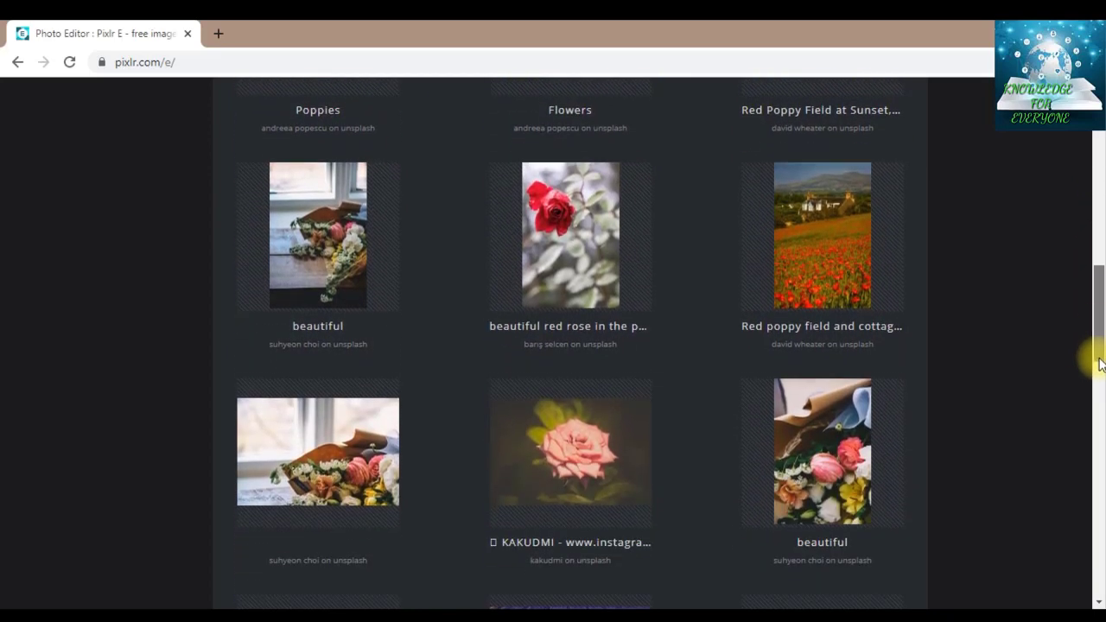
{"action": "scroll", "scroll_direction": "down", "scroll_amount": 3}
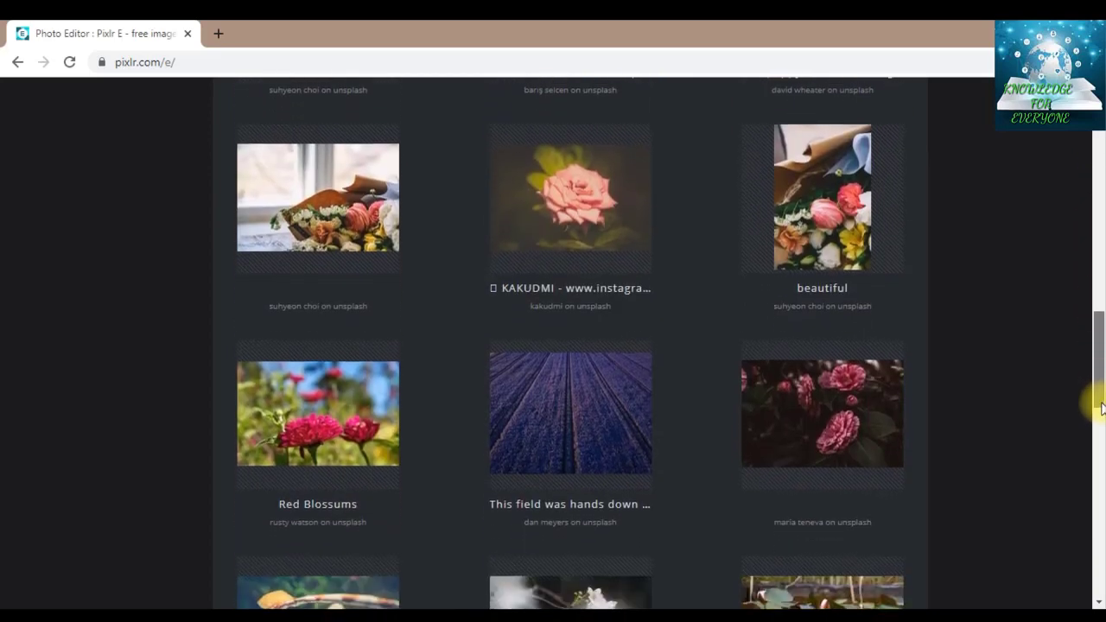
{"action": "scroll", "scroll_direction": "down", "scroll_amount": 3}
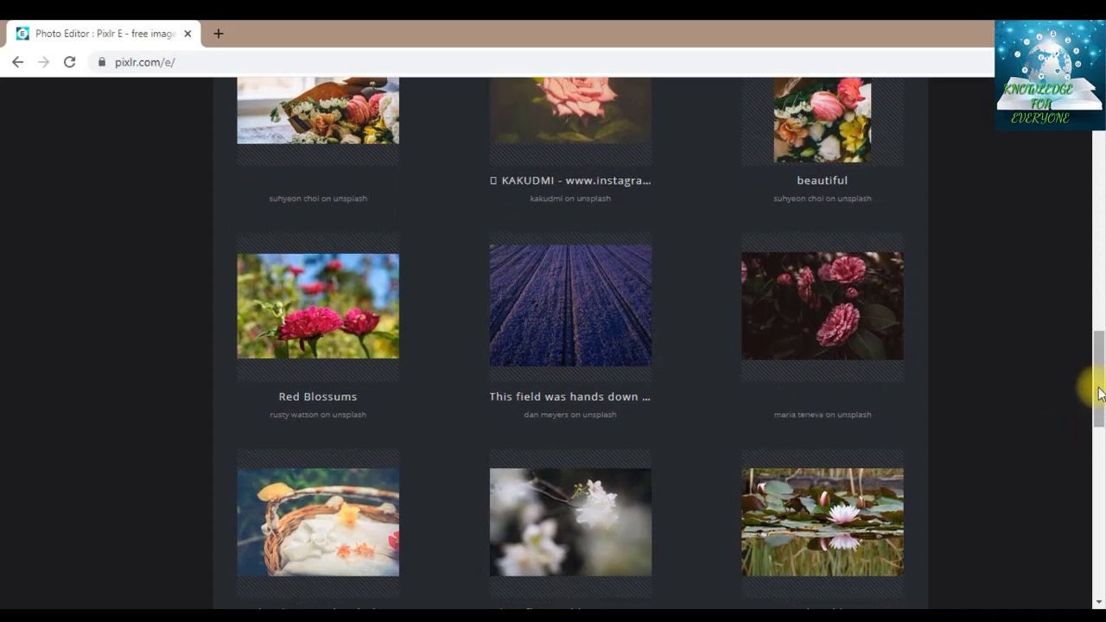
{"action": "scroll", "scroll_direction": "down", "scroll_amount": 3}
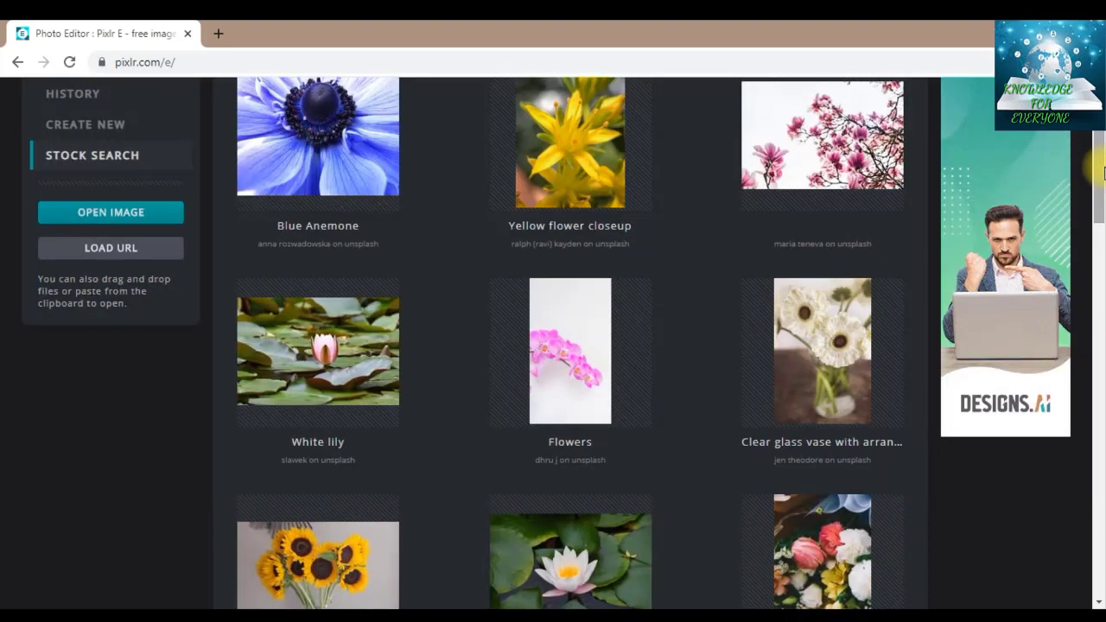
{"action": "scroll", "scroll_direction": "up", "scroll_amount": 3}
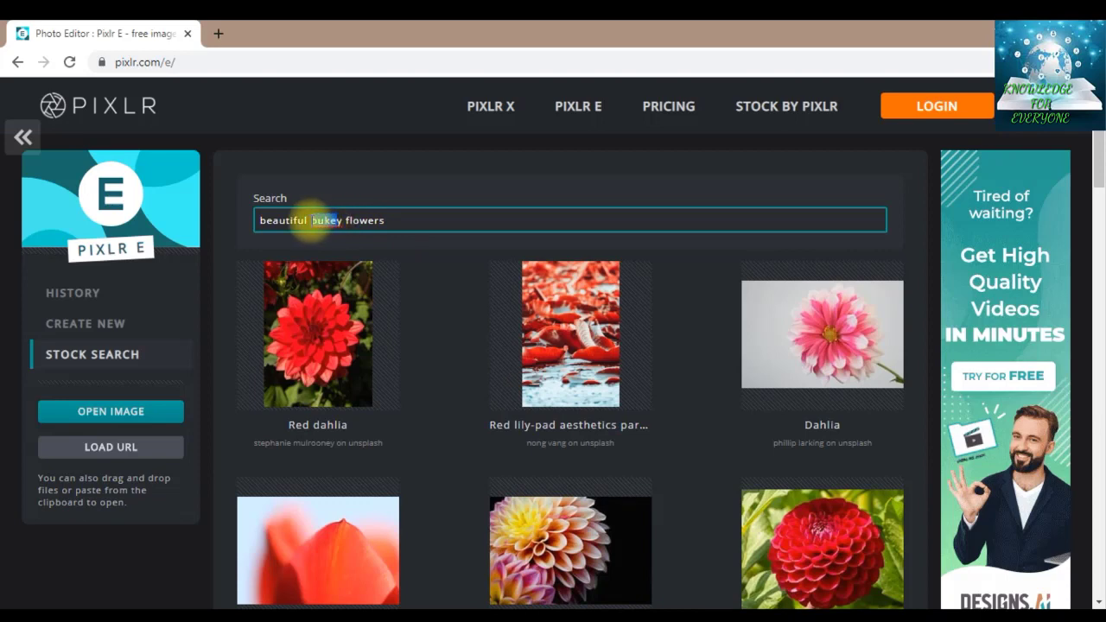
Edit the query to 'beautiful bu key flowers', rerun the search and browse the dahlia results.
{"action": "double_click", "coordinate": [327, 220]}
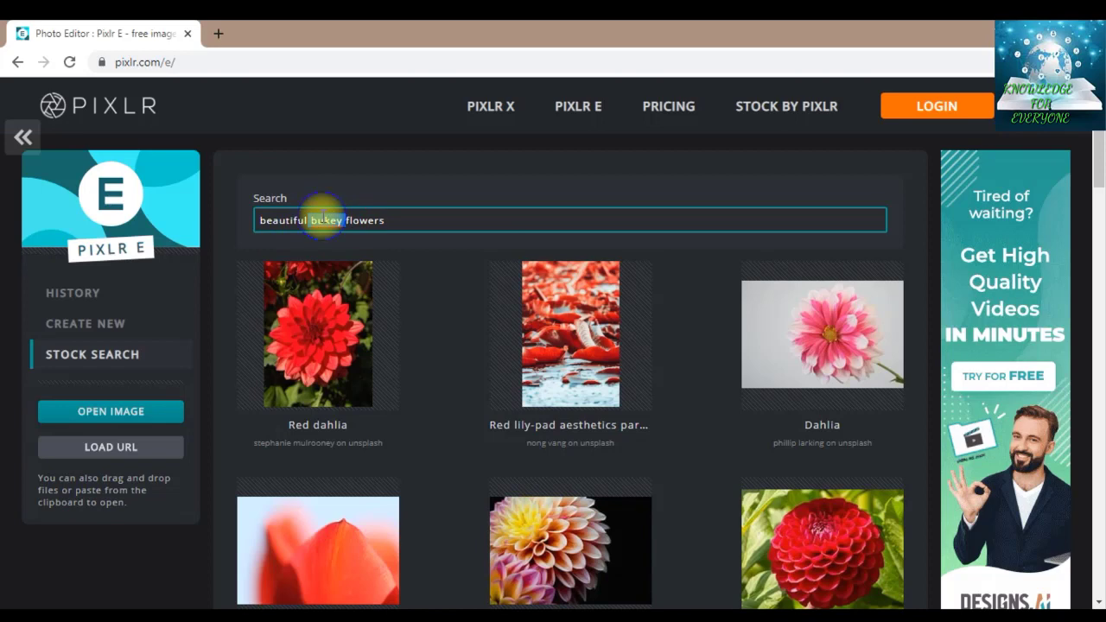
{"action": "double_click", "coordinate": [326, 220]}
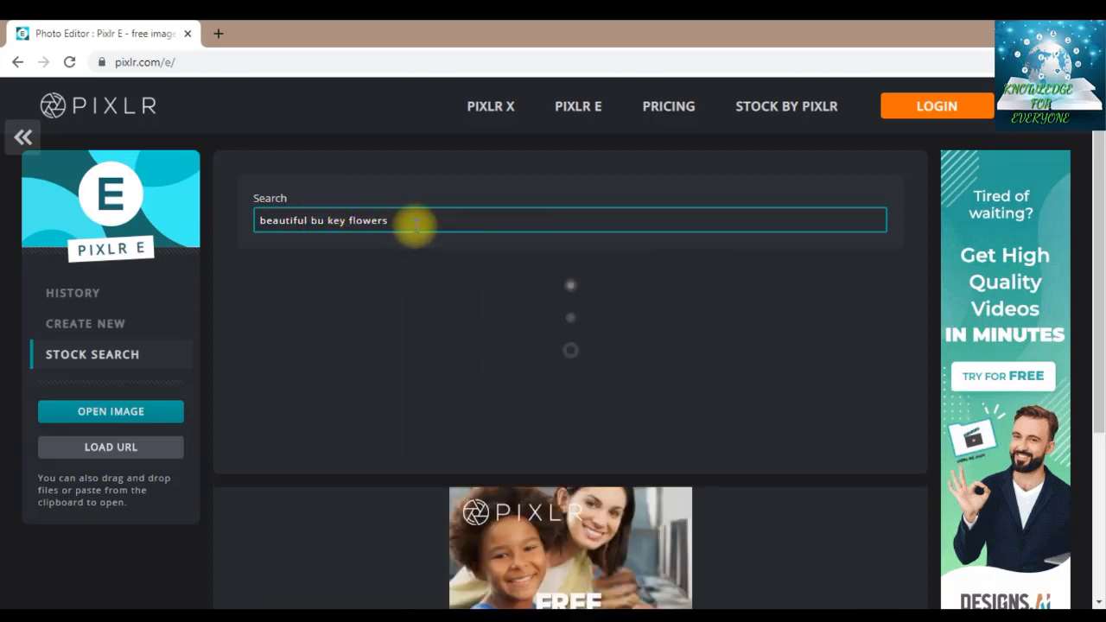
{"action": "mouse_move", "coordinate": [615, 282]}
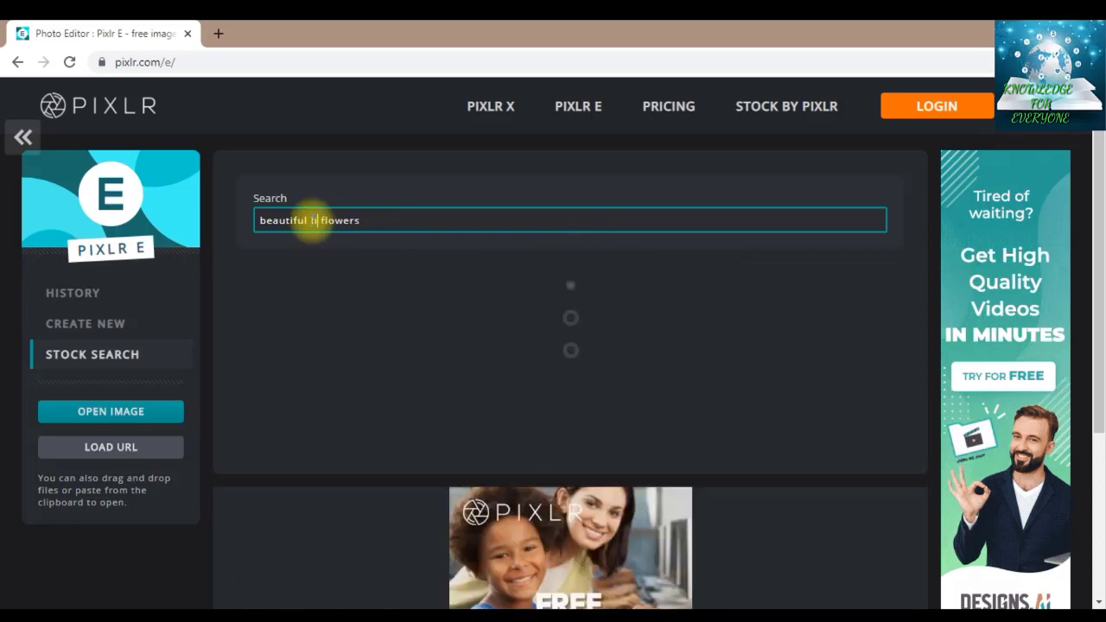
{"action": "type", "text": "bun"}
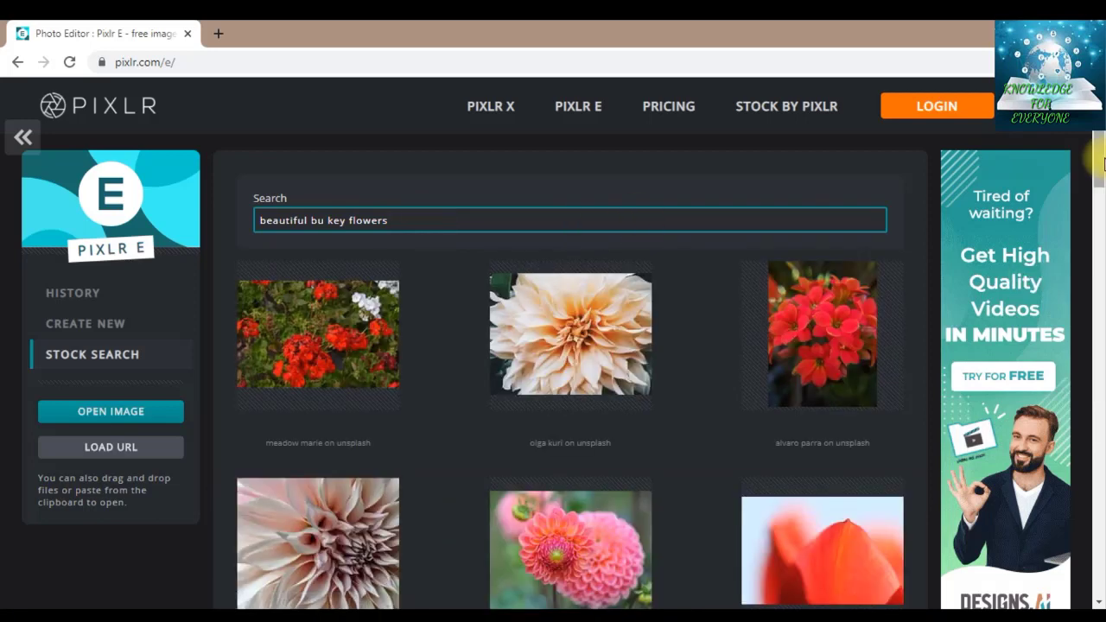
{"action": "scroll", "scroll_direction": "down", "scroll_amount": 3}
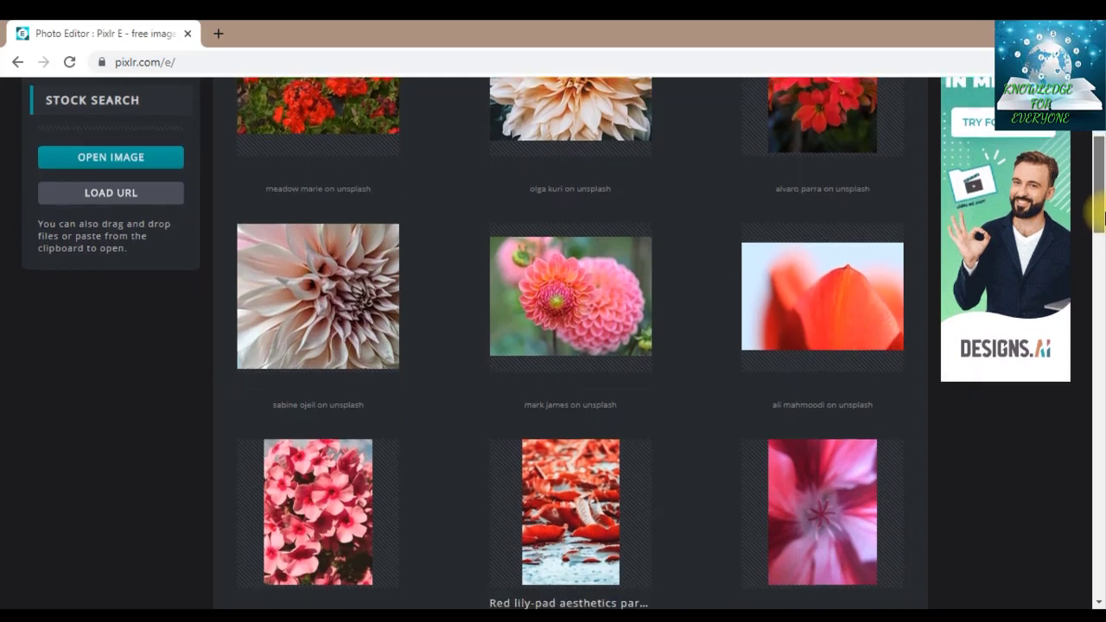
{"action": "scroll", "scroll_direction": "down", "scroll_amount": 3}
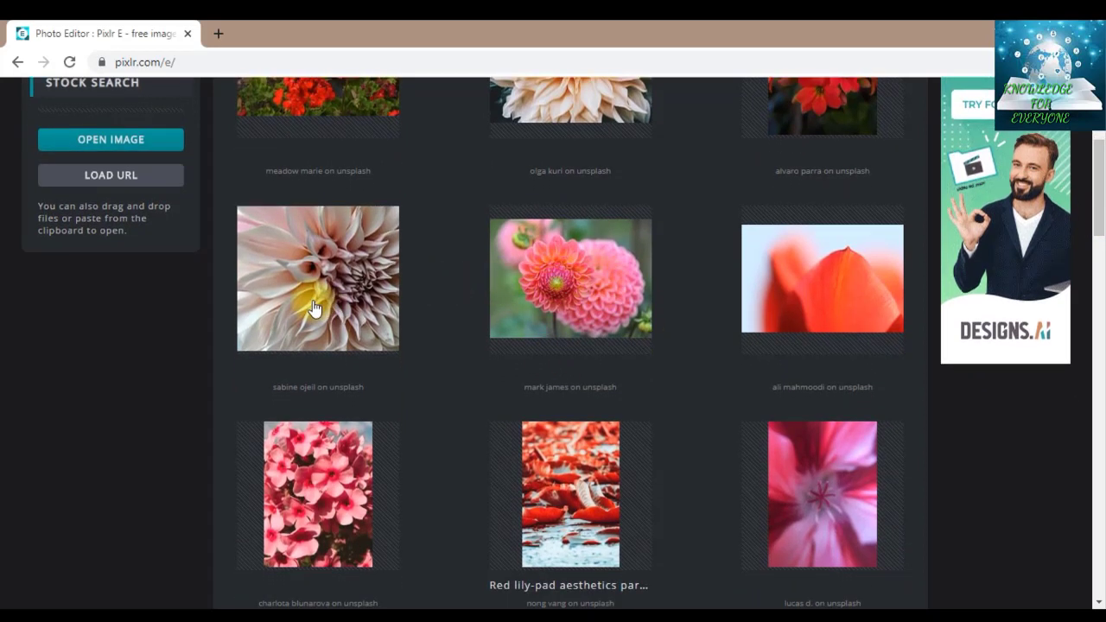
Open the pale pink dahlia stock photo as a new image pre-resized to Full HD (1920 × 1717).
{"action": "left_click", "coordinate": [317, 279]}
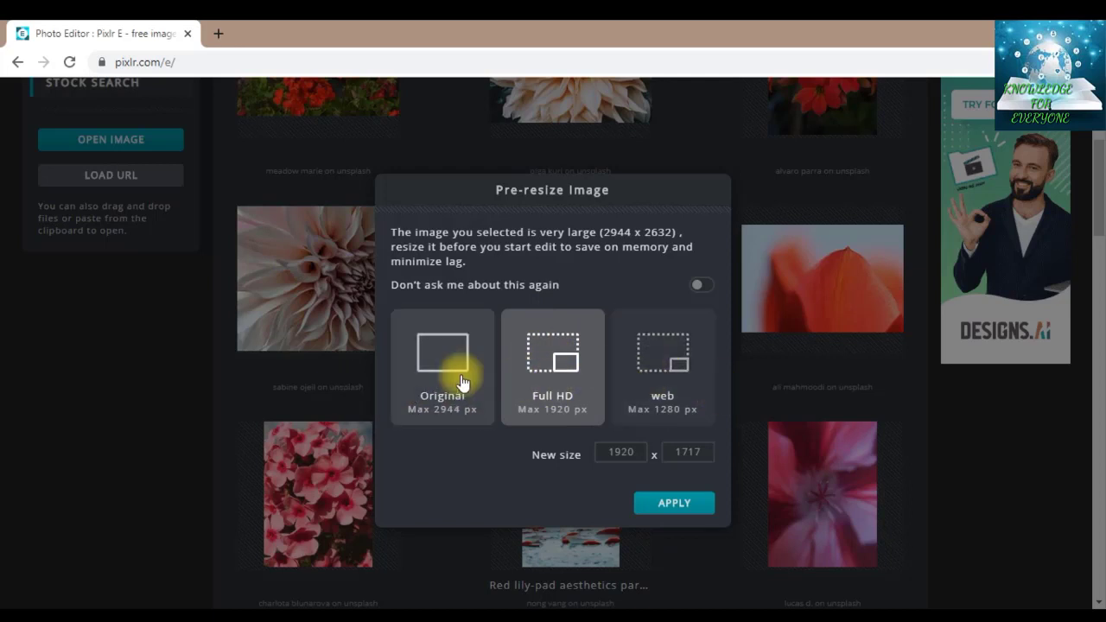
{"action": "mouse_move", "coordinate": [721, 363]}
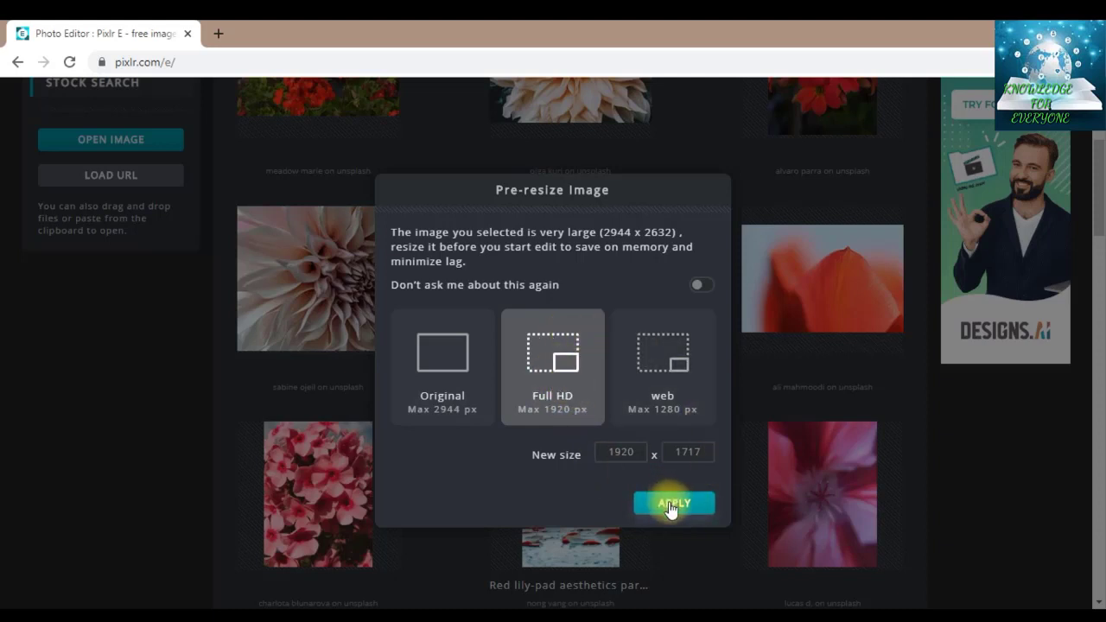
{"action": "left_click", "coordinate": [620, 452]}
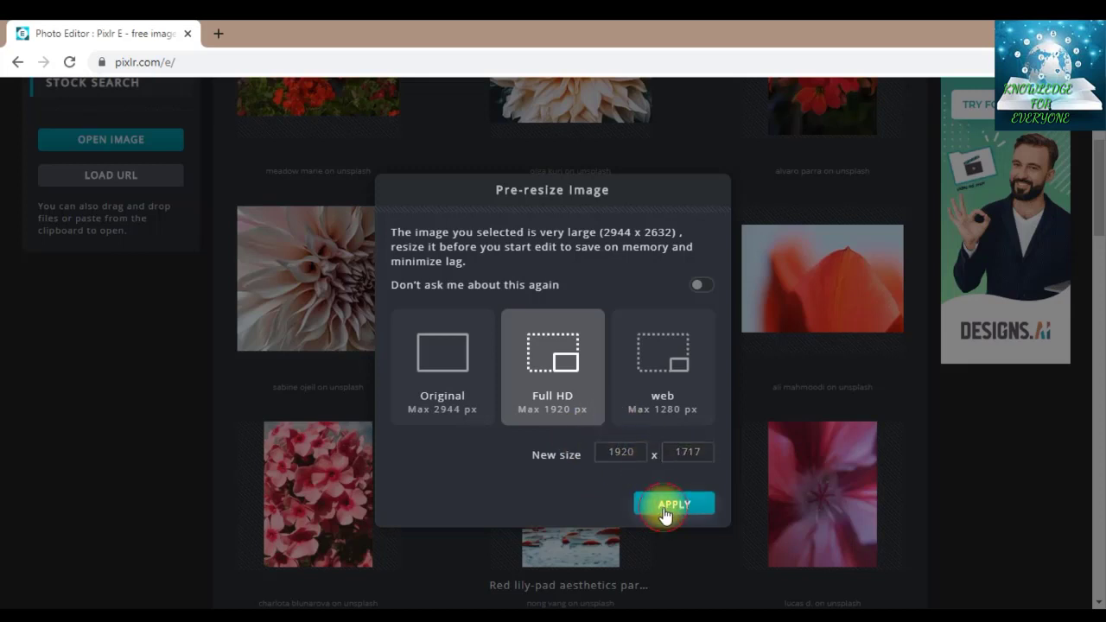
{"action": "mouse_move", "coordinate": [647, 281]}
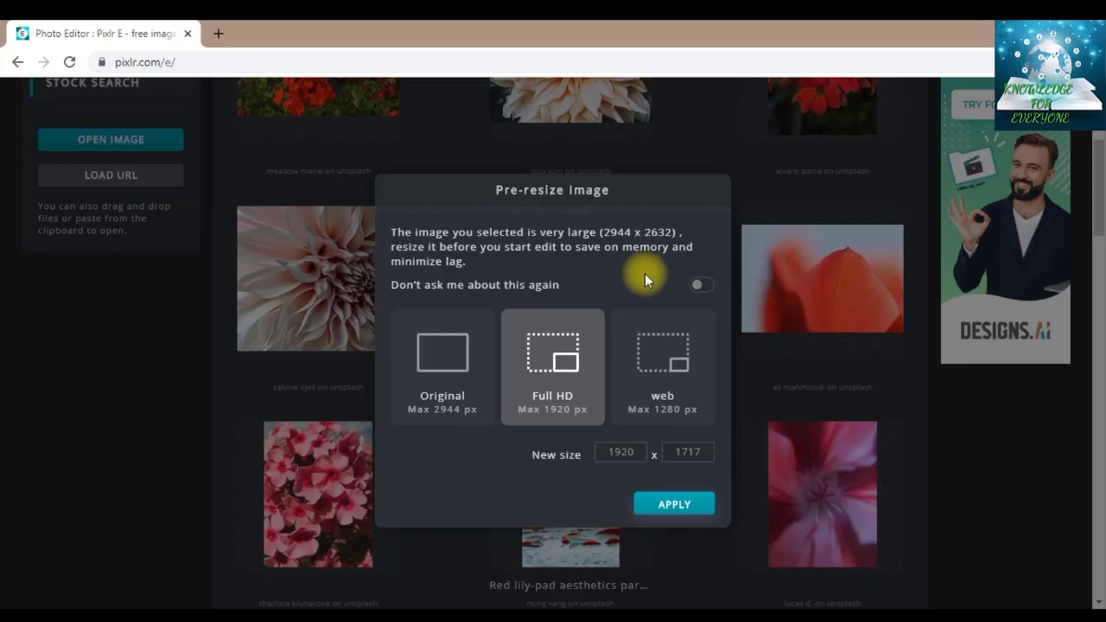
{"action": "left_click", "coordinate": [674, 504]}
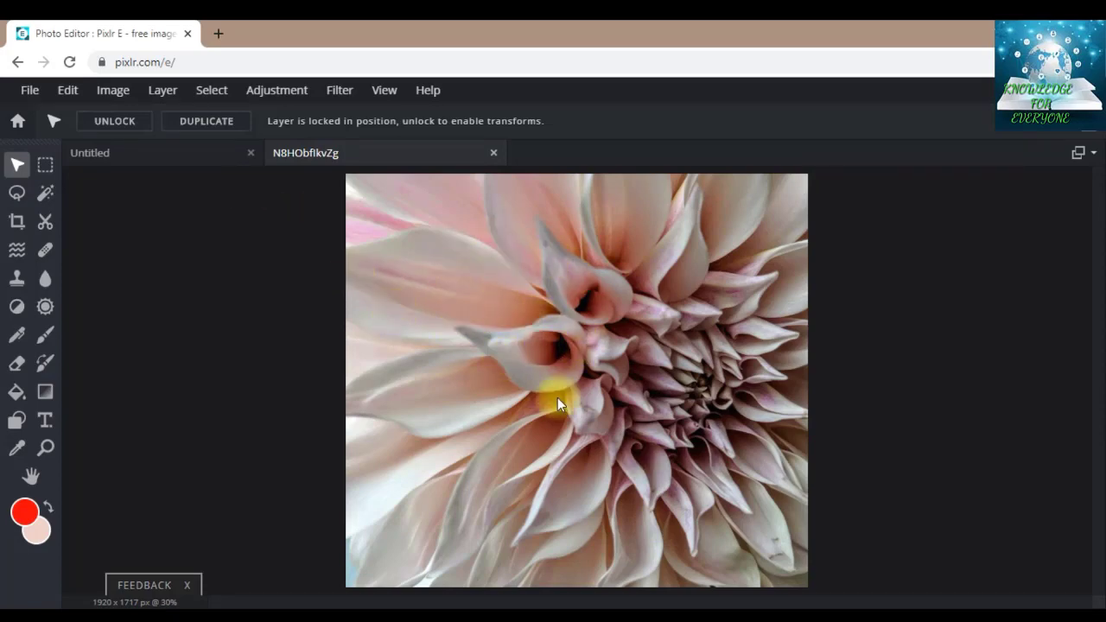
Close the empty Untitled 1920 × 1080 document, keeping only the dahlia photo.
{"action": "left_click", "coordinate": [90, 153]}
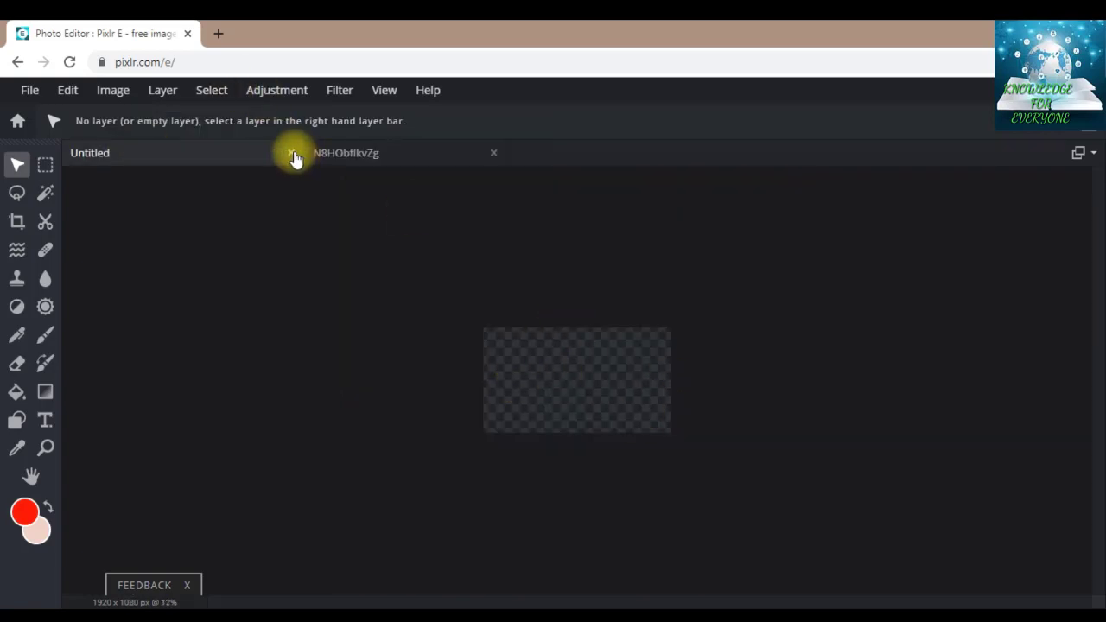
{"action": "left_click", "coordinate": [290, 153]}
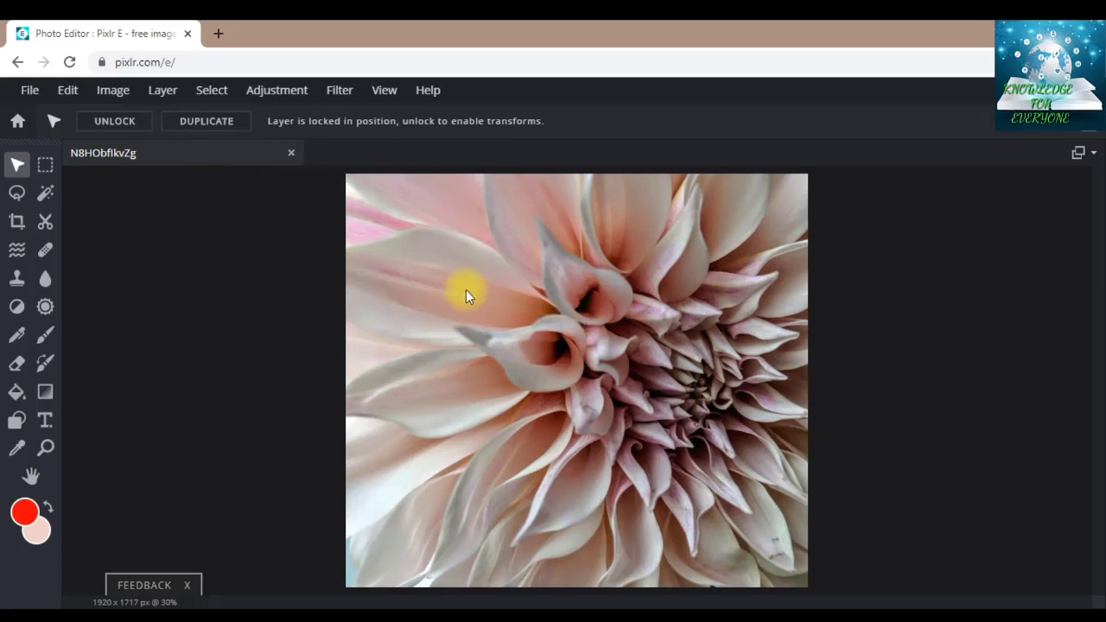
{"action": "mouse_move", "coordinate": [182, 389]}
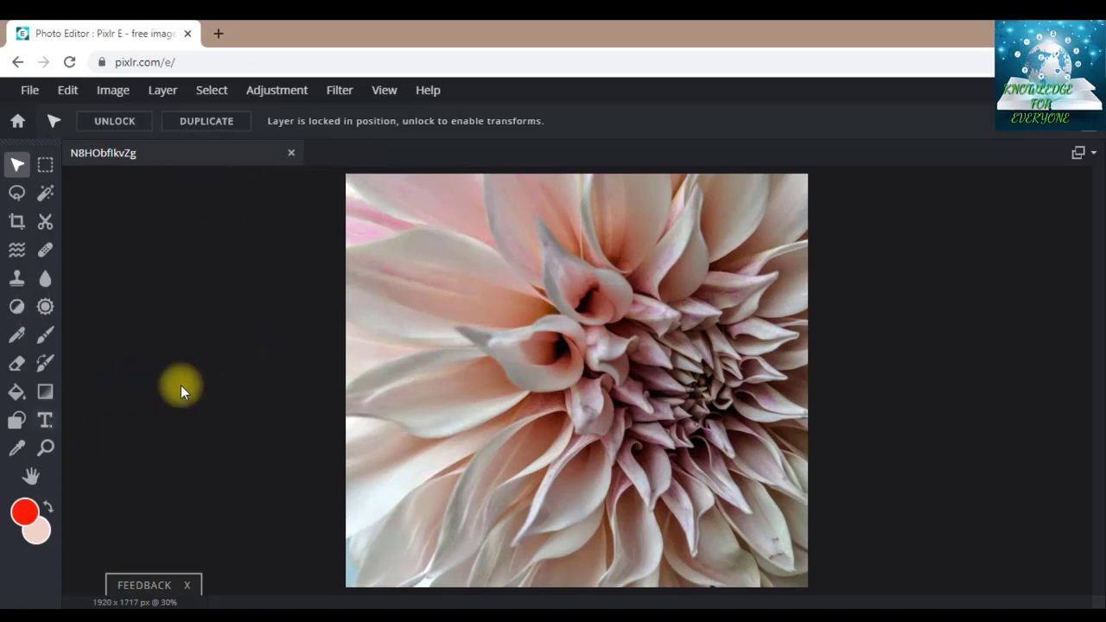
{"action": "mouse_move", "coordinate": [296, 231]}
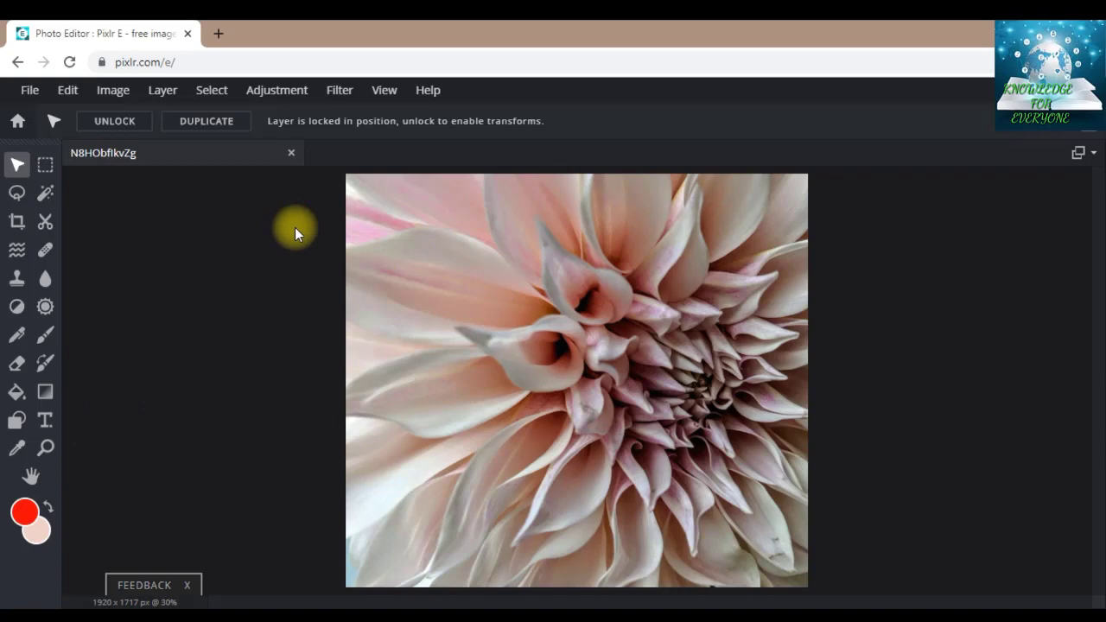
{"action": "mouse_move", "coordinate": [45, 420]}
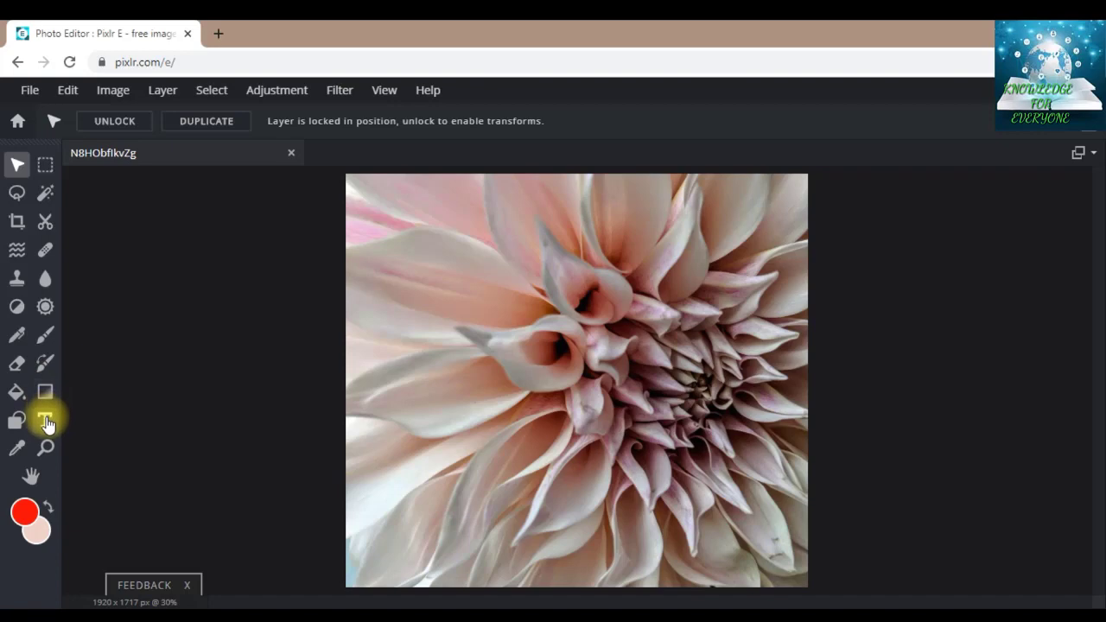
Add a red Arial text layer reading 'popcorn' over the flower and reselect the word for editing.
{"action": "left_click", "coordinate": [46, 420]}
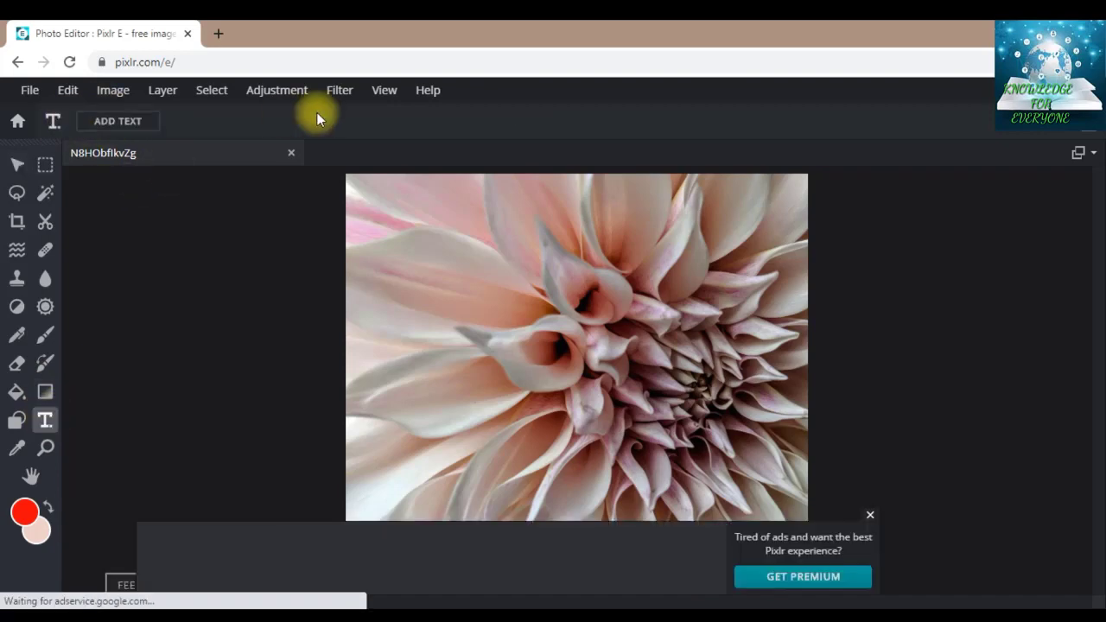
{"action": "mouse_move", "coordinate": [639, 408]}
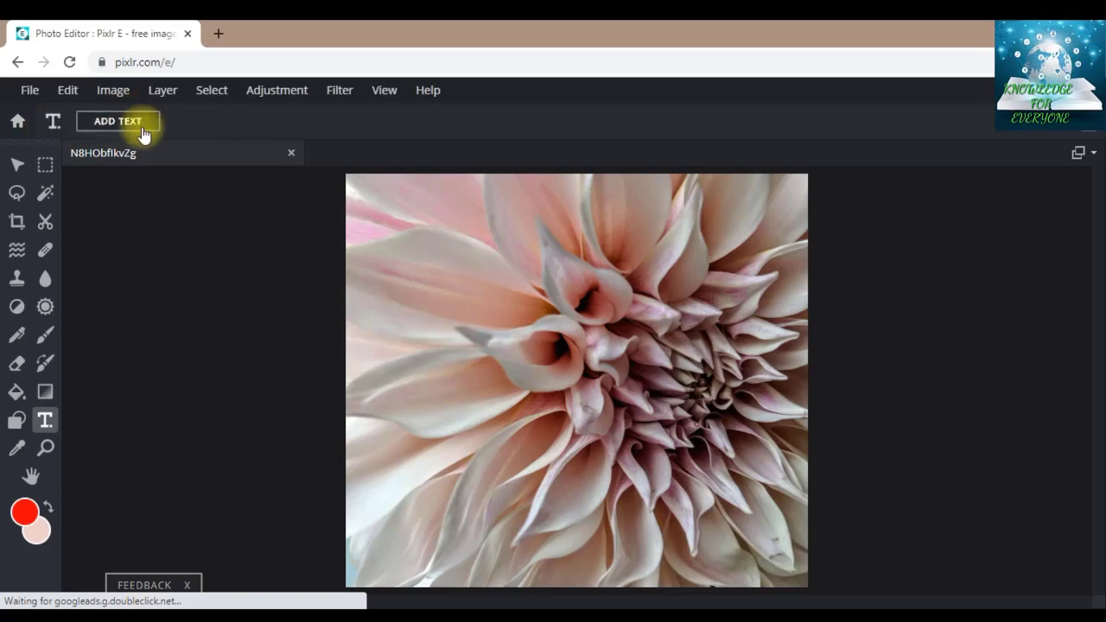
{"action": "left_click", "coordinate": [116, 120]}
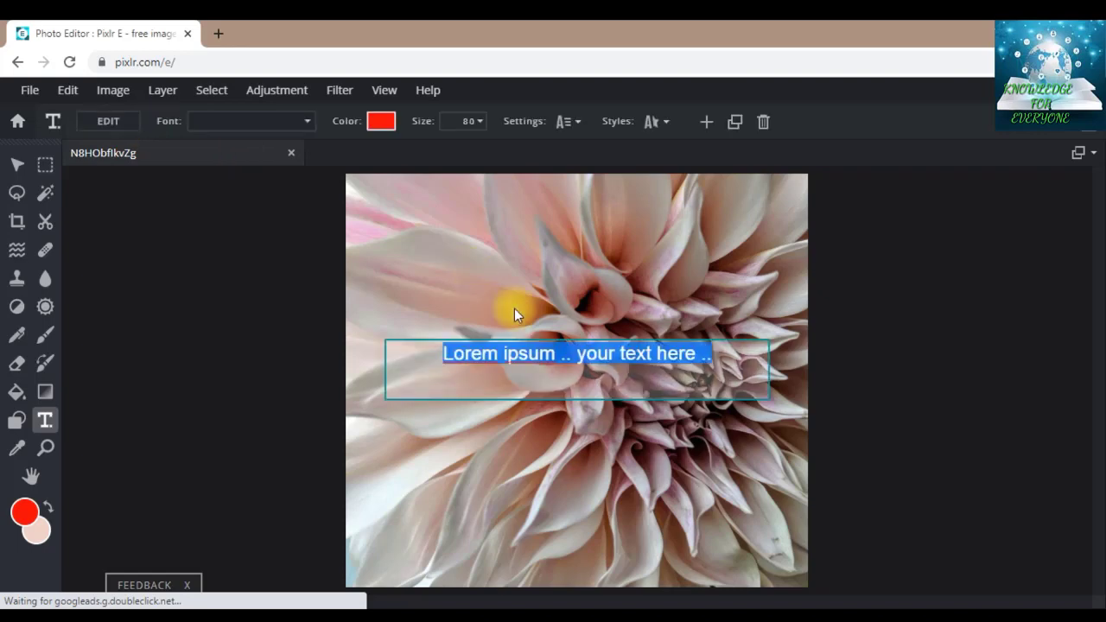
{"action": "left_click", "coordinate": [250, 121]}
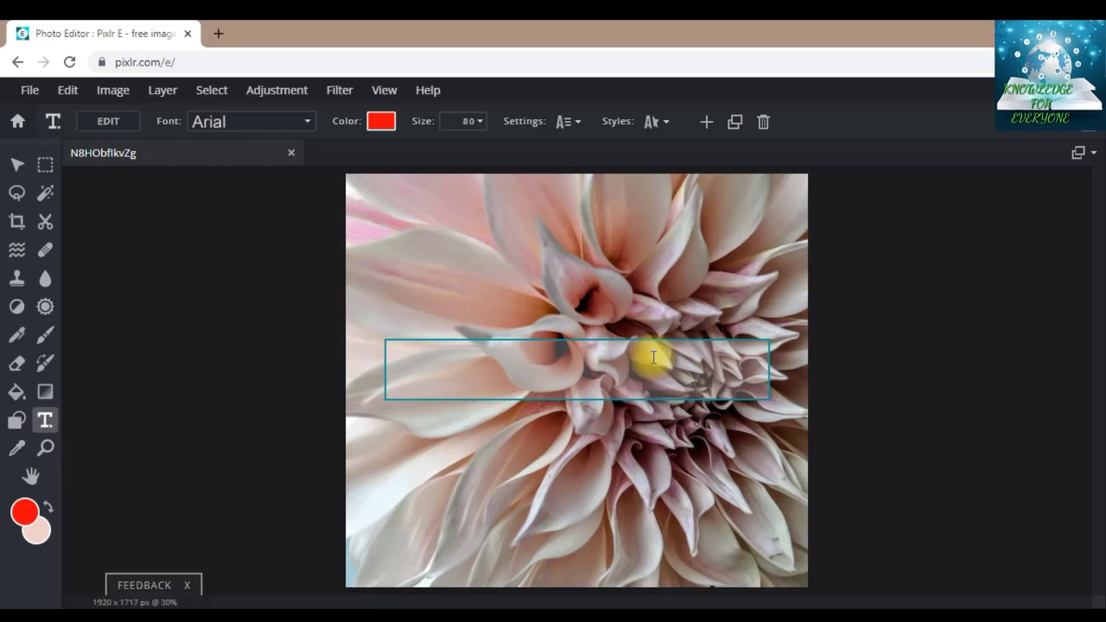
{"action": "type", "text": "popcorn"}
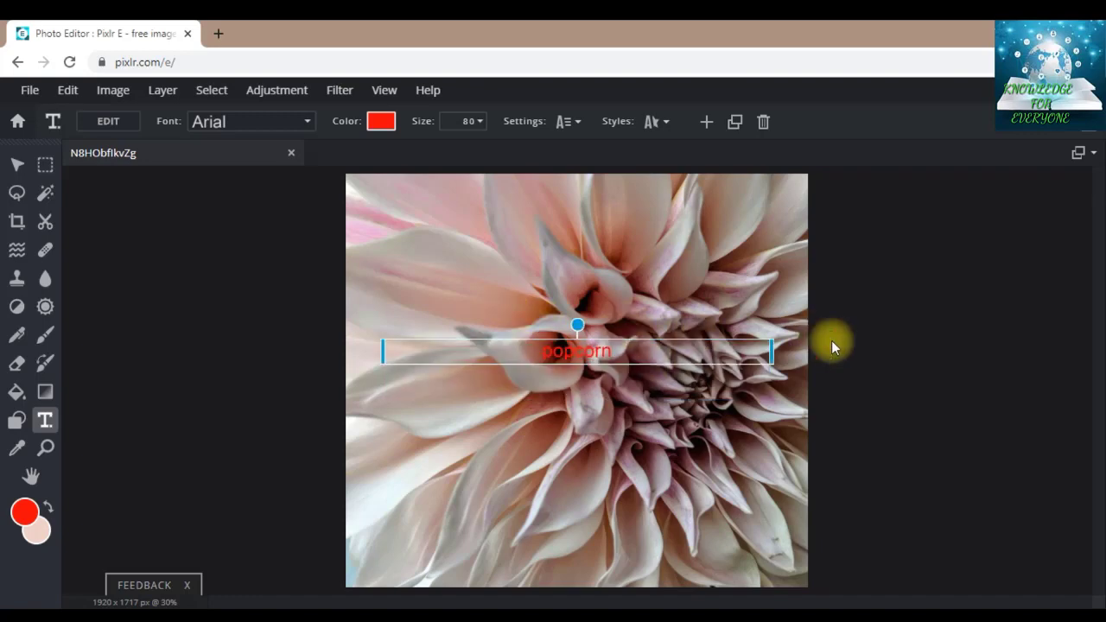
{"action": "mouse_move", "coordinate": [709, 305]}
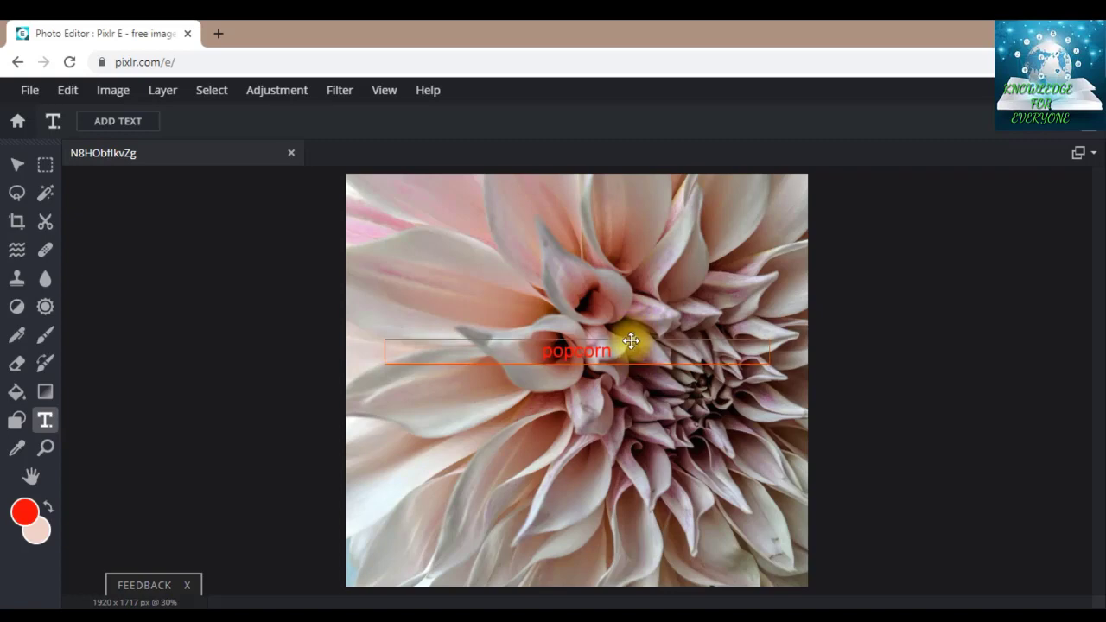
{"action": "left_click", "coordinate": [631, 340]}
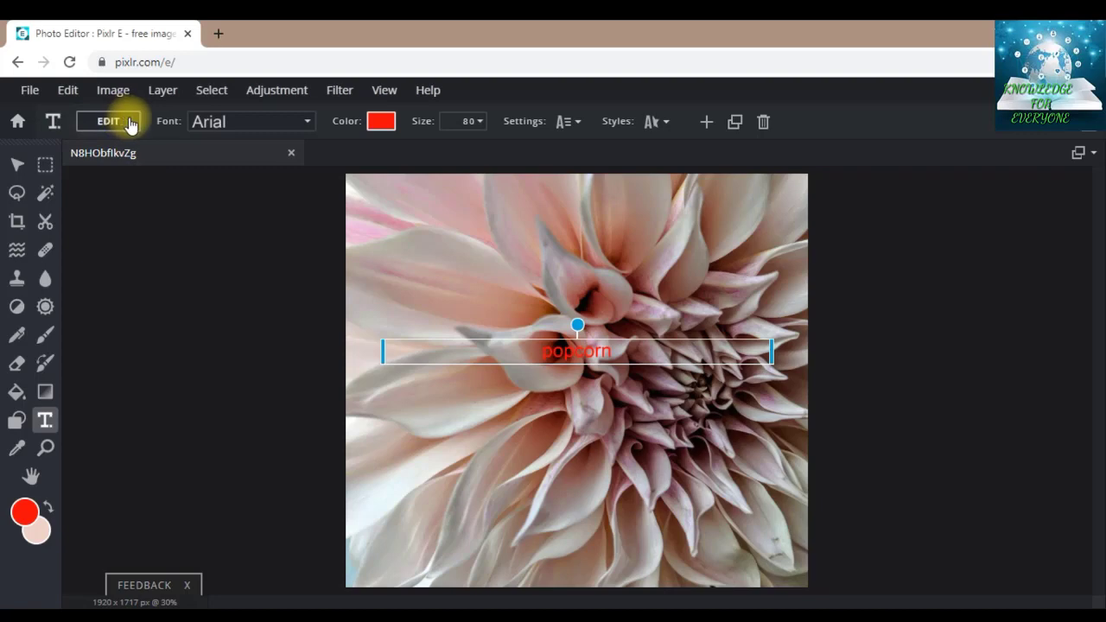
{"action": "mouse_move", "coordinate": [120, 132]}
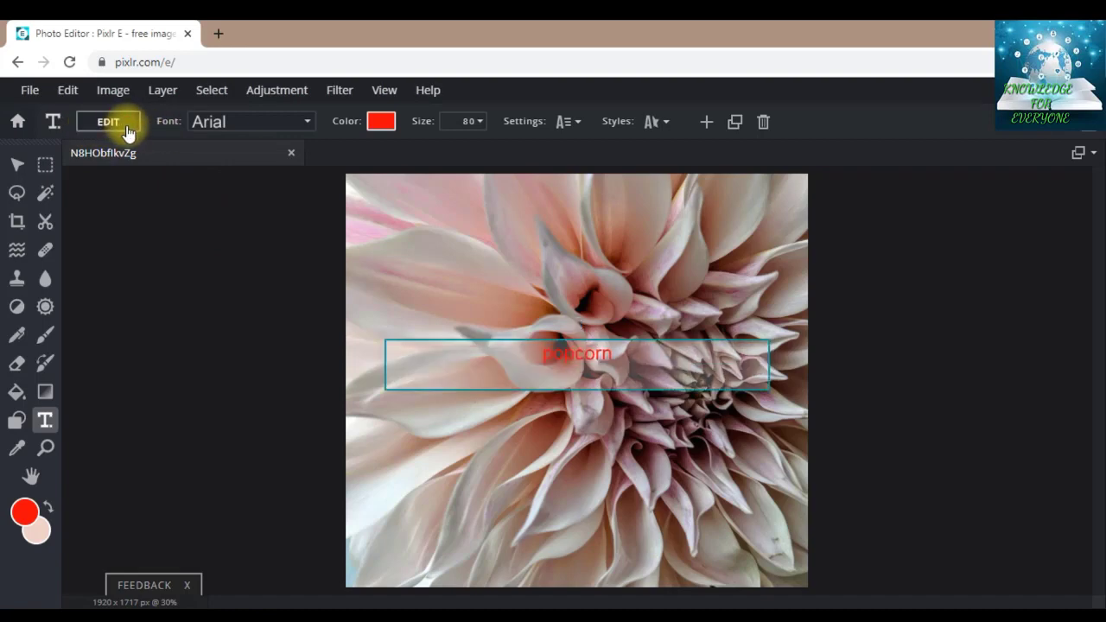
{"action": "double_click", "coordinate": [576, 355]}
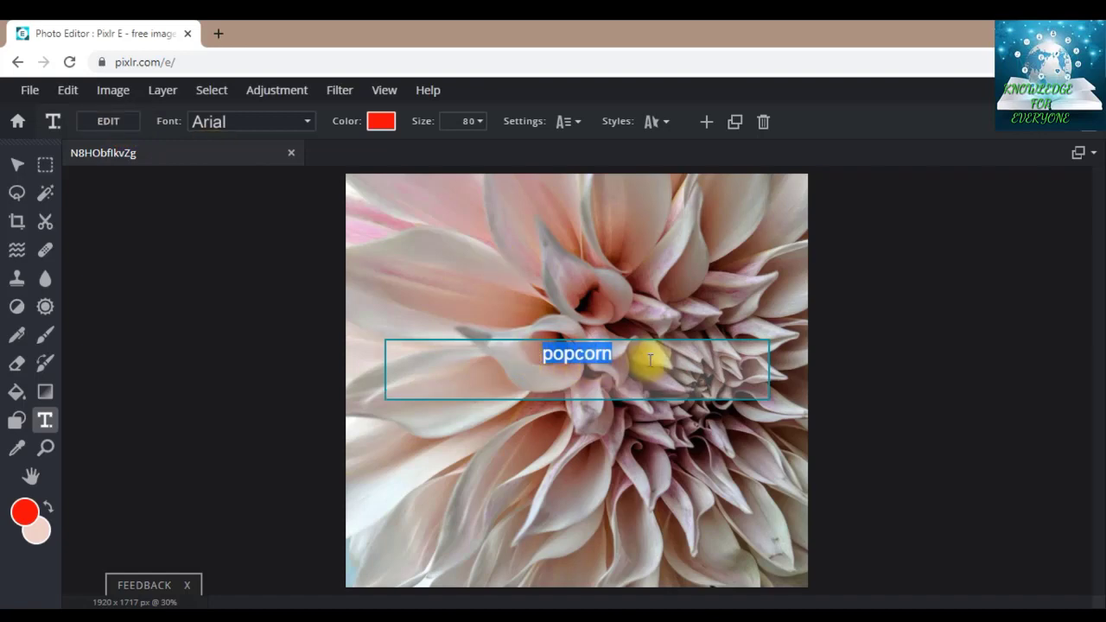
{"action": "mouse_move", "coordinate": [588, 341]}
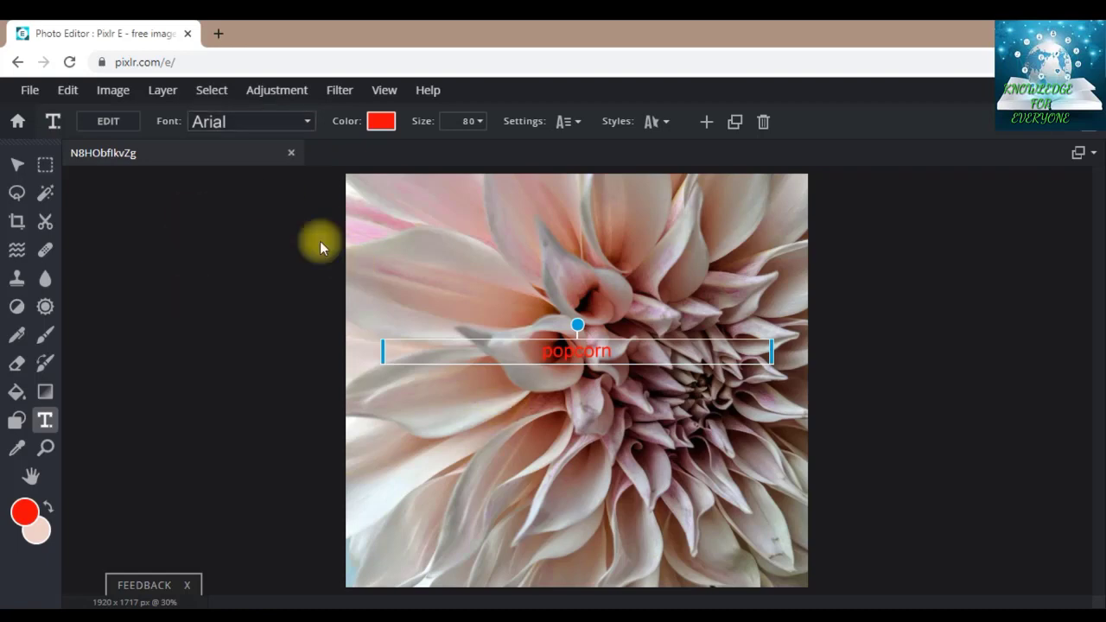
{"action": "mouse_move", "coordinate": [294, 206]}
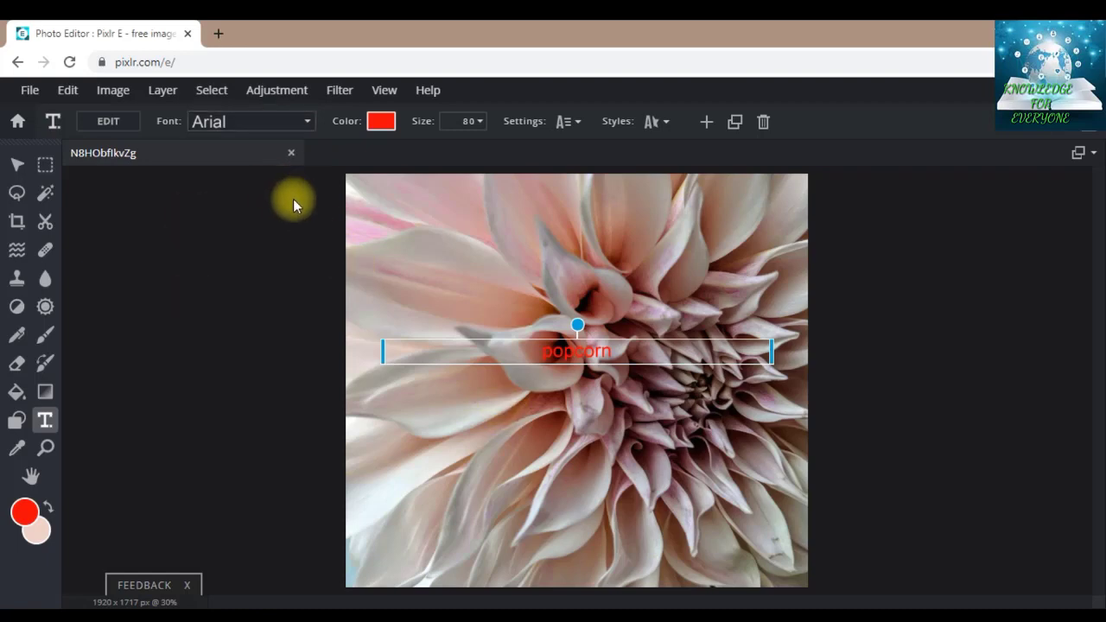
{"action": "mouse_move", "coordinate": [276, 121]}
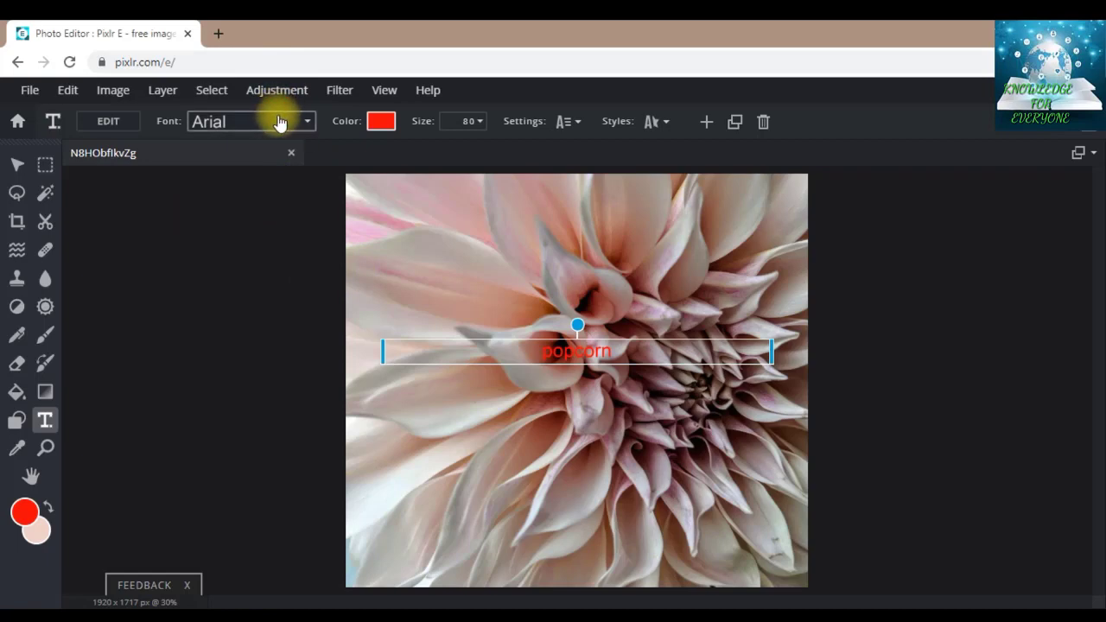
Change the popcorn text font from Arial to Baangkarr Press from the font list.
{"action": "left_click", "coordinate": [251, 121]}
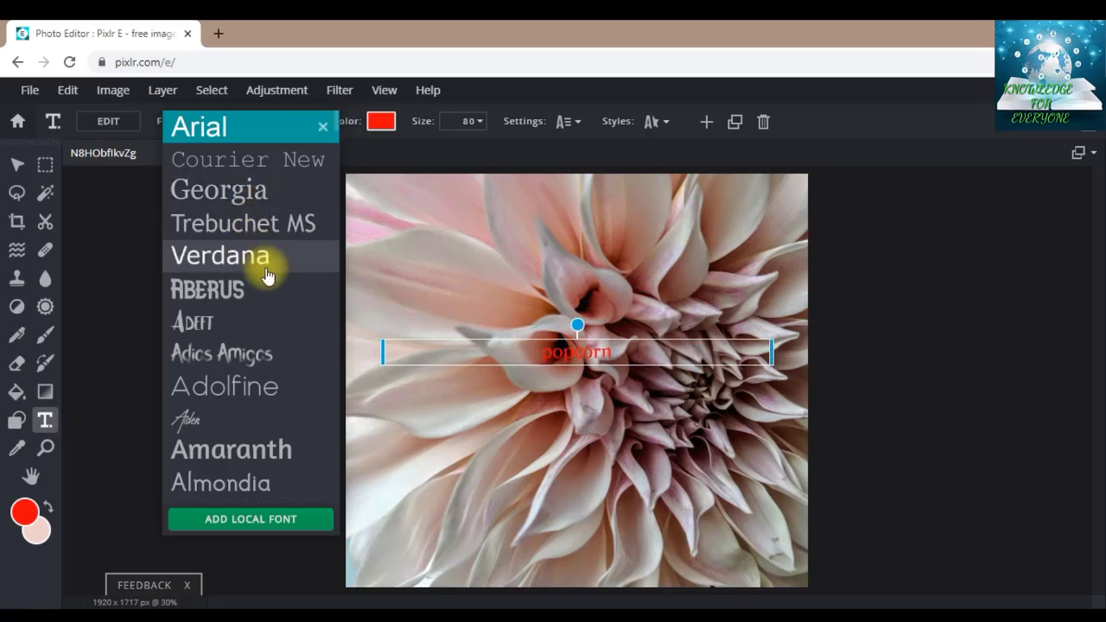
{"action": "mouse_move", "coordinate": [285, 419]}
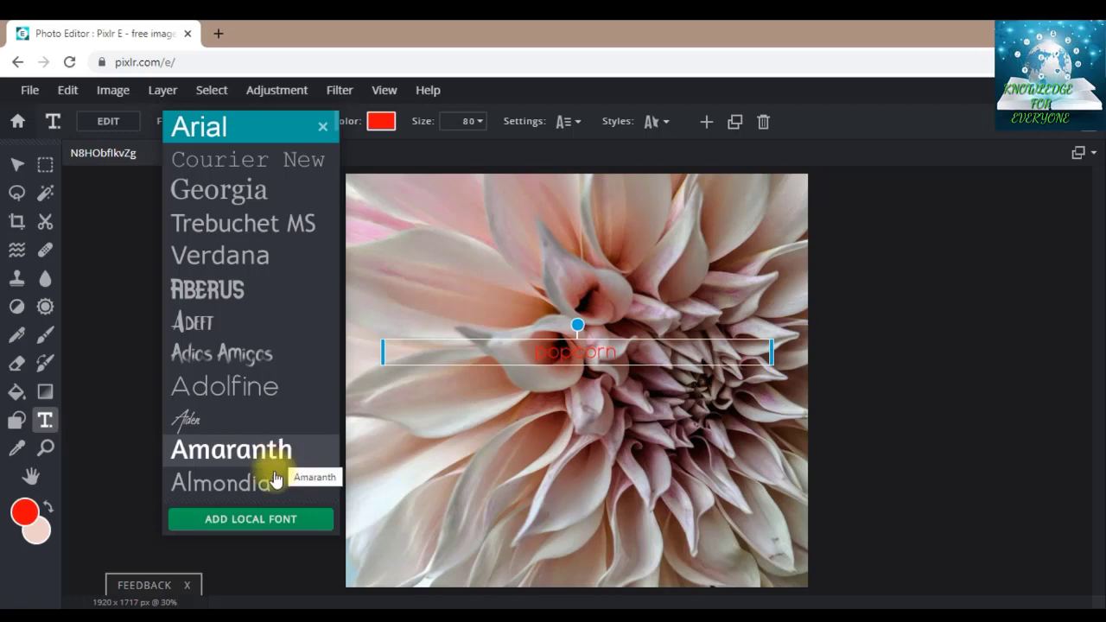
{"action": "scroll", "scroll_direction": "down", "scroll_amount": 3}
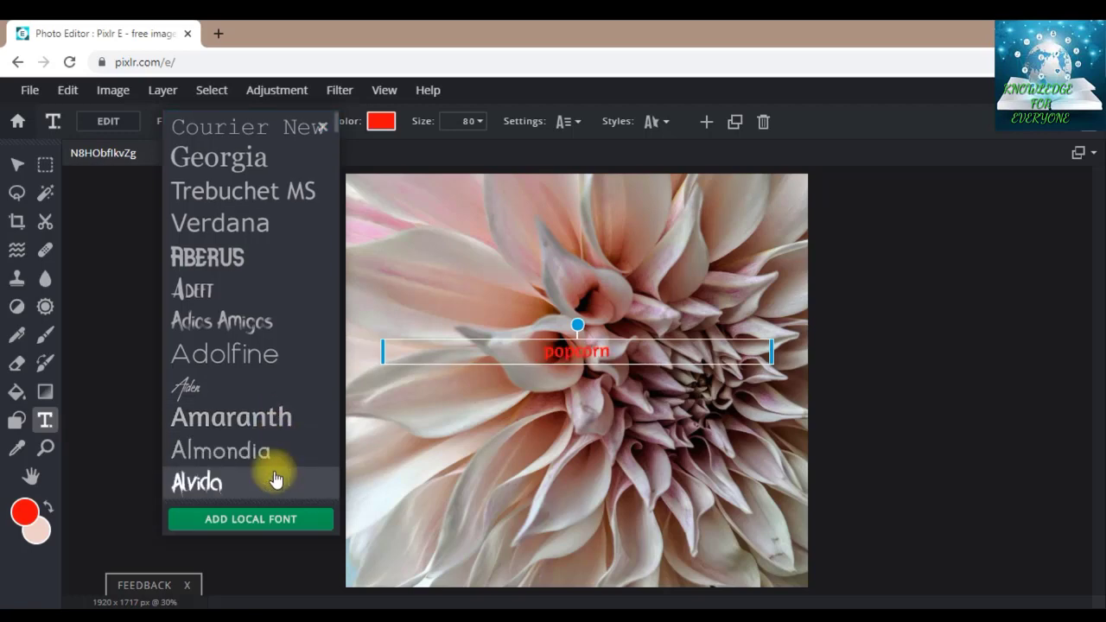
{"action": "scroll", "scroll_direction": "down", "scroll_amount": 3}
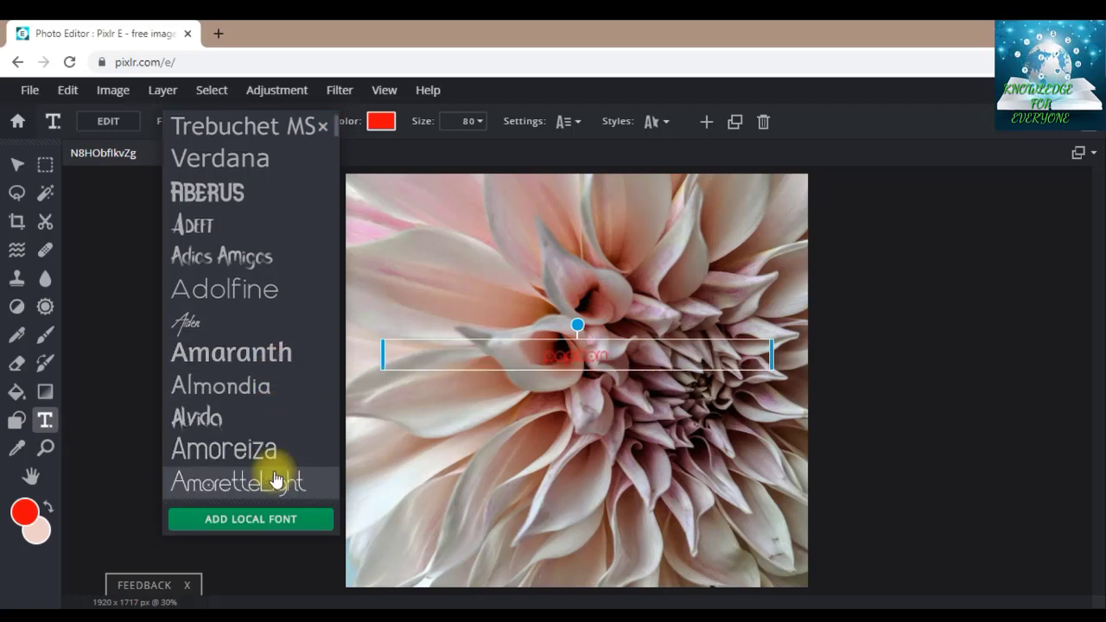
{"action": "scroll", "scroll_direction": "down", "scroll_amount": 3}
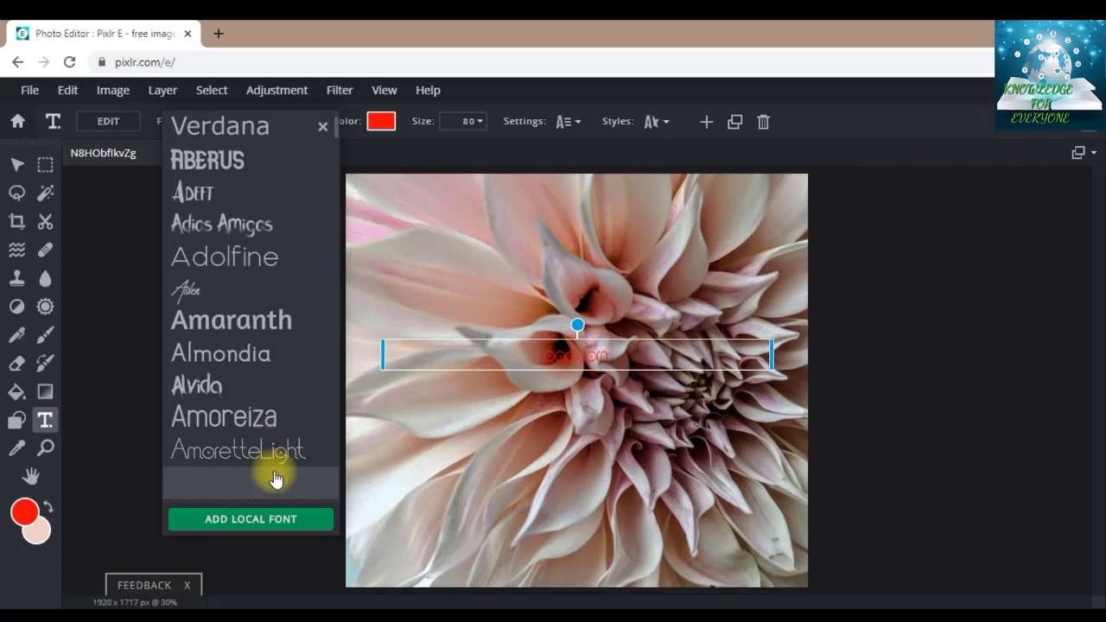
{"action": "scroll", "scroll_direction": "down", "scroll_amount": 3}
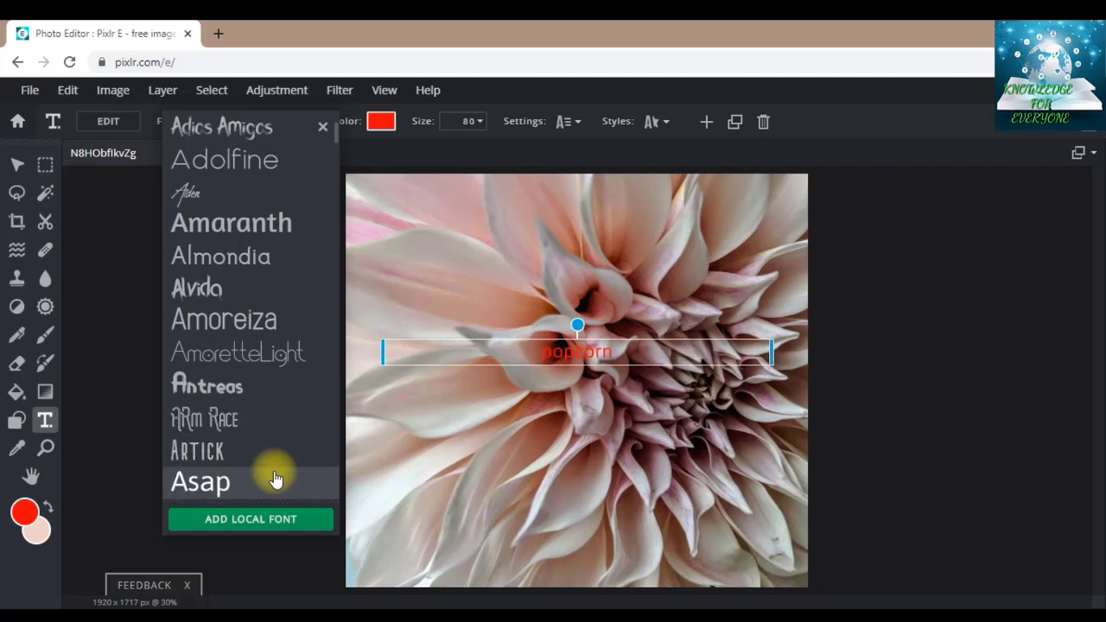
{"action": "scroll", "scroll_direction": "down", "scroll_amount": 3}
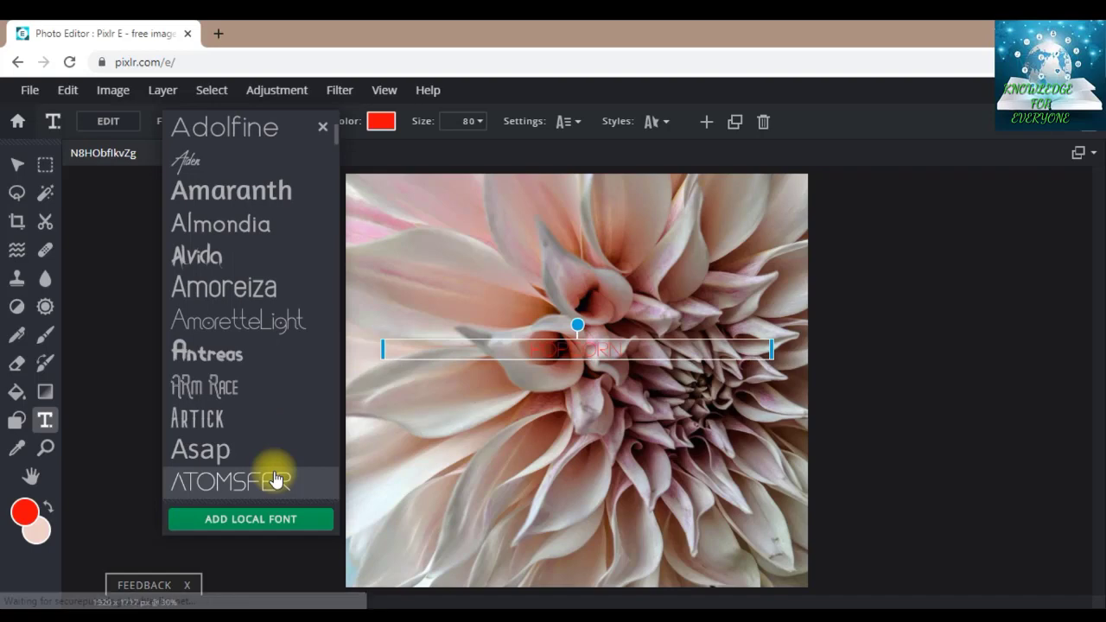
{"action": "scroll", "scroll_direction": "down", "scroll_amount": 3}
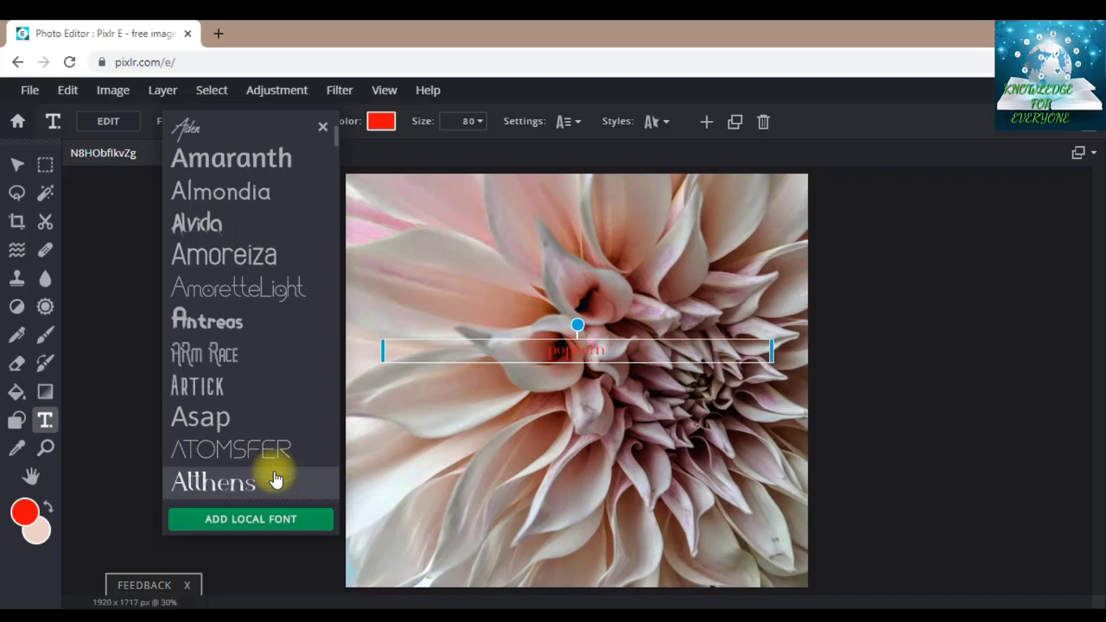
{"action": "scroll", "scroll_direction": "down", "scroll_amount": 3}
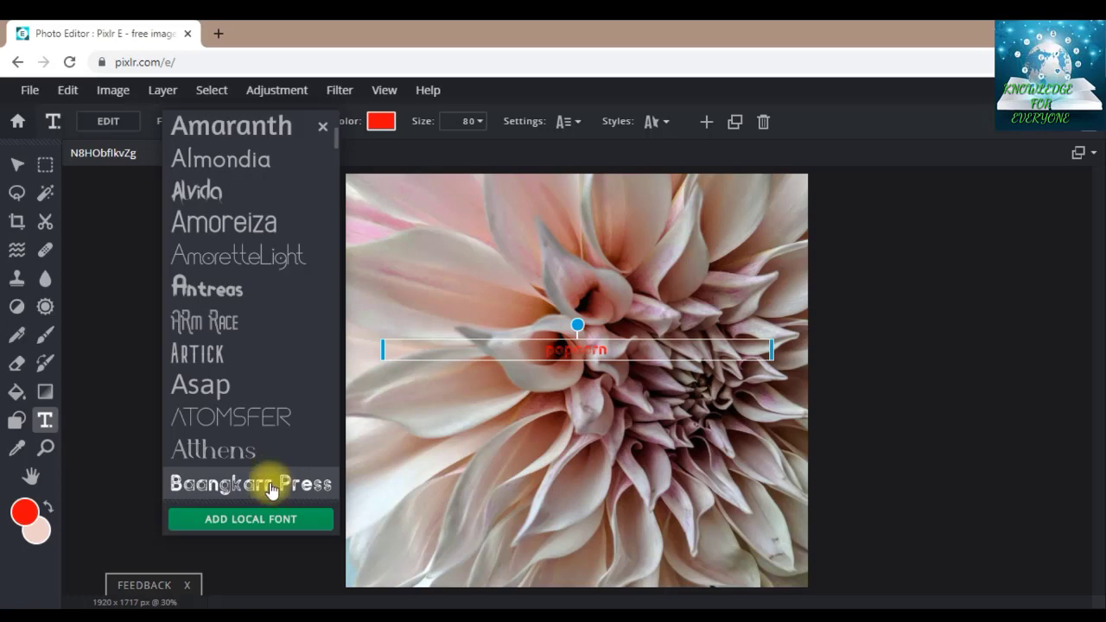
{"action": "mouse_move", "coordinate": [262, 445]}
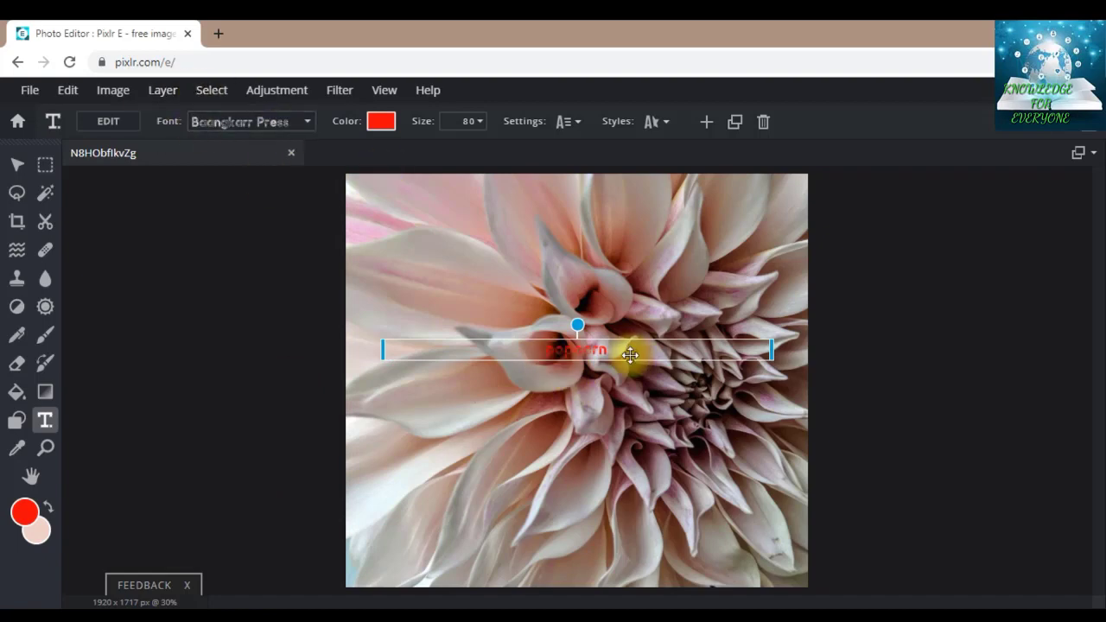
{"action": "left_click_drag", "start_coordinate": [629, 354], "coordinate": [600, 349]}
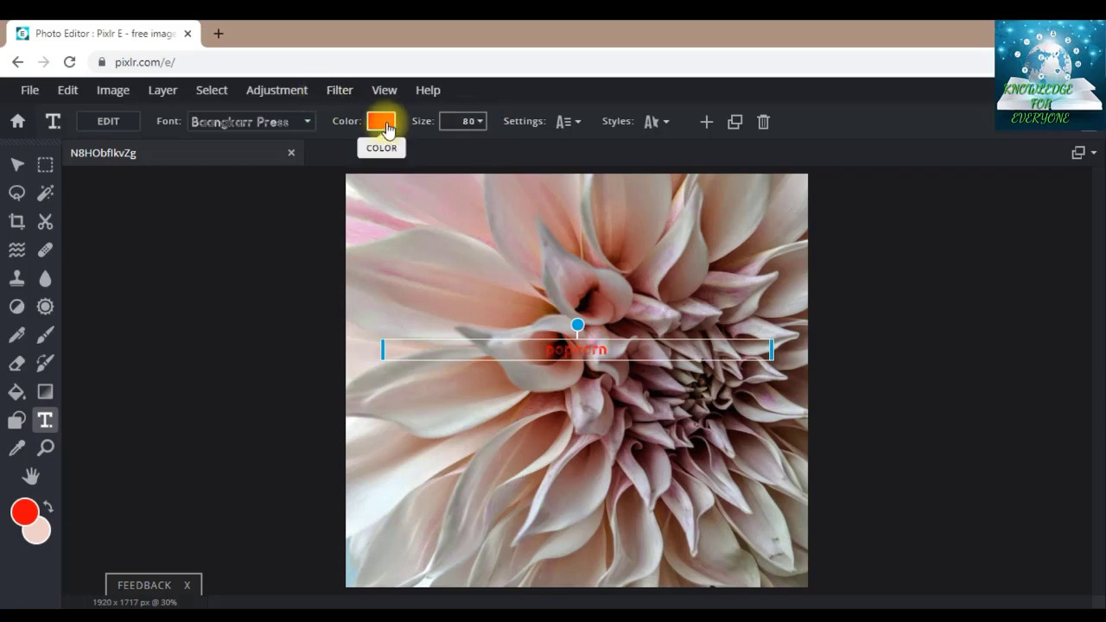
Recolour the popcorn text to a very light pink (#FFEDED).
{"action": "left_click", "coordinate": [381, 121]}
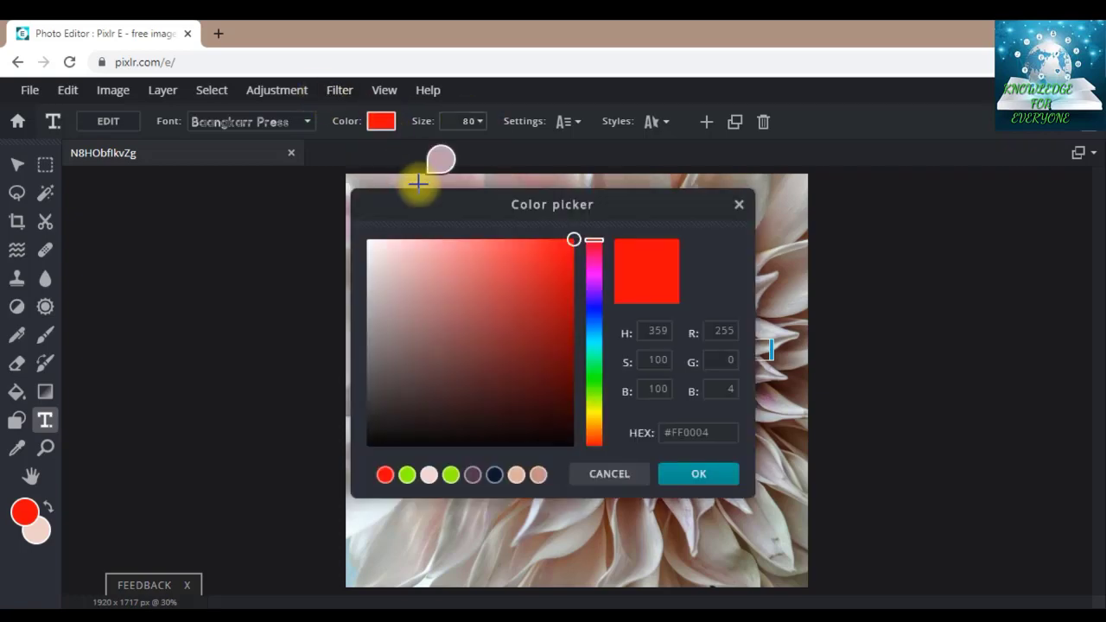
{"action": "left_click_drag", "start_coordinate": [552, 204], "coordinate": [337, 219]}
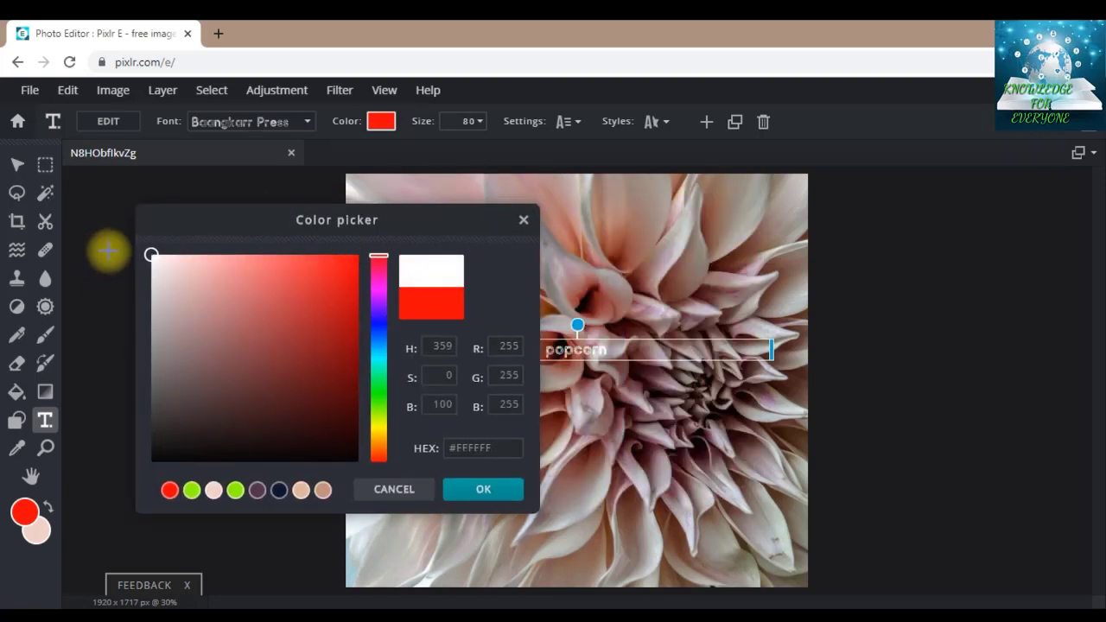
{"action": "right_click", "coordinate": [177, 449]}
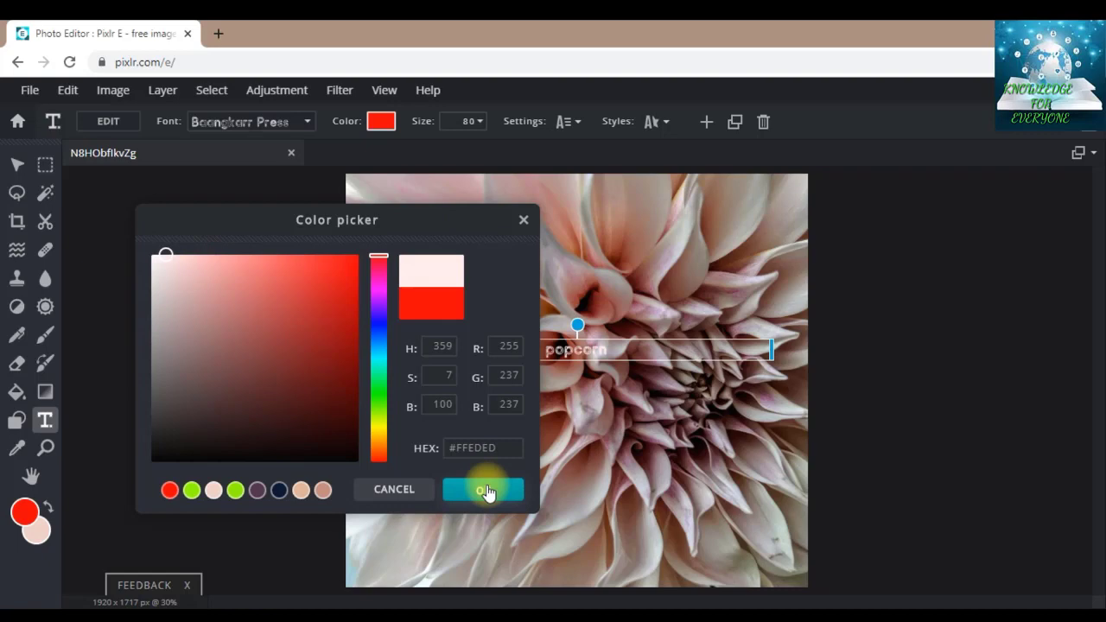
{"action": "left_click", "coordinate": [483, 489]}
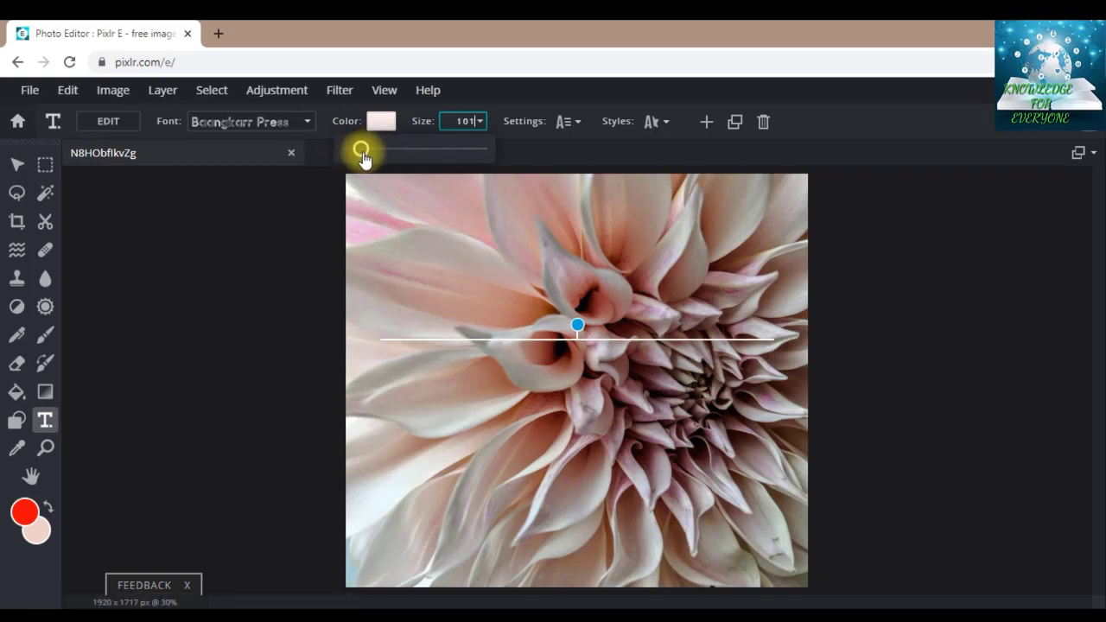
Enlarge the popcorn text to size 463 so it spans most of the photo's width.
{"action": "left_click_drag", "start_coordinate": [361, 152], "coordinate": [380, 149]}
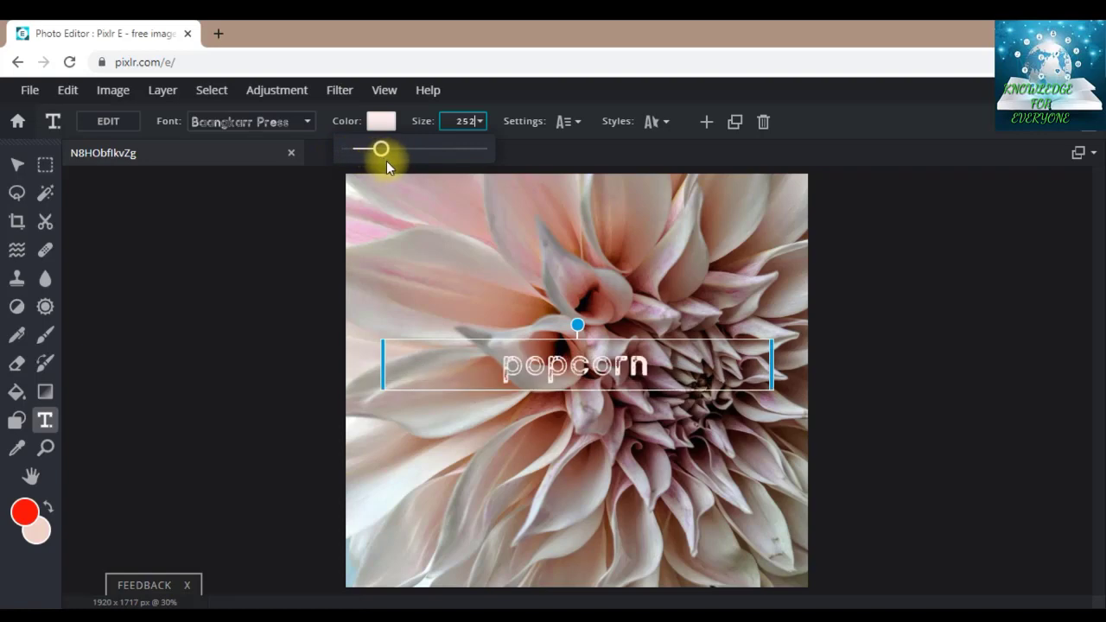
{"action": "left_click_drag", "start_coordinate": [381, 148], "coordinate": [394, 149]}
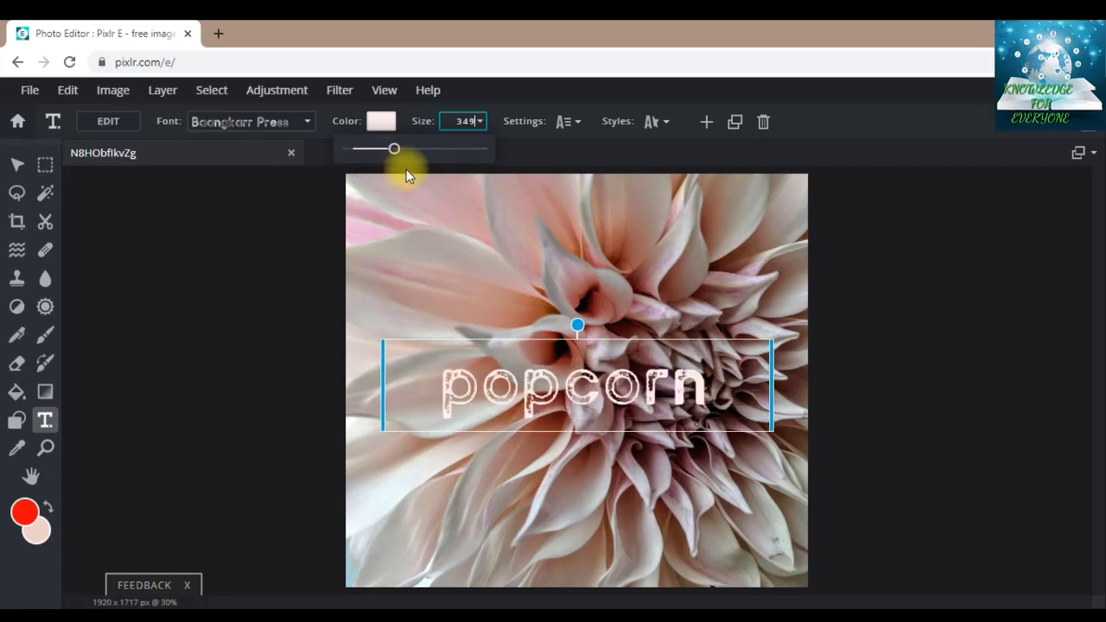
{"action": "left_click_drag", "start_coordinate": [394, 149], "coordinate": [409, 149]}
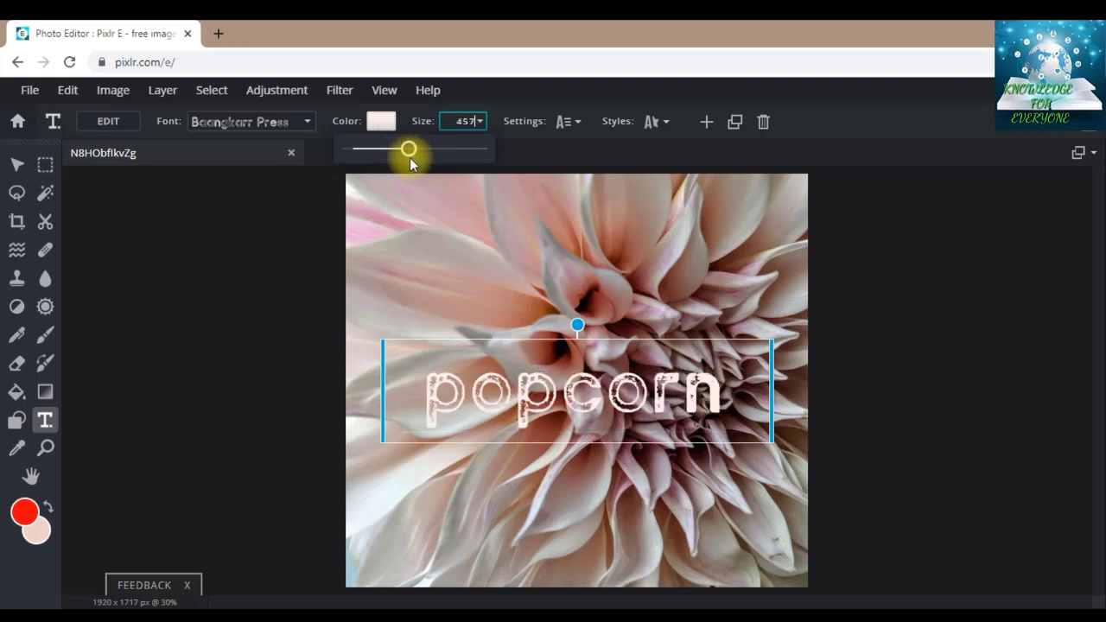
{"action": "left_click_drag", "start_coordinate": [409, 148], "coordinate": [411, 149]}
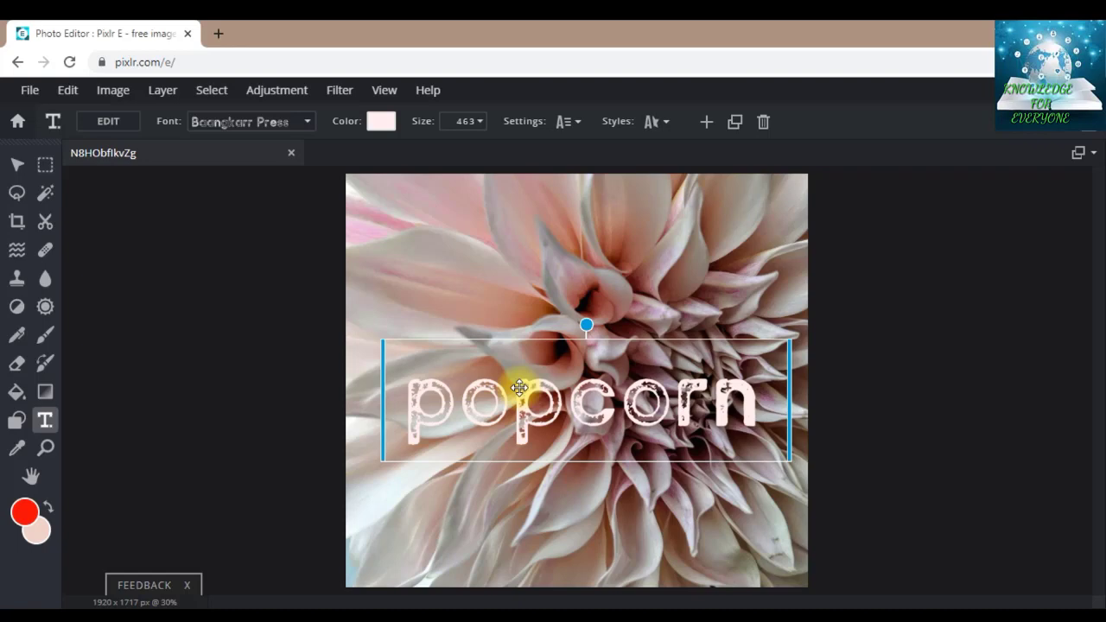
{"action": "mouse_move", "coordinate": [568, 138]}
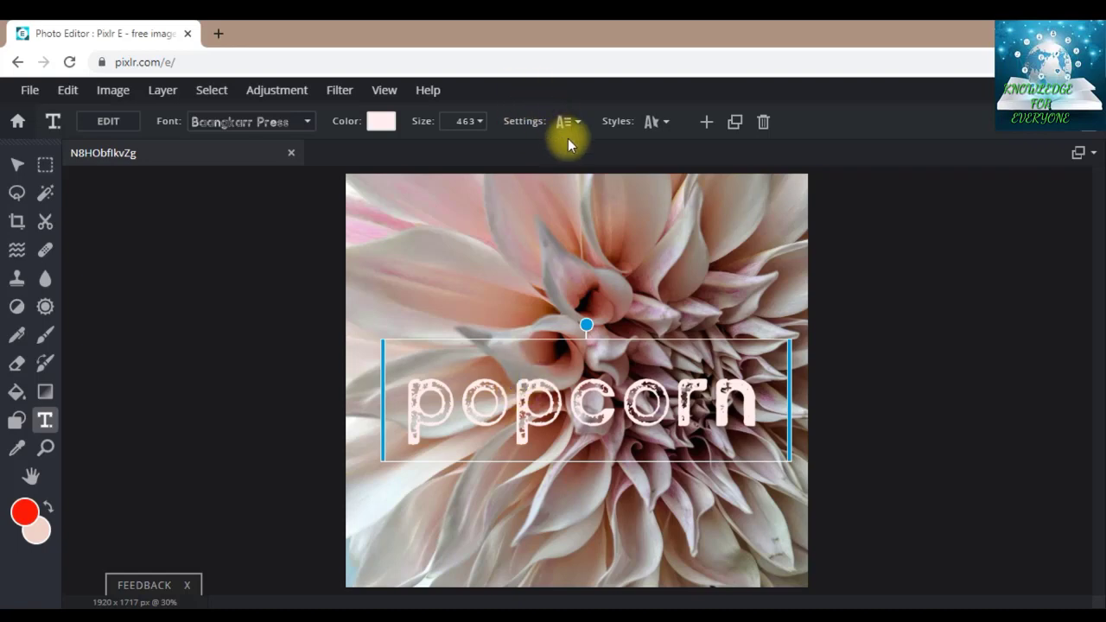
{"action": "mouse_move", "coordinate": [570, 145]}
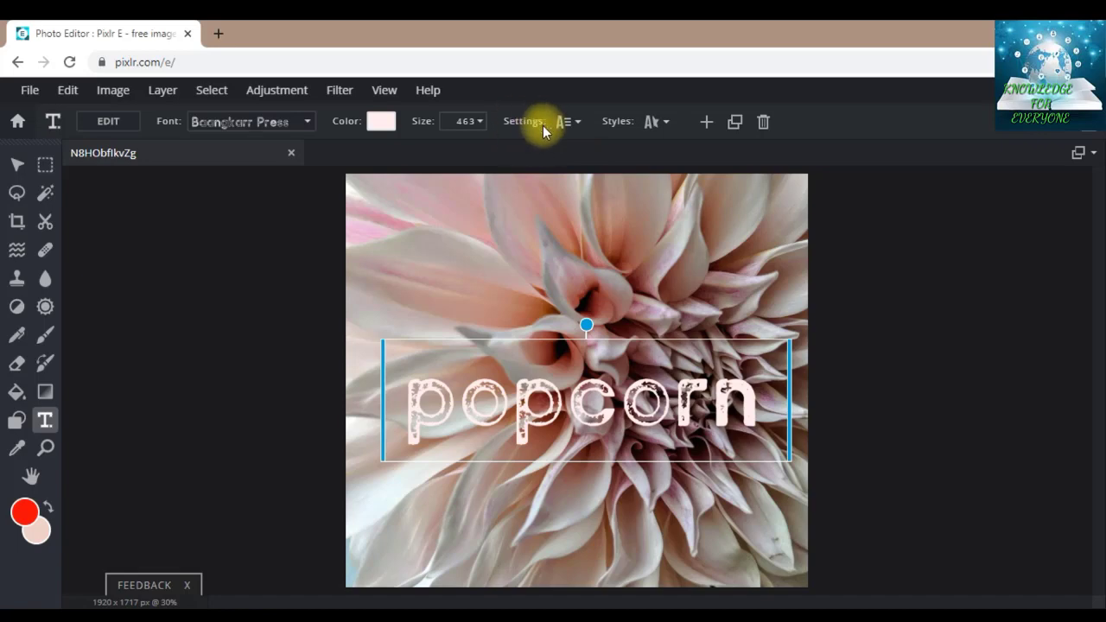
Adjust the letter spacing of popcorn, settling just below zero at -3.
{"action": "left_click", "coordinate": [563, 121]}
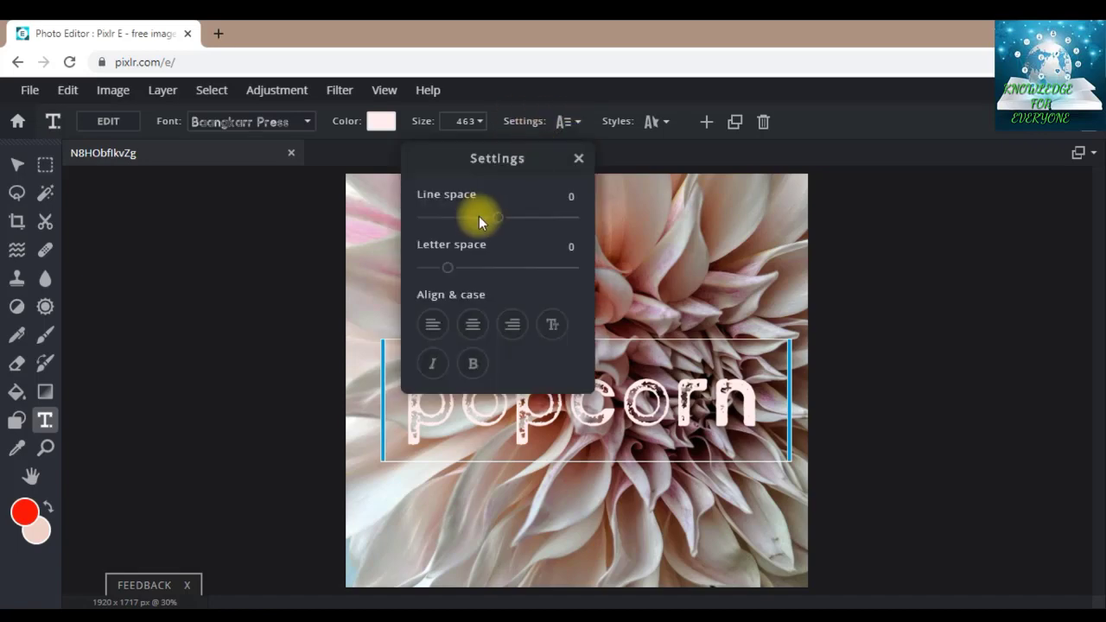
{"action": "left_click_drag", "start_coordinate": [496, 158], "coordinate": [775, 148]}
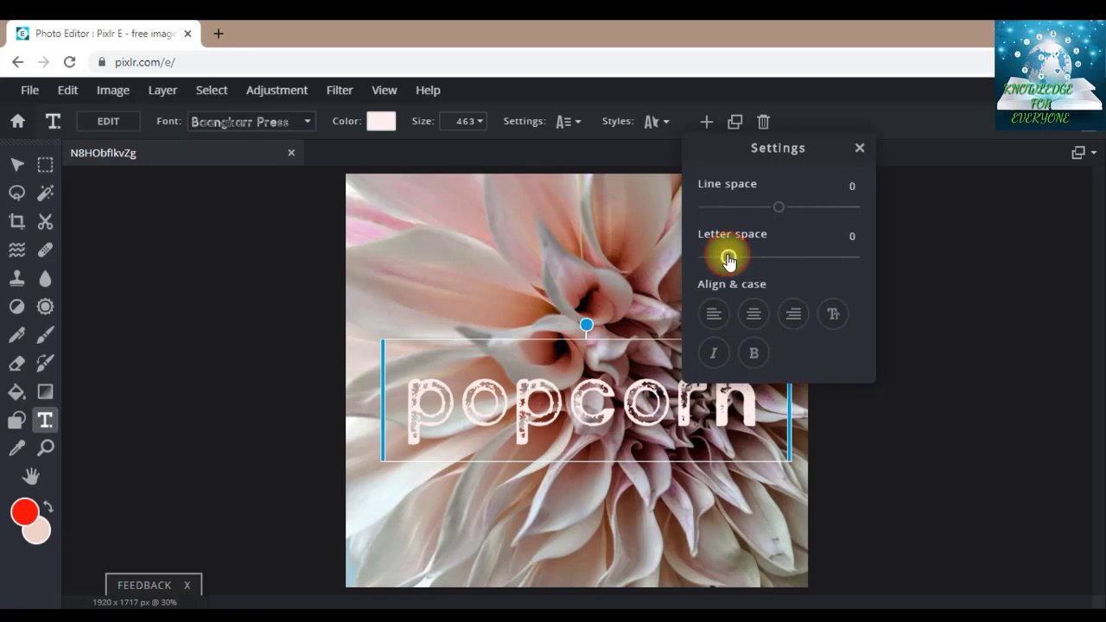
{"action": "left_click_drag", "start_coordinate": [726, 255], "coordinate": [745, 254]}
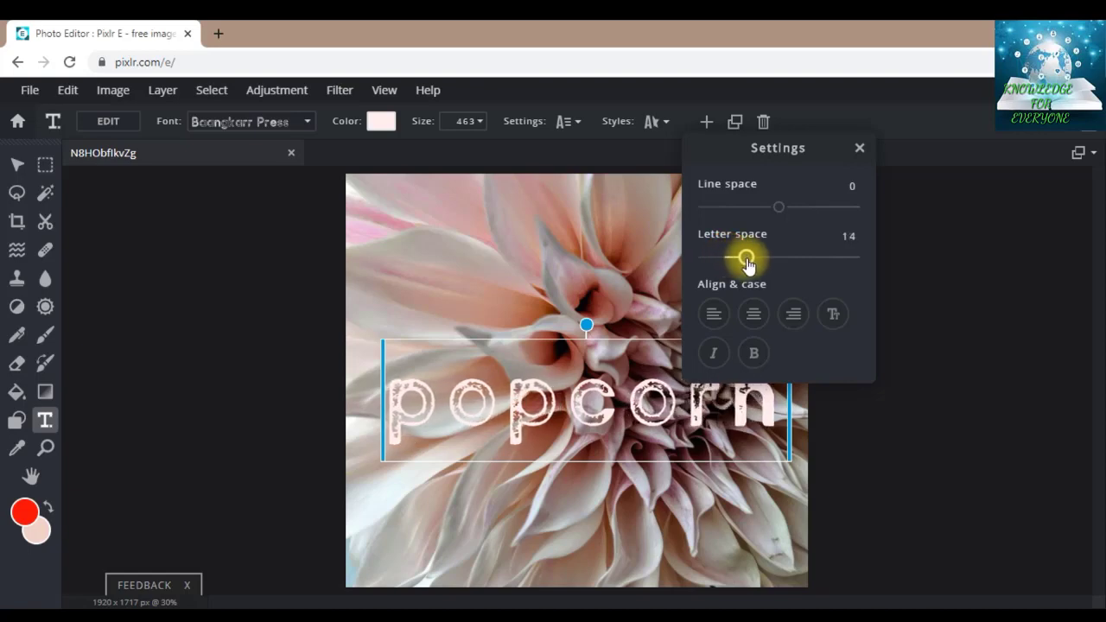
{"action": "left_click_drag", "start_coordinate": [746, 259], "coordinate": [770, 258]}
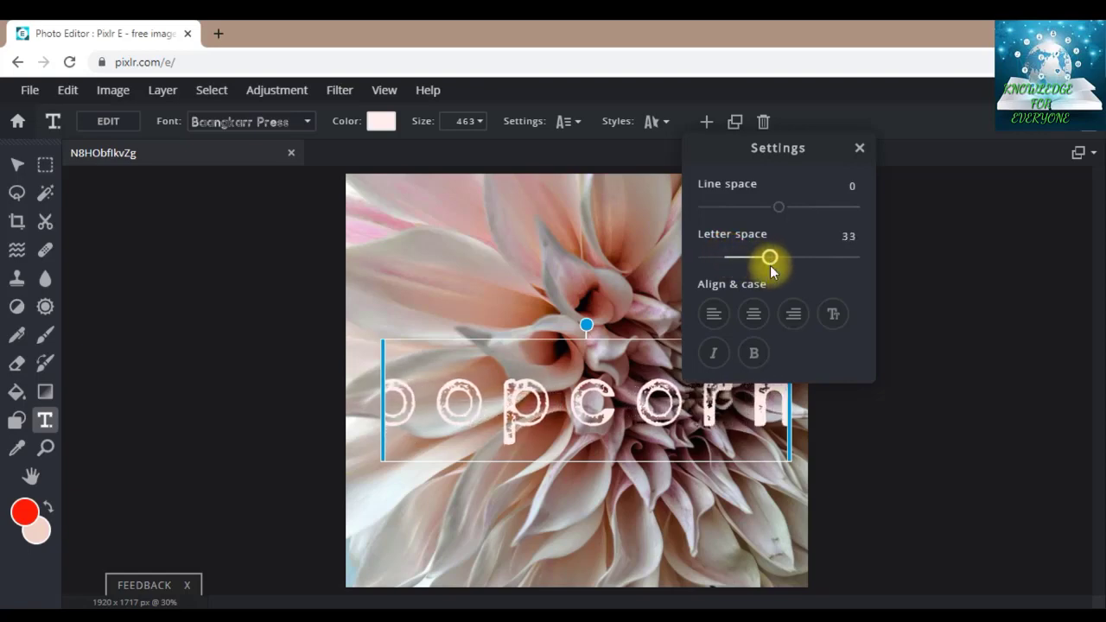
{"action": "left_click_drag", "start_coordinate": [769, 257], "coordinate": [808, 258]}
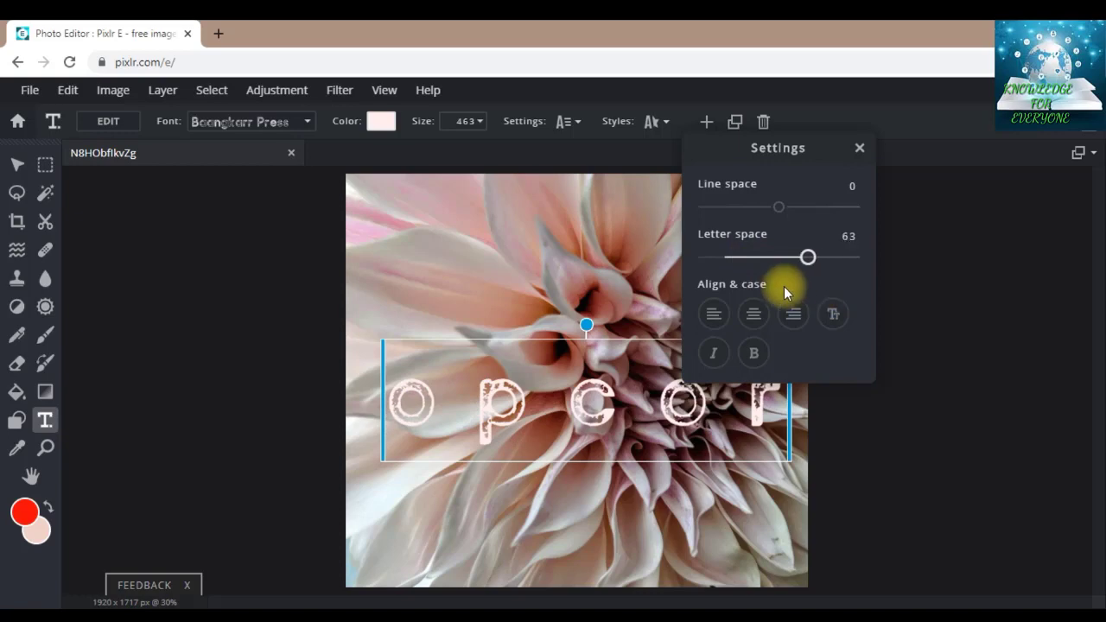
{"action": "left_click_drag", "start_coordinate": [808, 257], "coordinate": [729, 257]}
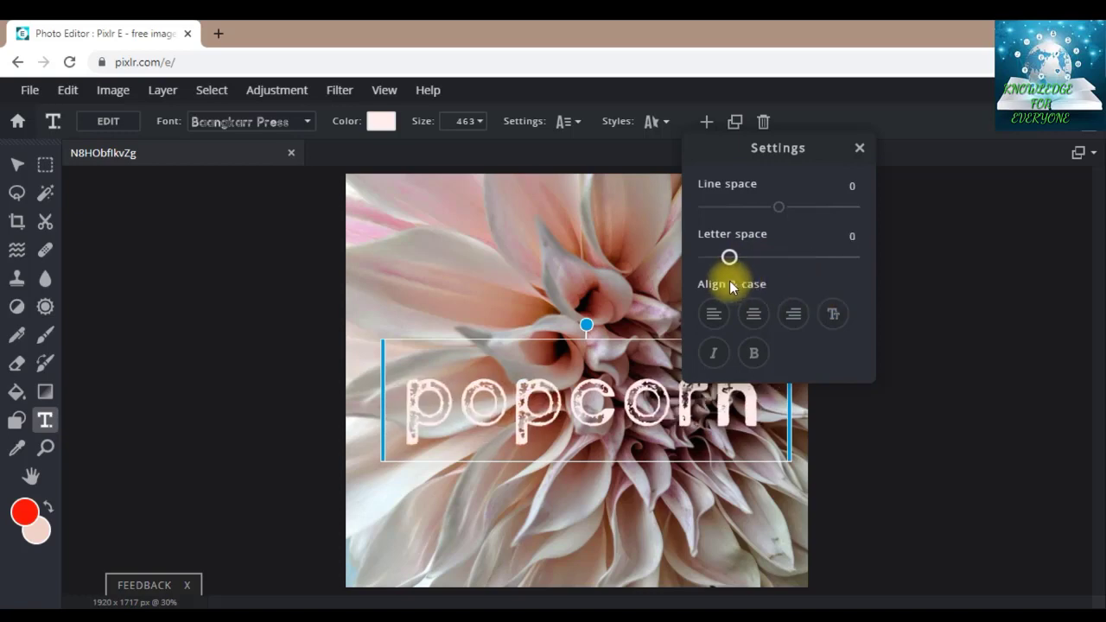
{"action": "left_click_drag", "start_coordinate": [728, 256], "coordinate": [704, 257]}
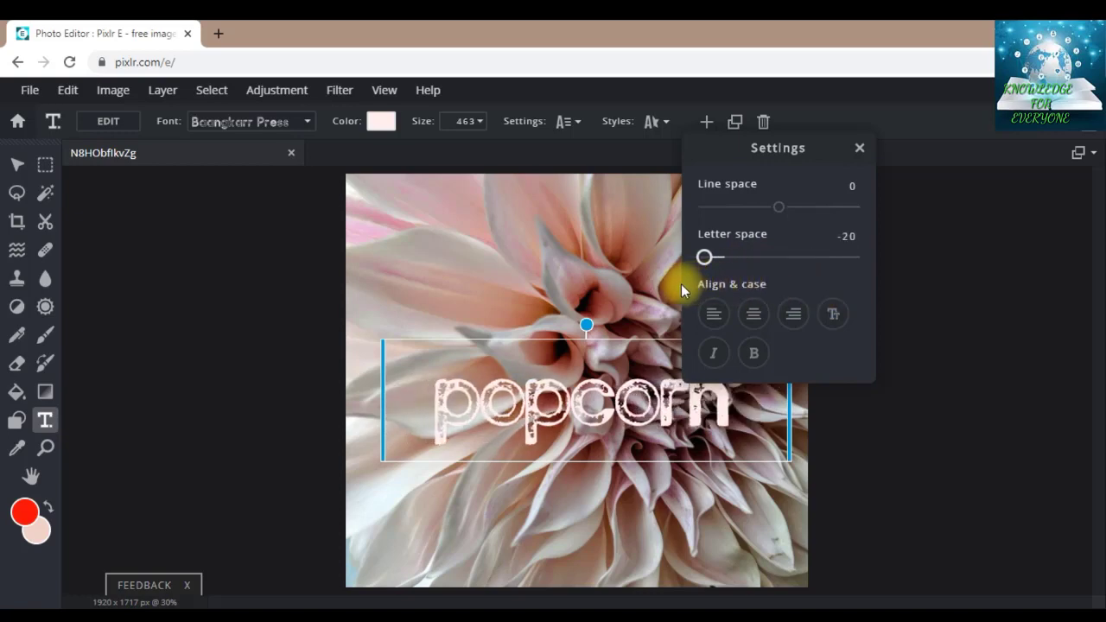
{"action": "left_click_drag", "start_coordinate": [705, 256], "coordinate": [717, 257]}
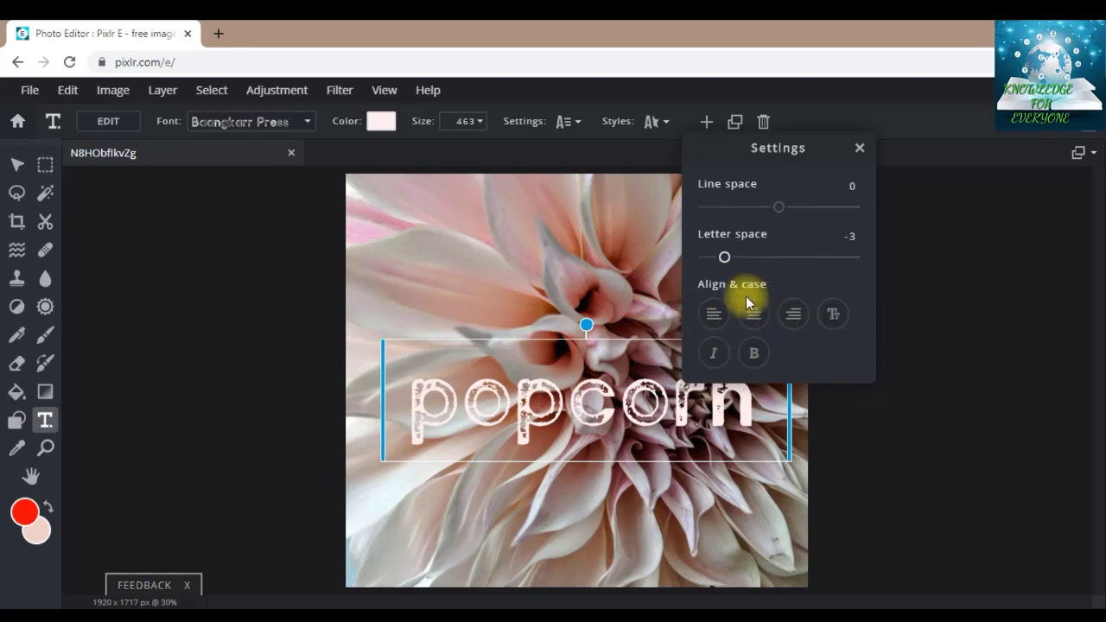
{"action": "mouse_move", "coordinate": [735, 314]}
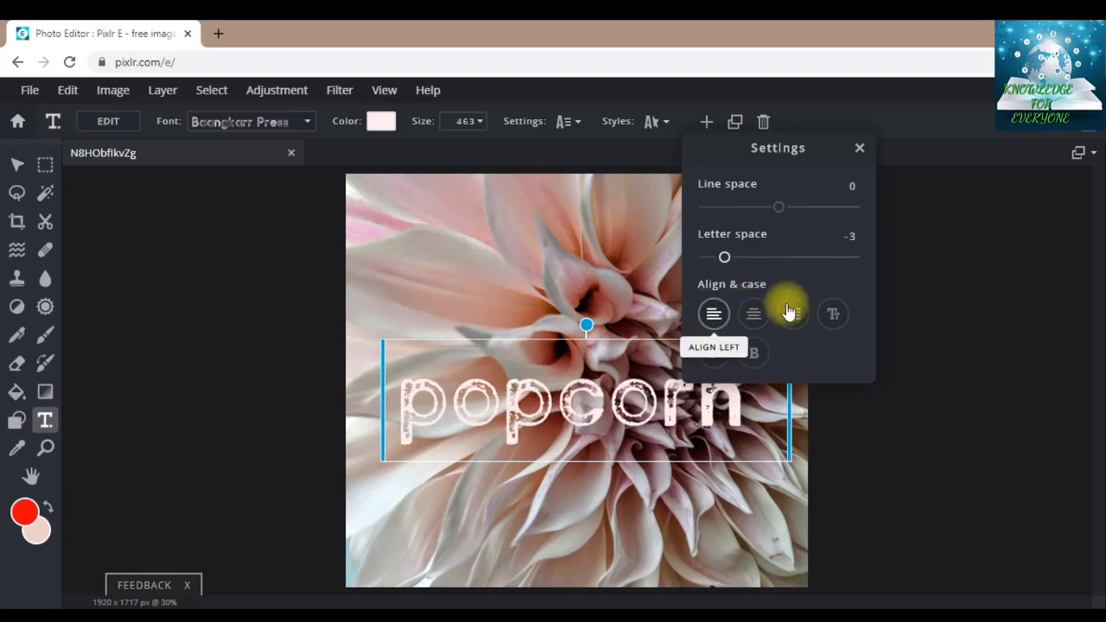
Try right text alignment and make the word all capitals as POPCORN.
{"action": "left_click", "coordinate": [793, 314]}
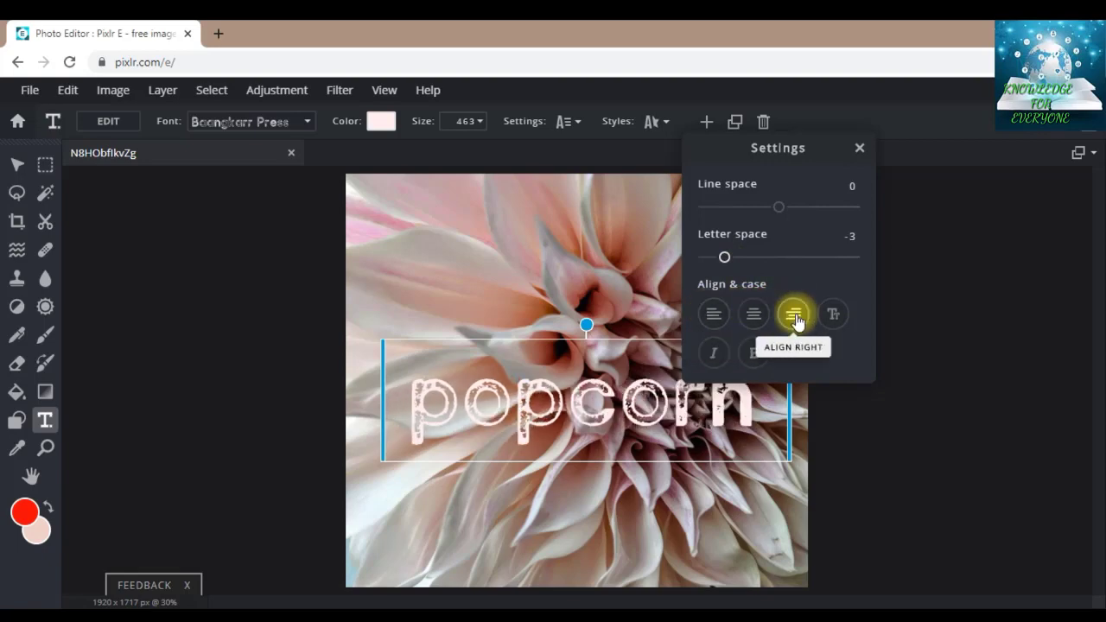
{"action": "left_click", "coordinate": [753, 313]}
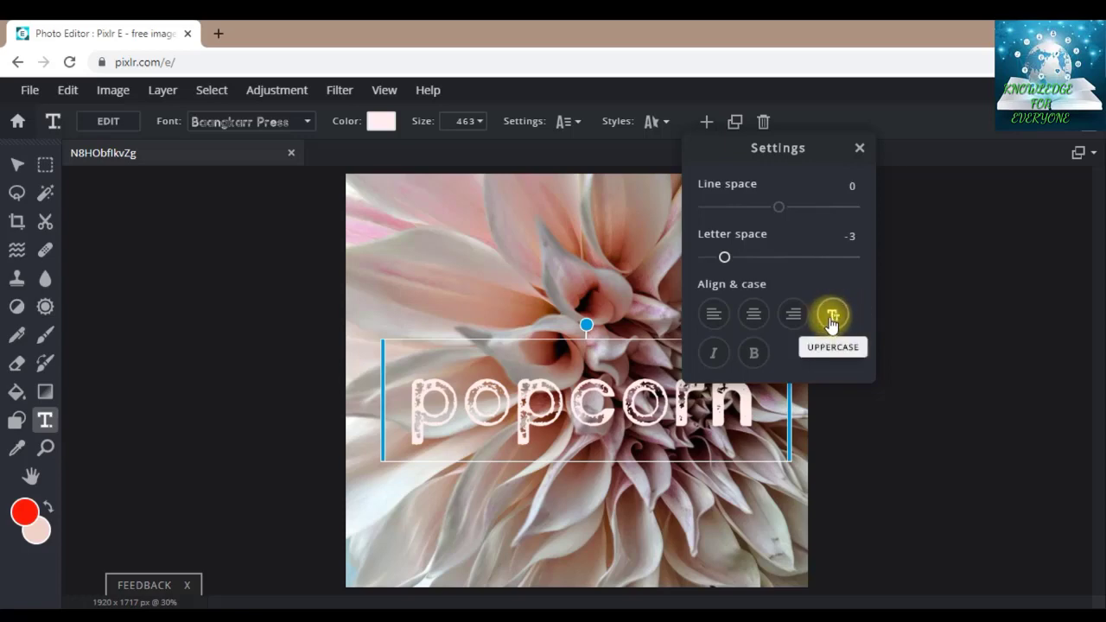
{"action": "left_click", "coordinate": [832, 314]}
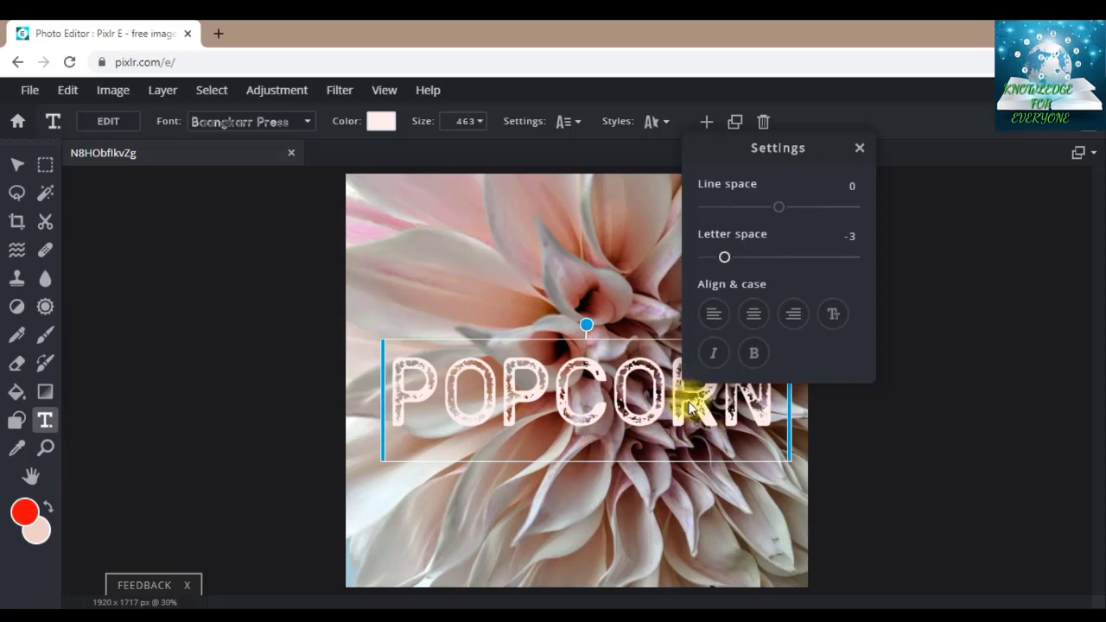
{"action": "mouse_move", "coordinate": [656, 411]}
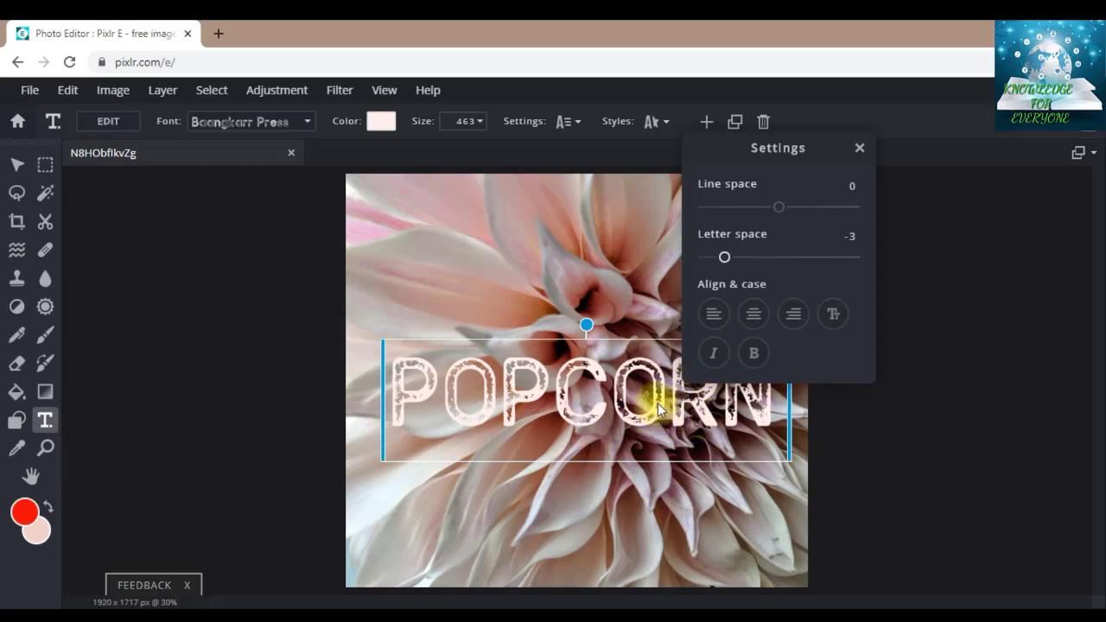
{"action": "mouse_move", "coordinate": [489, 397]}
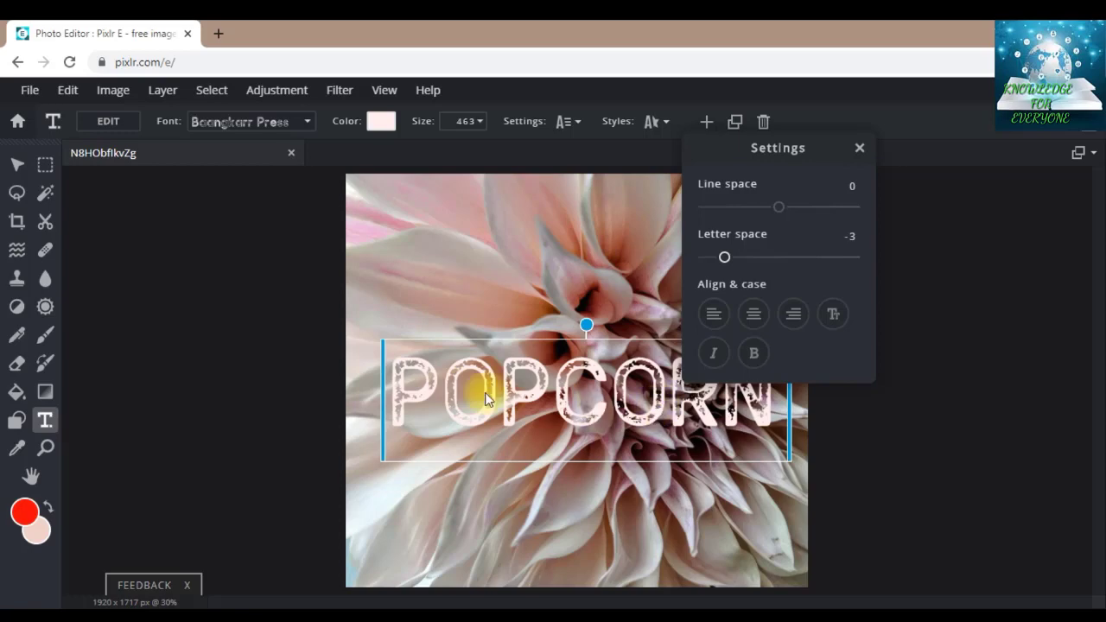
{"action": "mouse_move", "coordinate": [674, 405]}
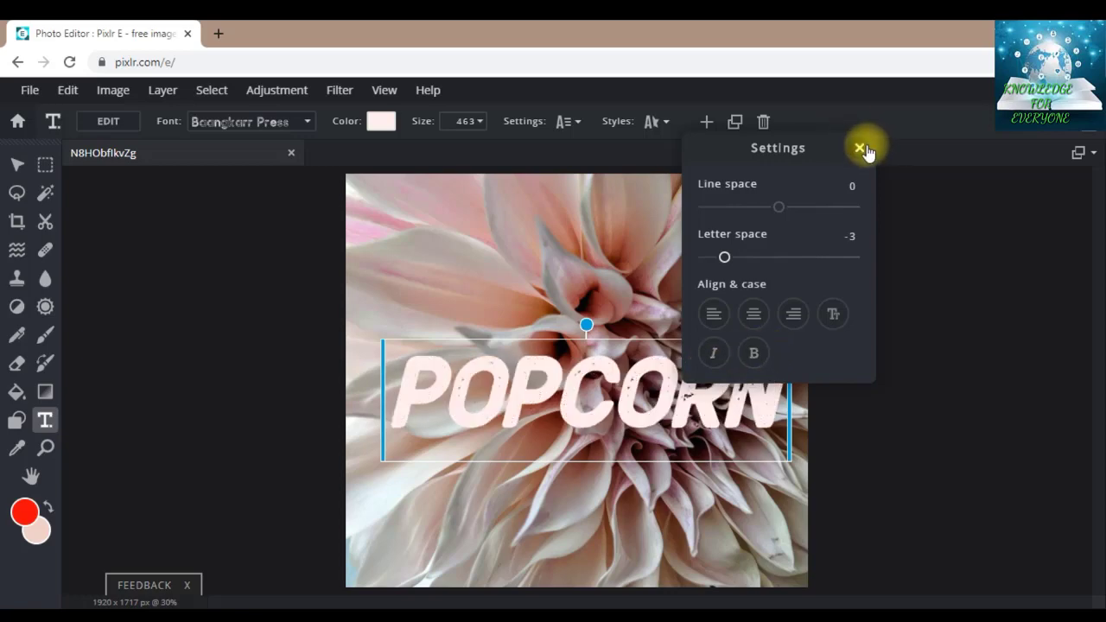
Close the spacing settings and show the background, outline and shadow style options.
{"action": "left_click", "coordinate": [859, 148]}
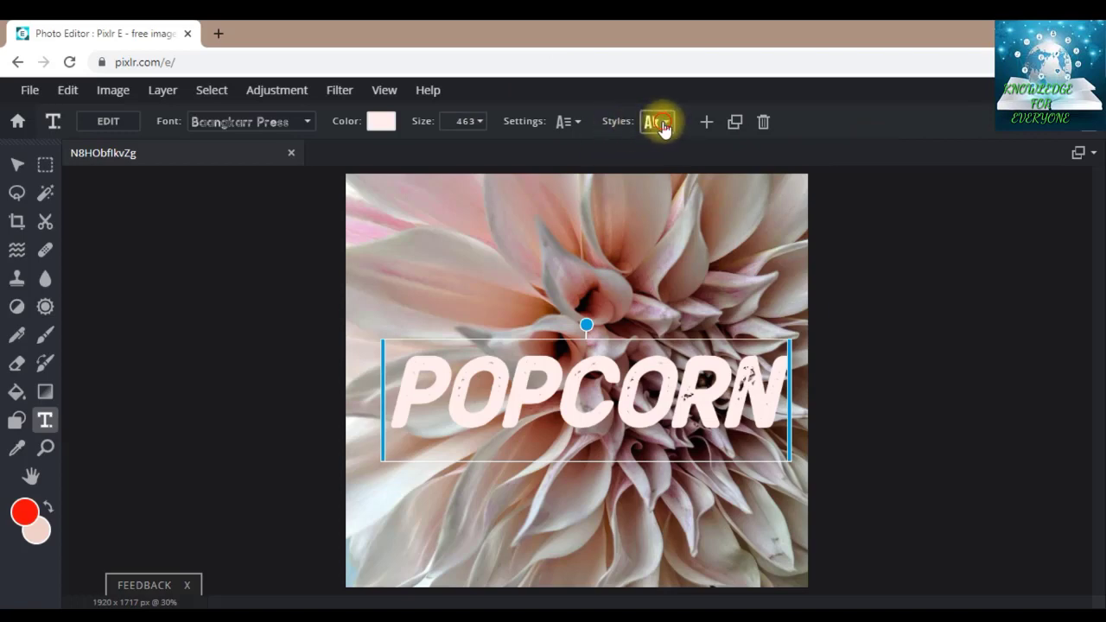
{"action": "left_click", "coordinate": [658, 121]}
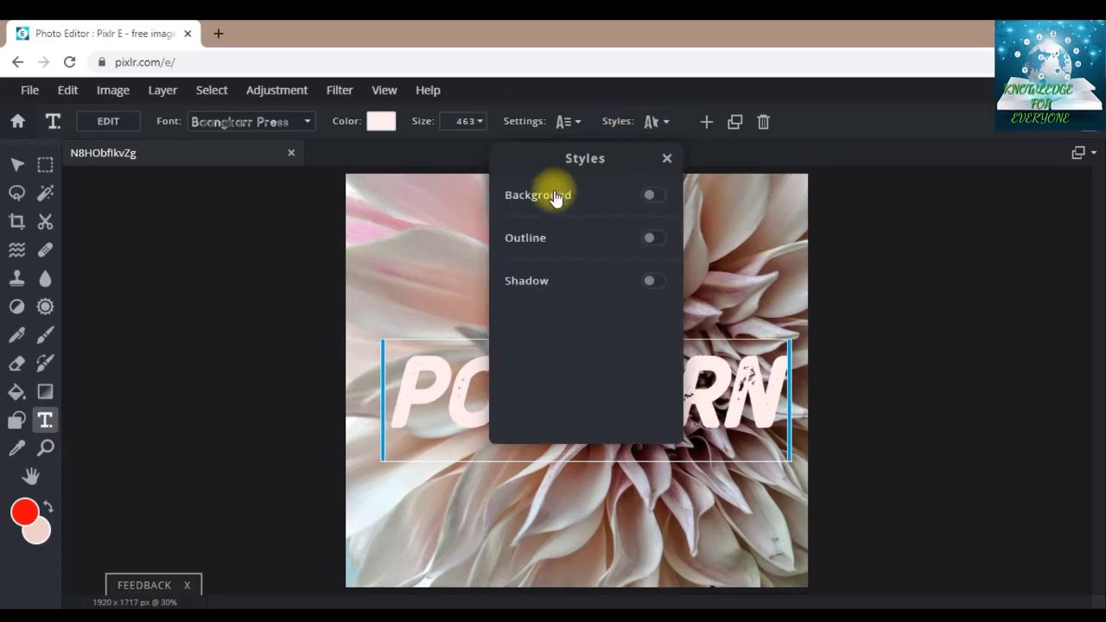
{"action": "mouse_move", "coordinate": [557, 188]}
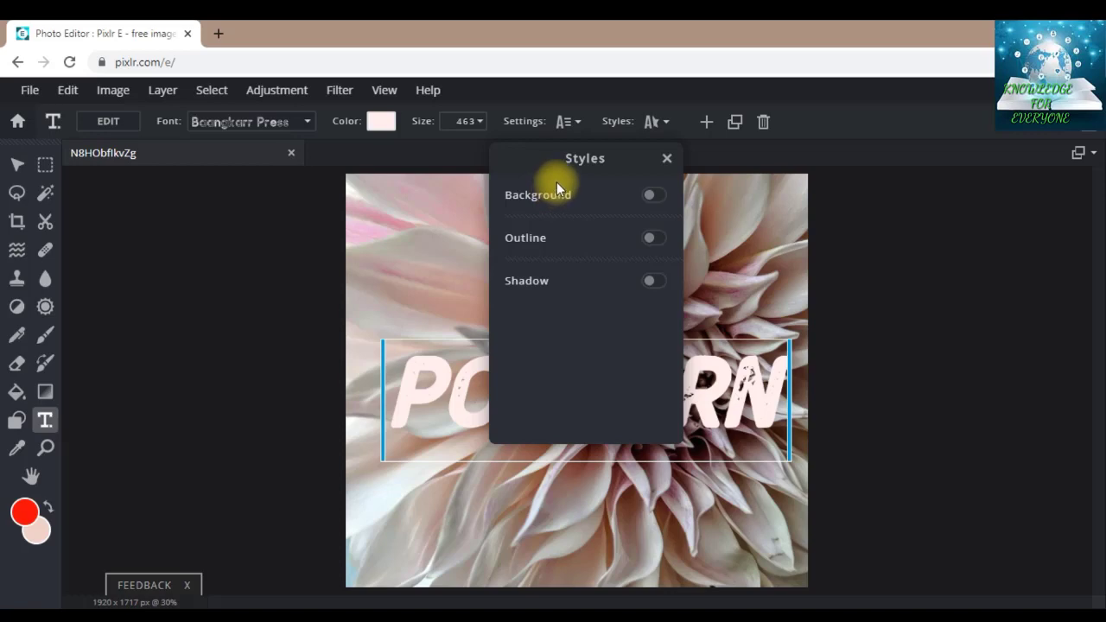
{"action": "mouse_move", "coordinate": [604, 413]}
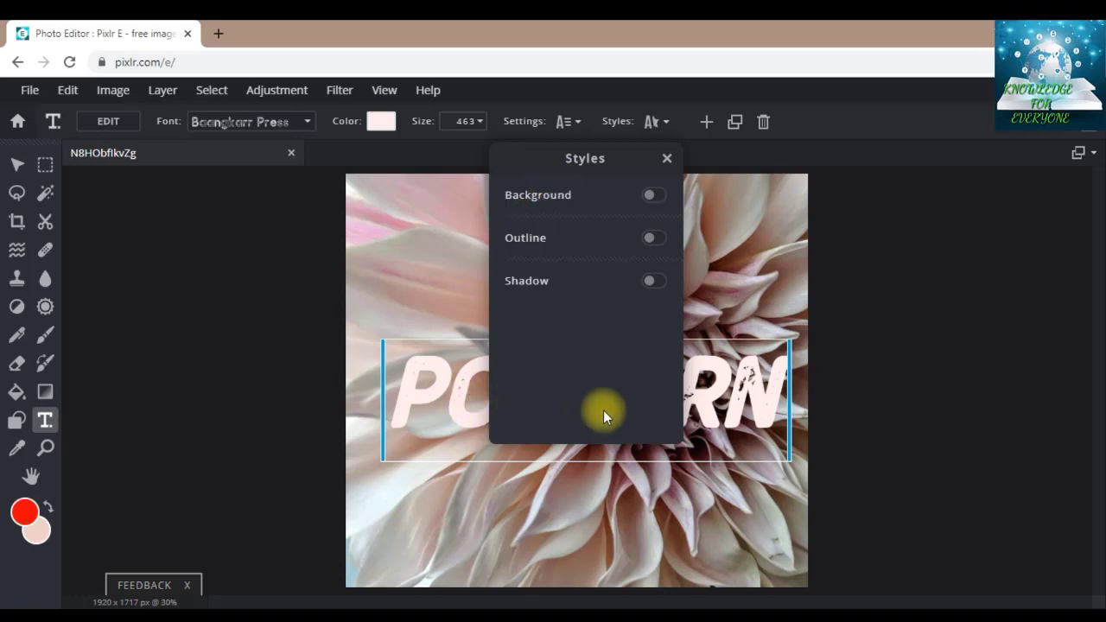
{"action": "mouse_move", "coordinate": [578, 335]}
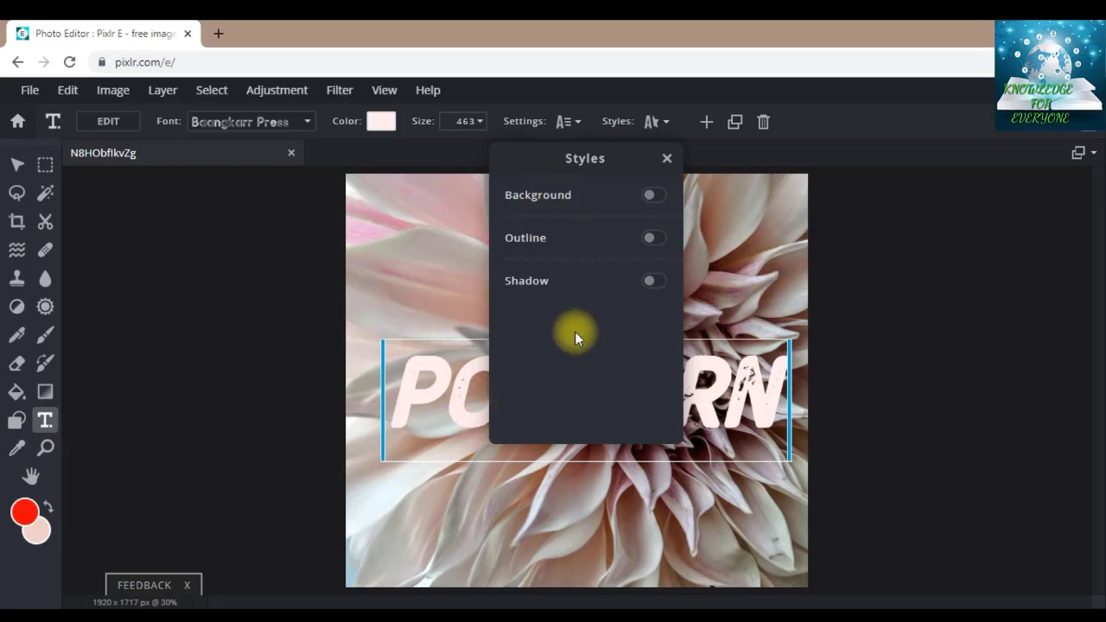
{"action": "mouse_move", "coordinate": [601, 363]}
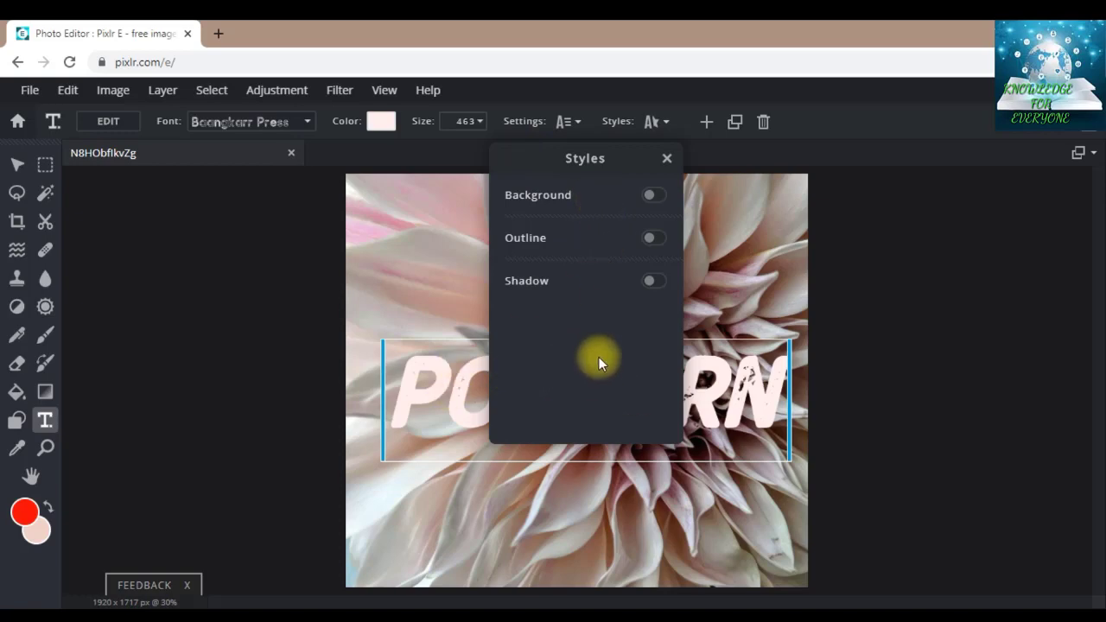
{"action": "mouse_move", "coordinate": [560, 159]}
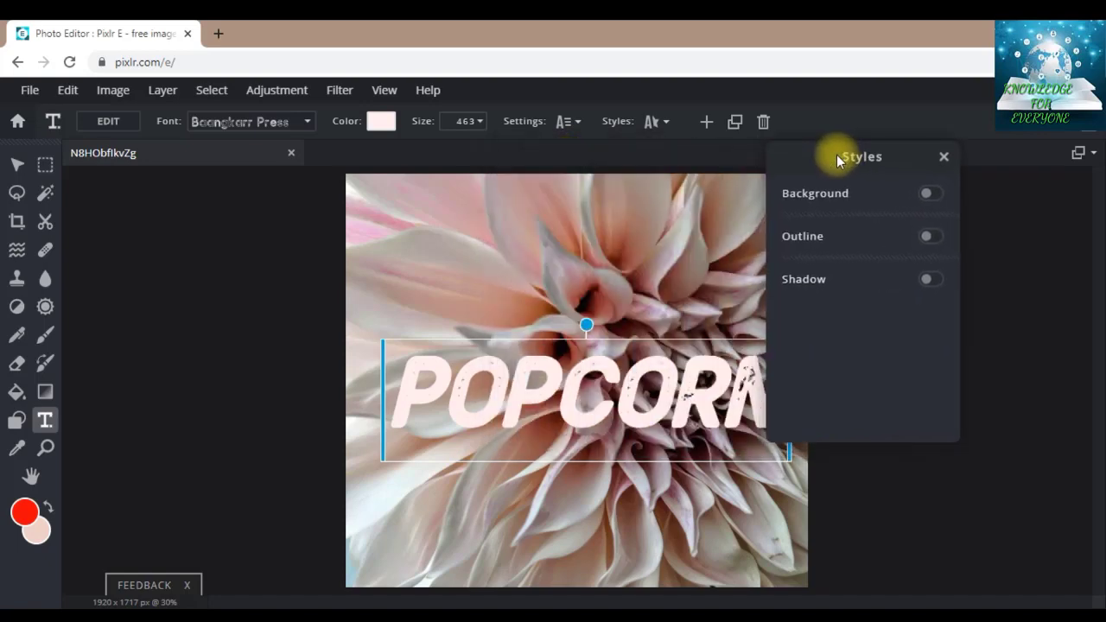
{"action": "left_click_drag", "start_coordinate": [861, 156], "coordinate": [650, 312]}
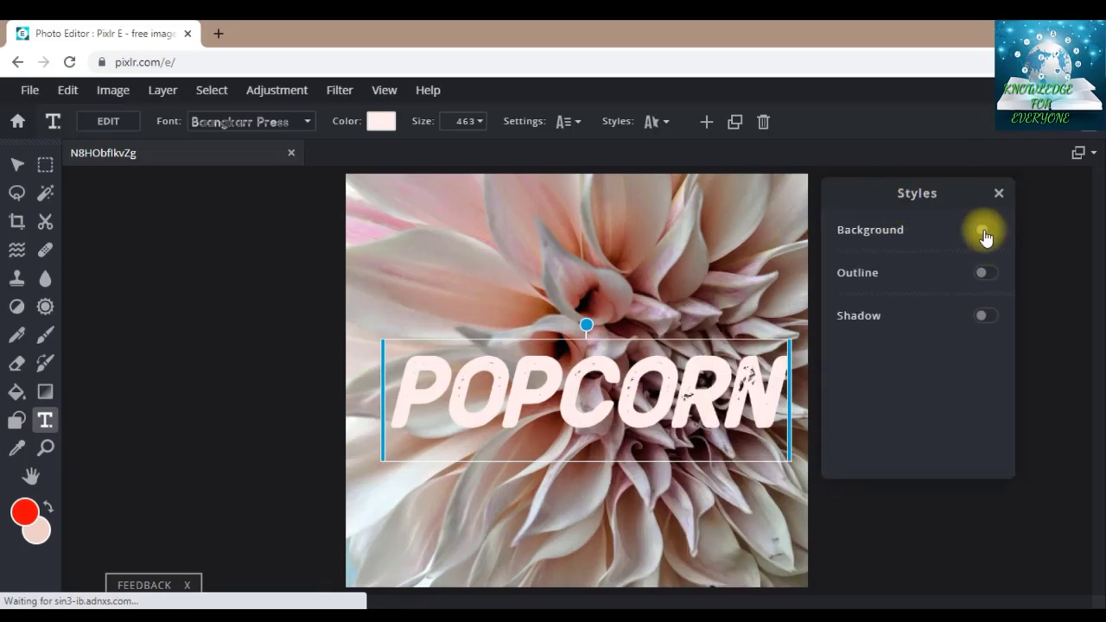
{"action": "left_click", "coordinate": [986, 229]}
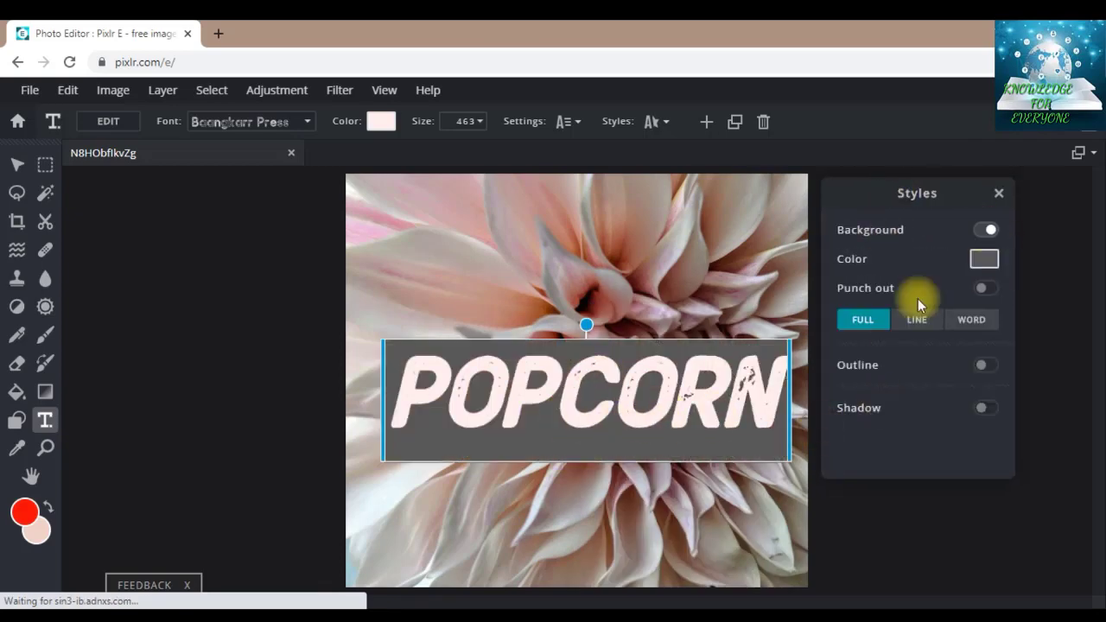
{"action": "left_click", "coordinate": [916, 319]}
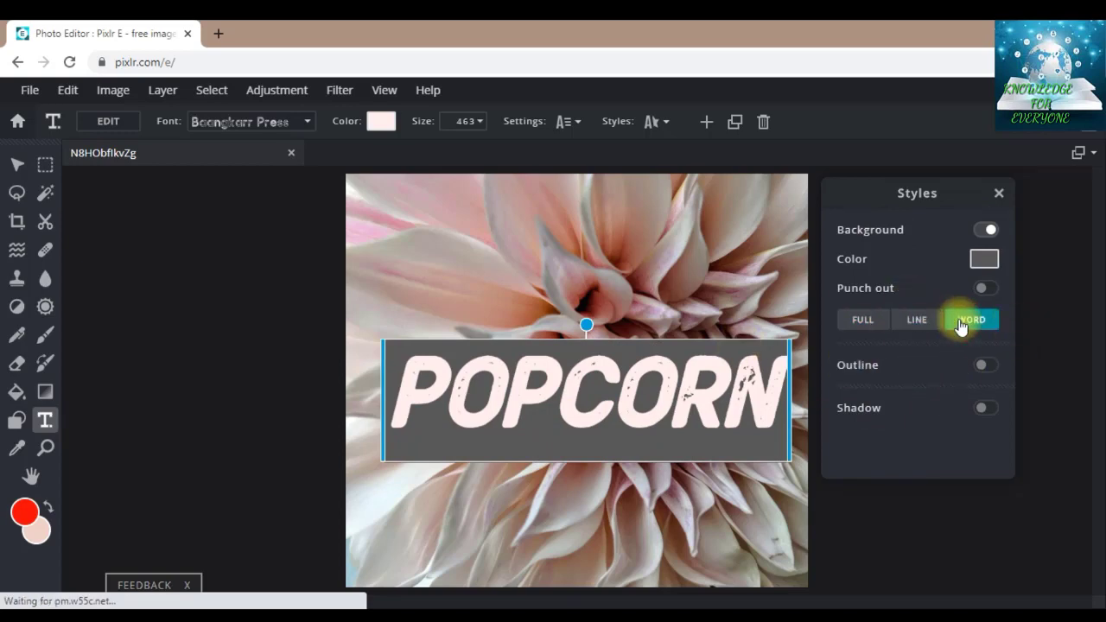
{"action": "left_click", "coordinate": [971, 319]}
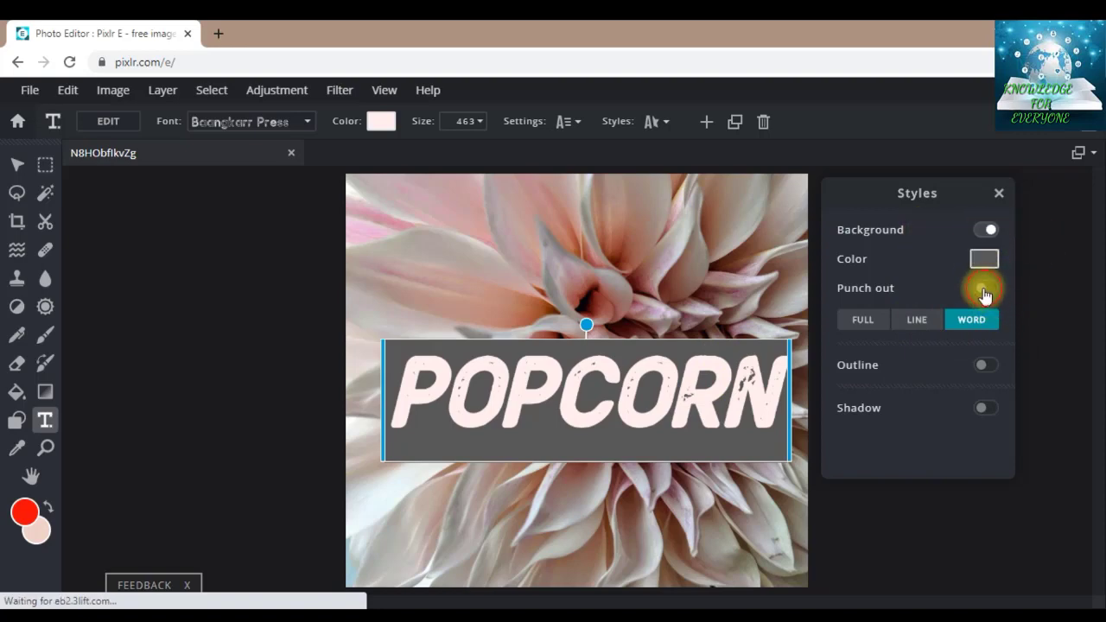
{"action": "left_click", "coordinate": [986, 288]}
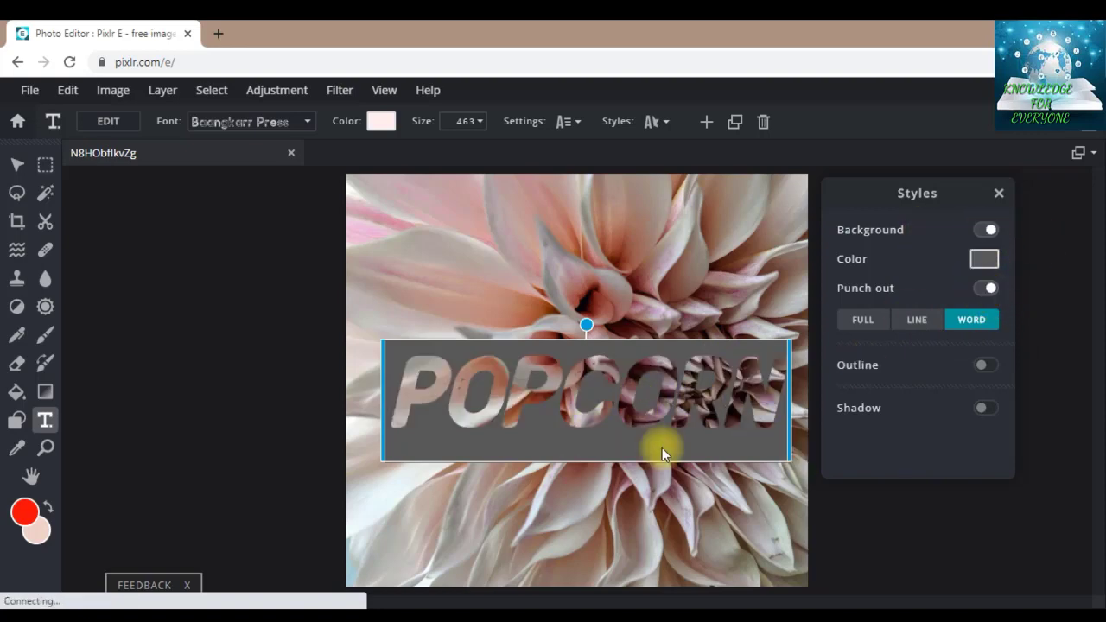
{"action": "mouse_move", "coordinate": [562, 411]}
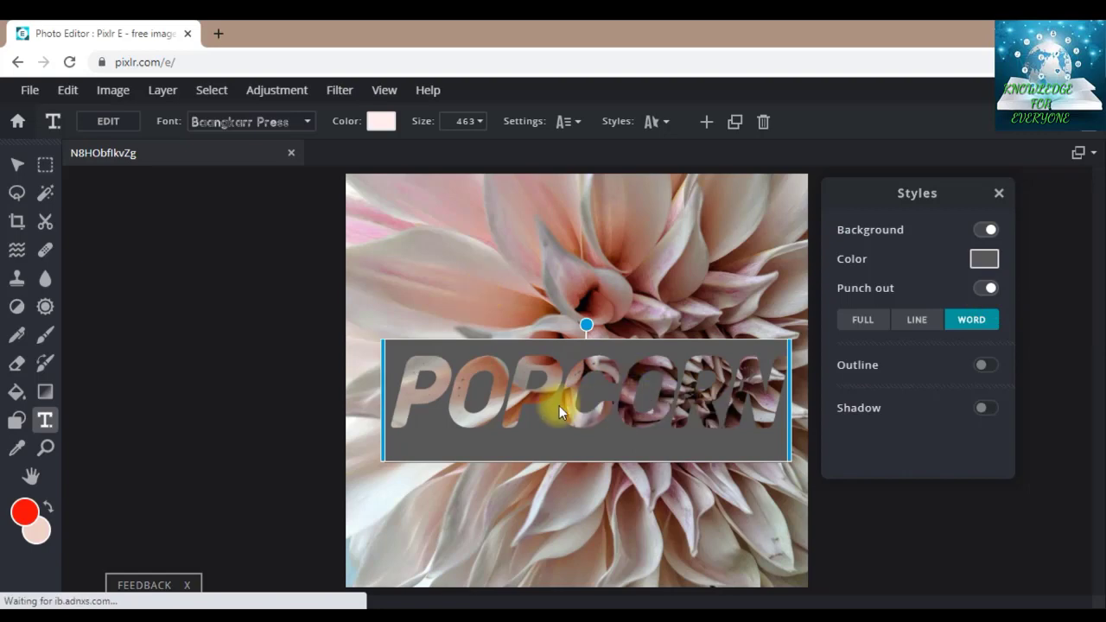
{"action": "mouse_move", "coordinate": [449, 401]}
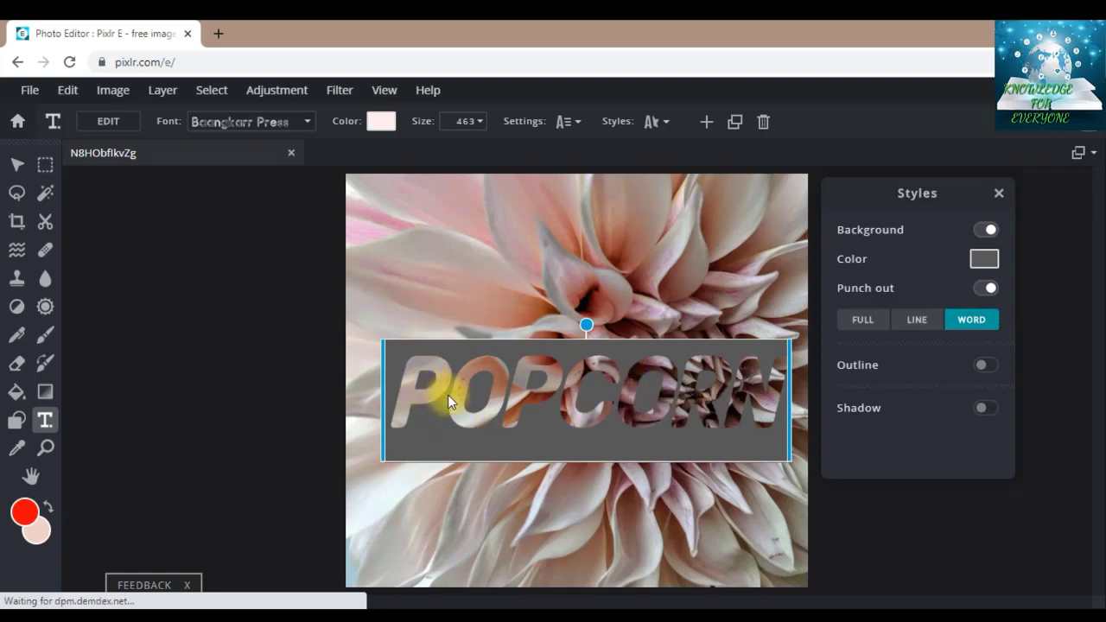
{"action": "mouse_move", "coordinate": [566, 405]}
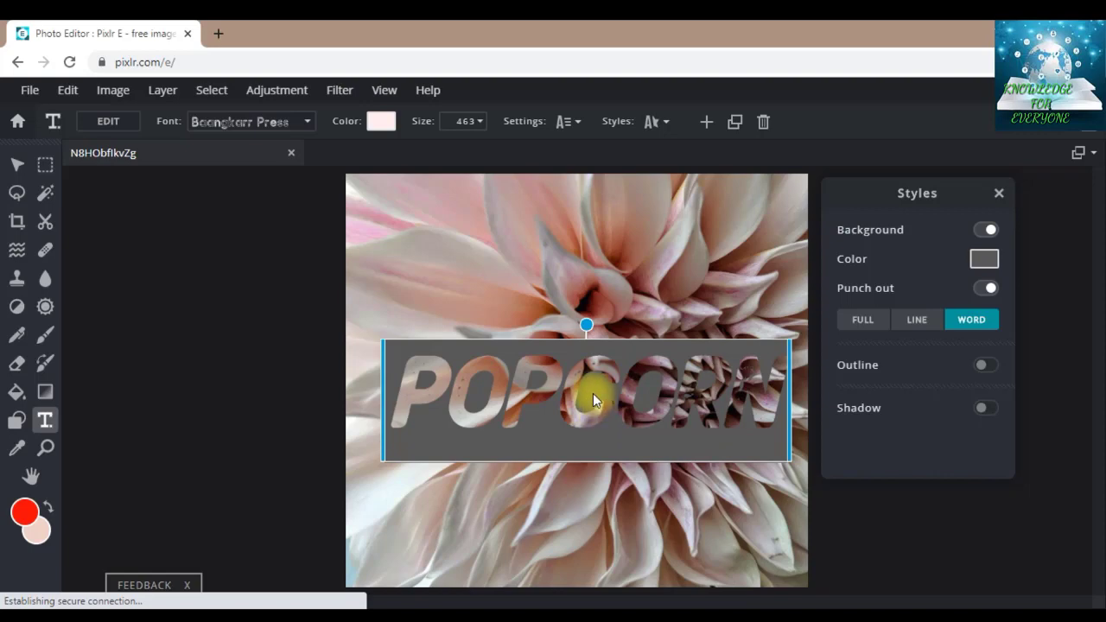
{"action": "mouse_move", "coordinate": [939, 268]}
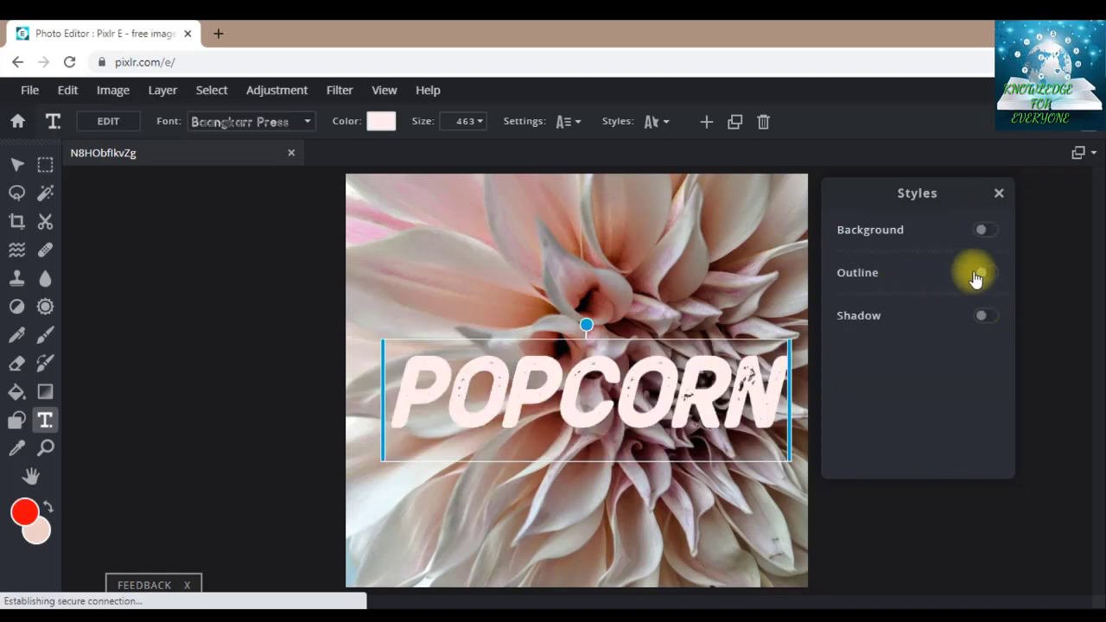
{"action": "left_click", "coordinate": [983, 273]}
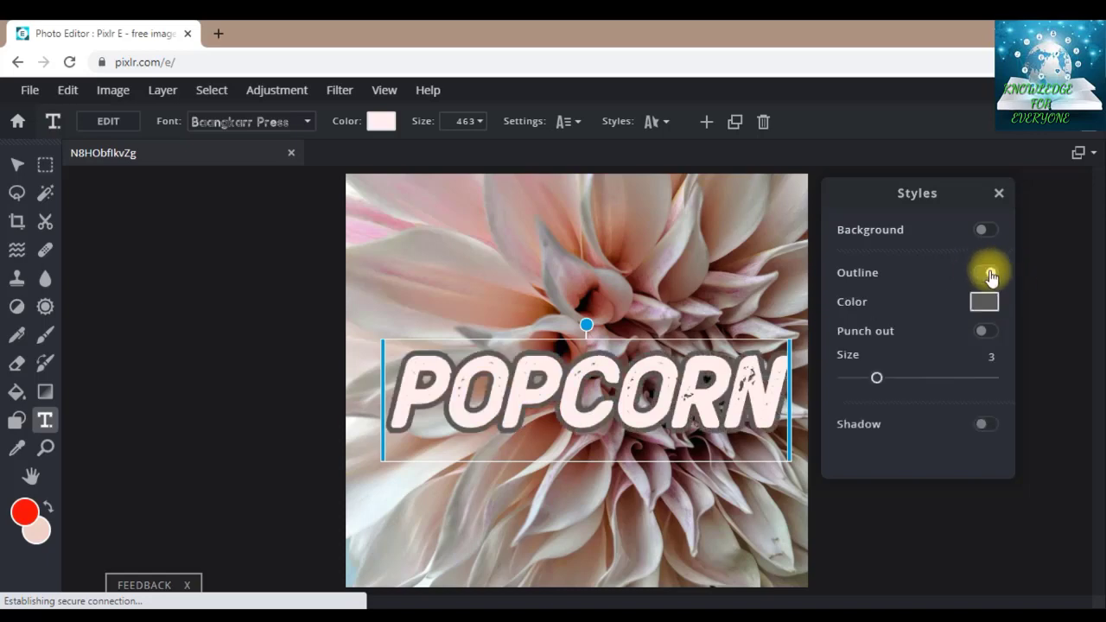
{"action": "left_click", "coordinate": [989, 272]}
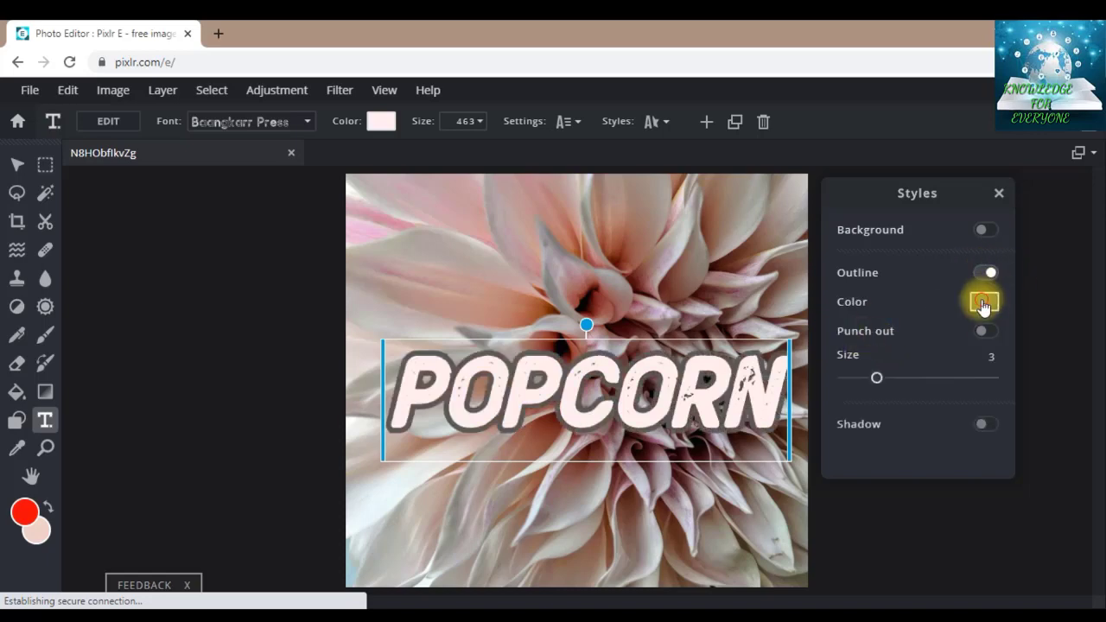
{"action": "left_click", "coordinate": [985, 302]}
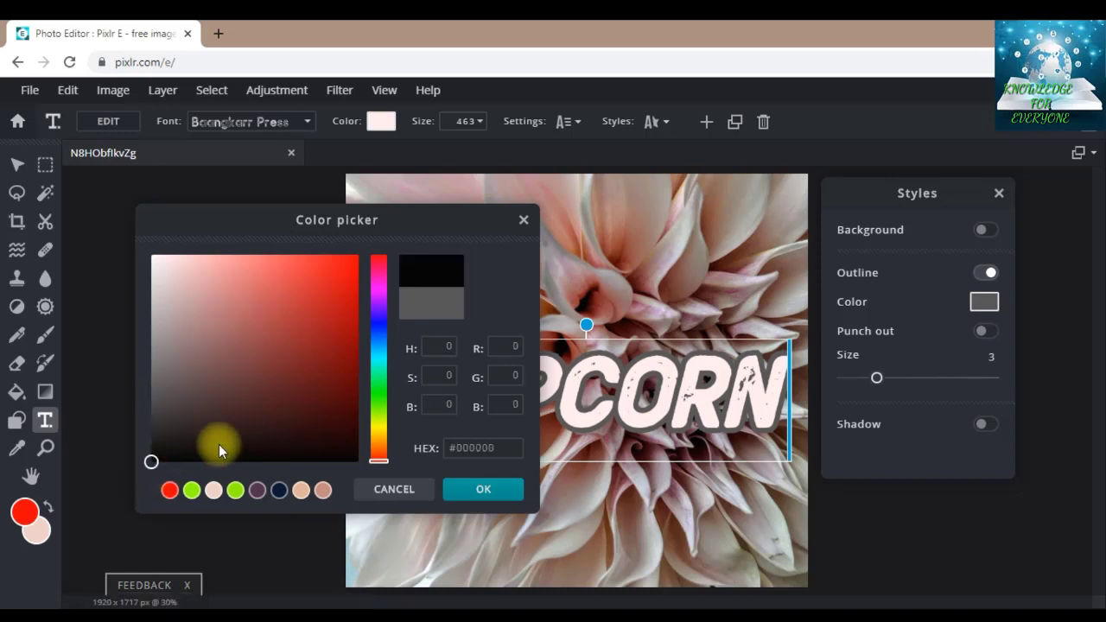
{"action": "left_click", "coordinate": [483, 489]}
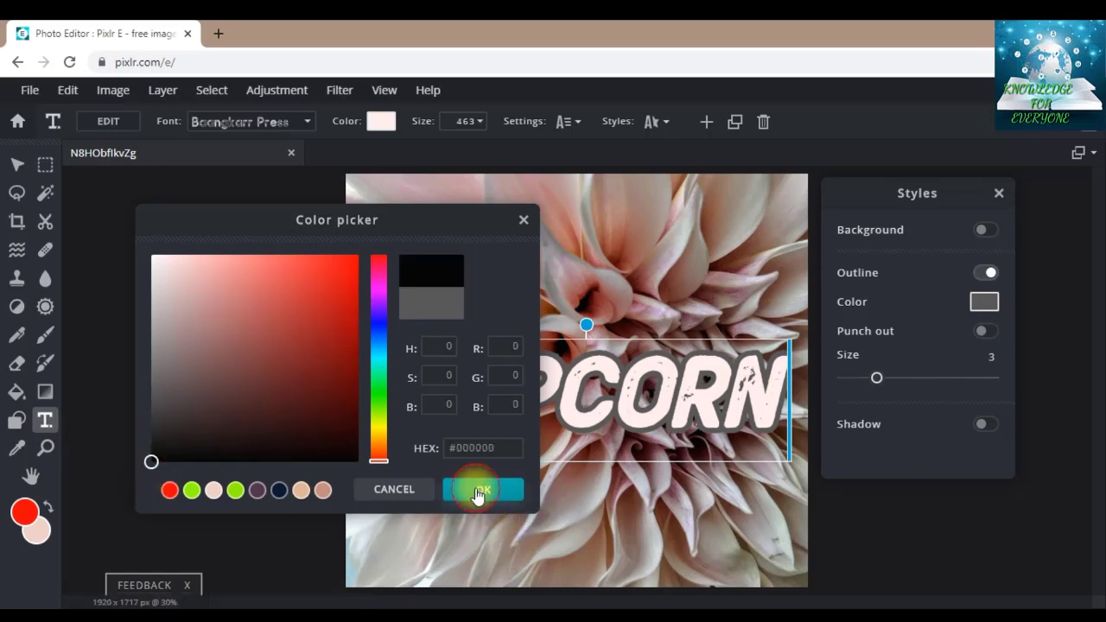
{"action": "left_click", "coordinate": [482, 490]}
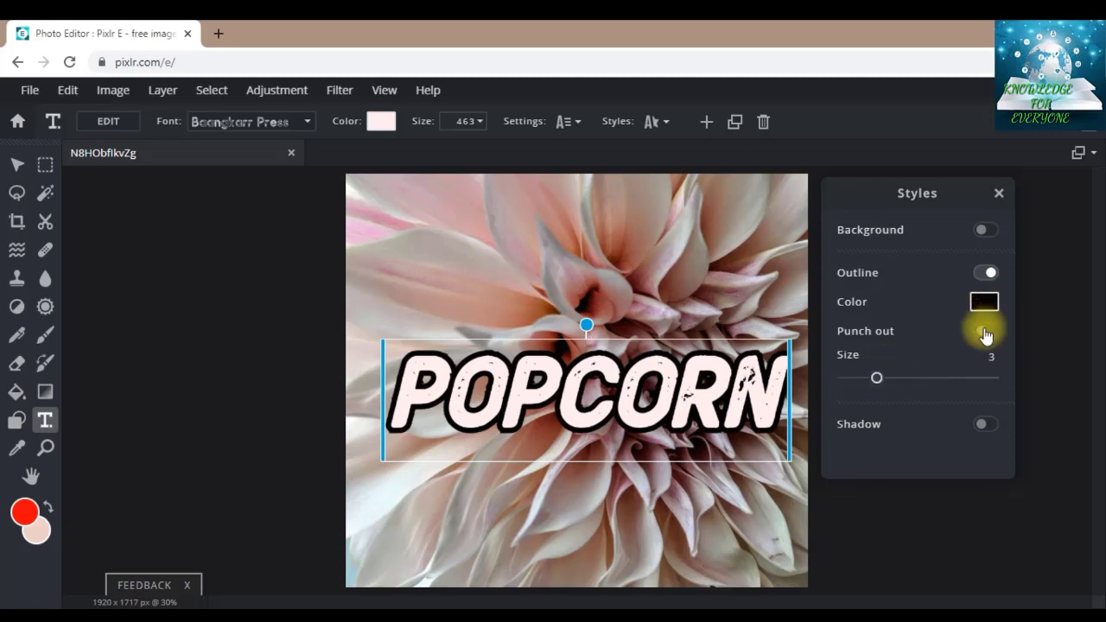
{"action": "left_click", "coordinate": [986, 336]}
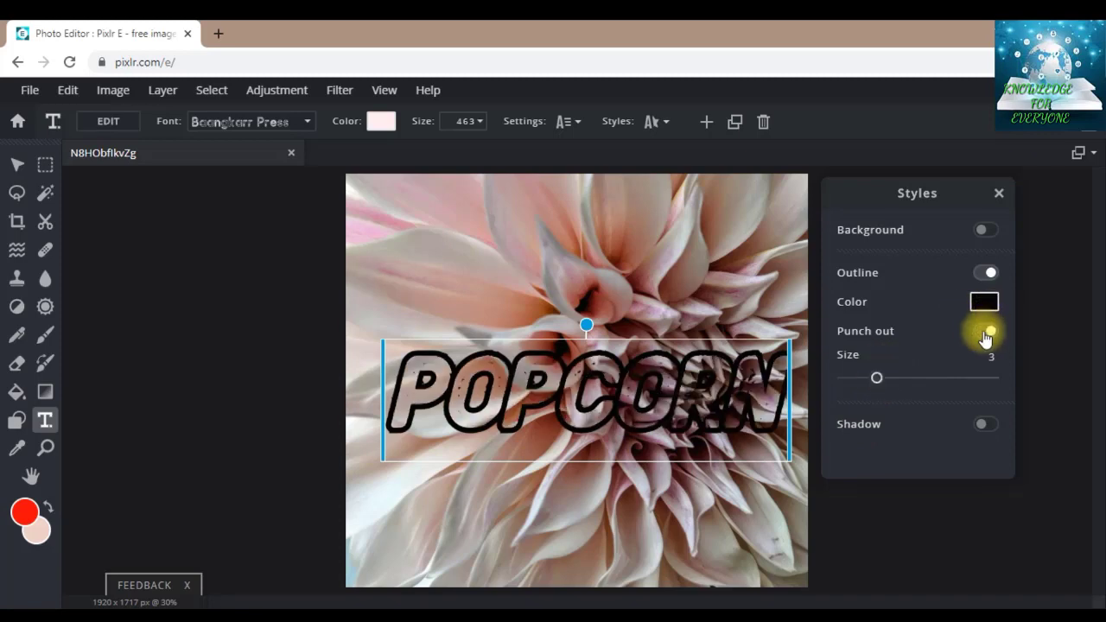
{"action": "left_click", "coordinate": [985, 330]}
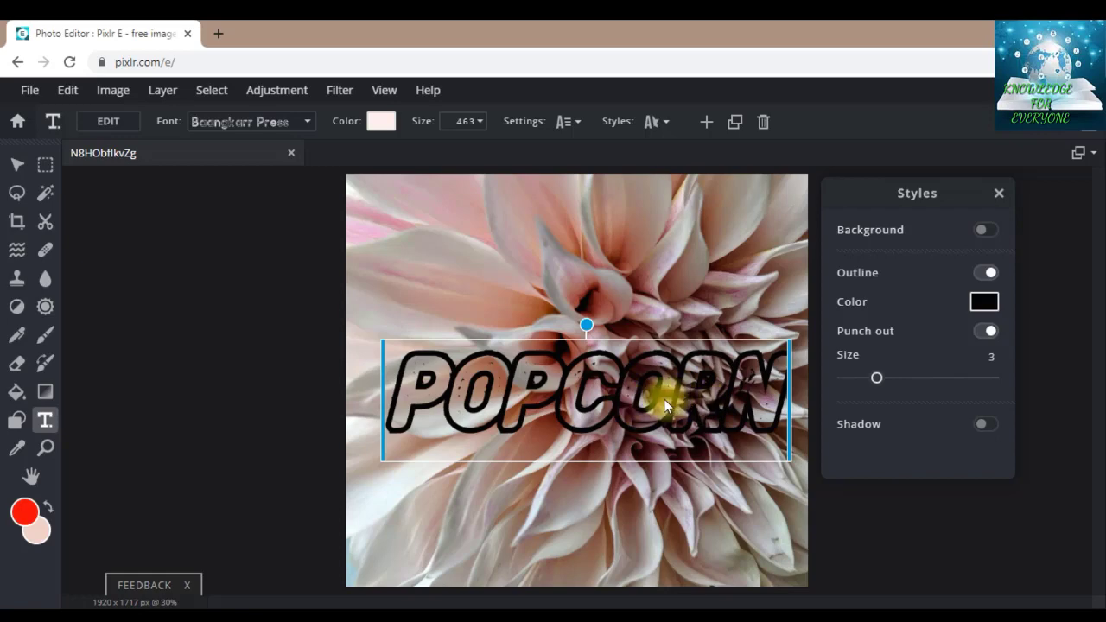
{"action": "mouse_move", "coordinate": [674, 399]}
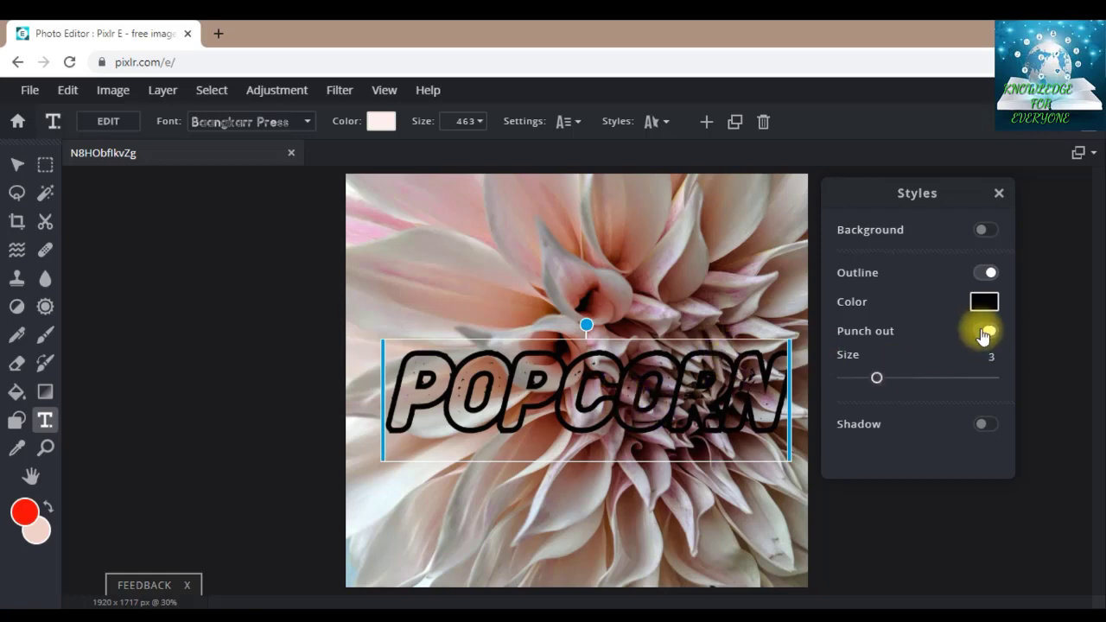
{"action": "left_click", "coordinate": [985, 330]}
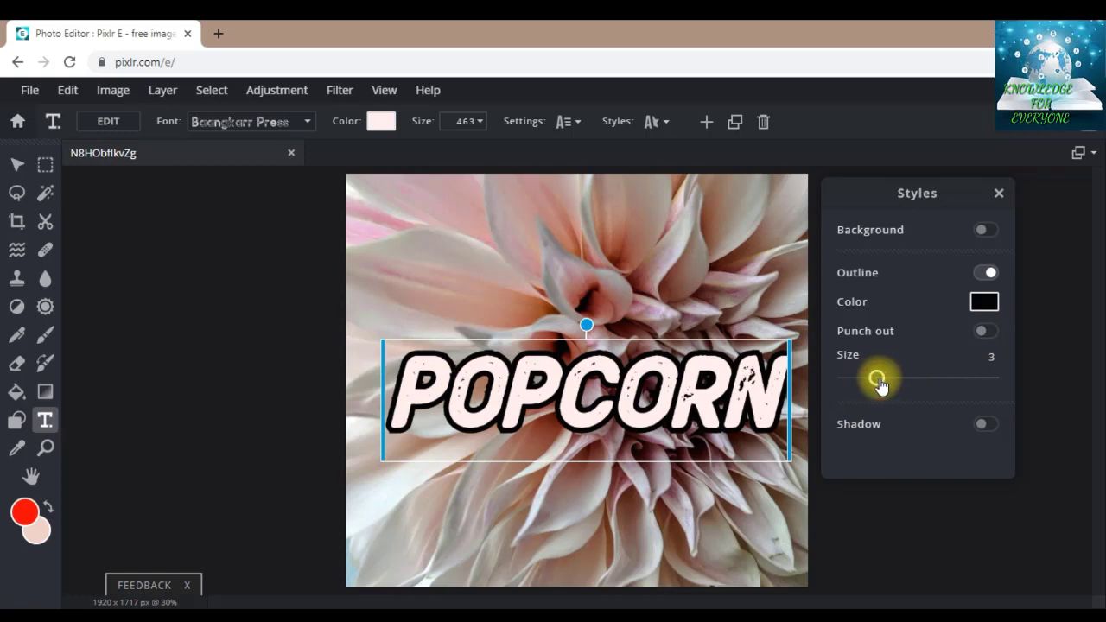
{"action": "left_click_drag", "start_coordinate": [877, 378], "coordinate": [886, 377]}
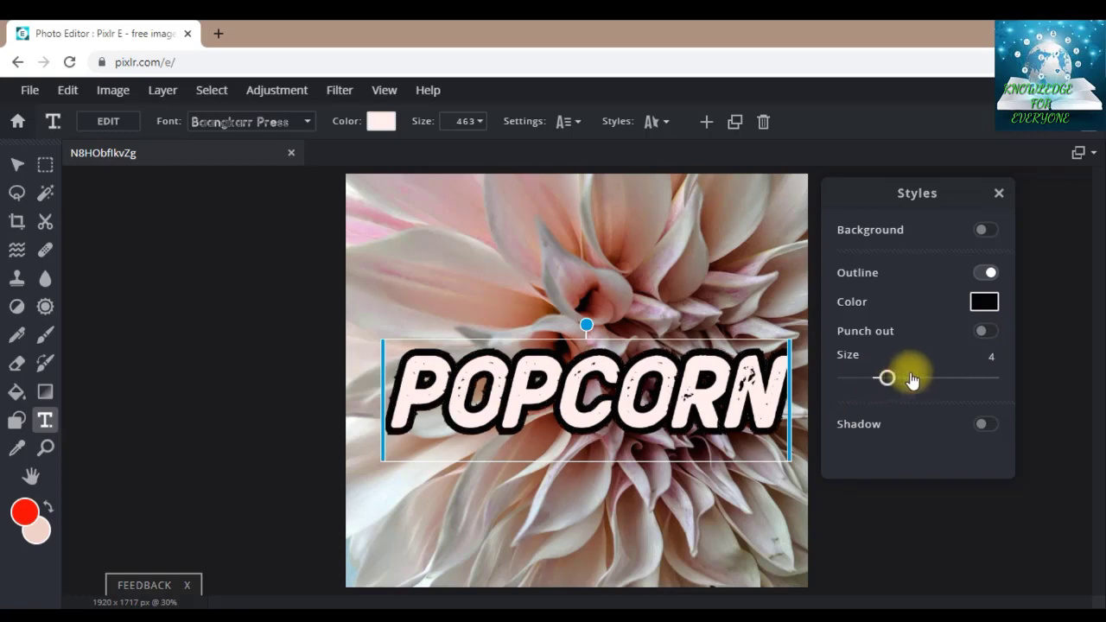
{"action": "left_click_drag", "start_coordinate": [885, 377], "coordinate": [929, 378]}
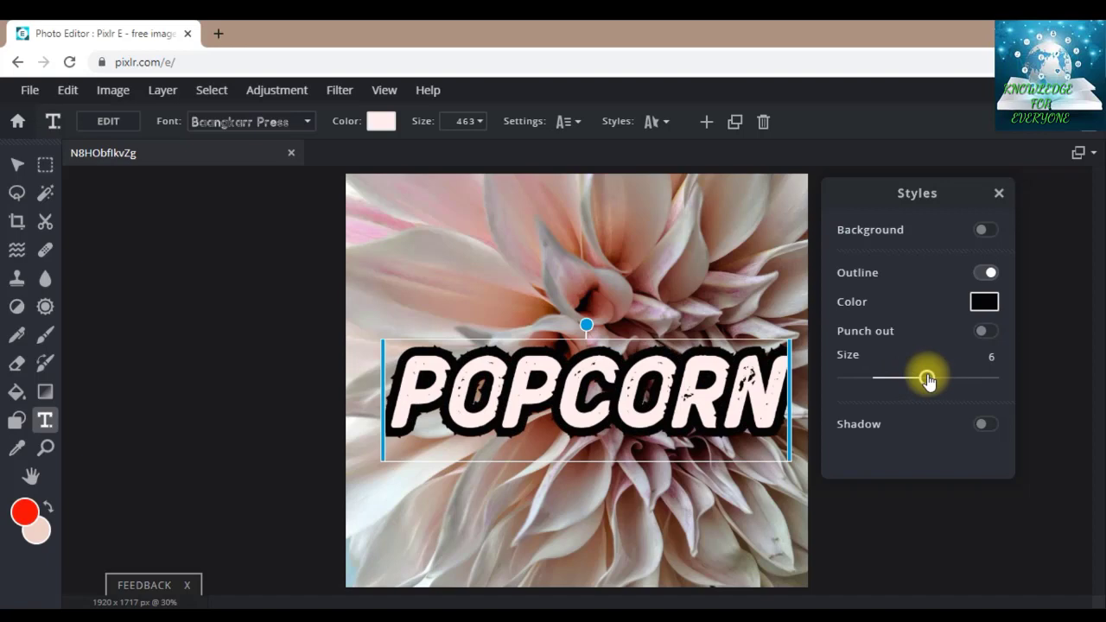
{"action": "left_click_drag", "start_coordinate": [929, 377], "coordinate": [937, 378]}
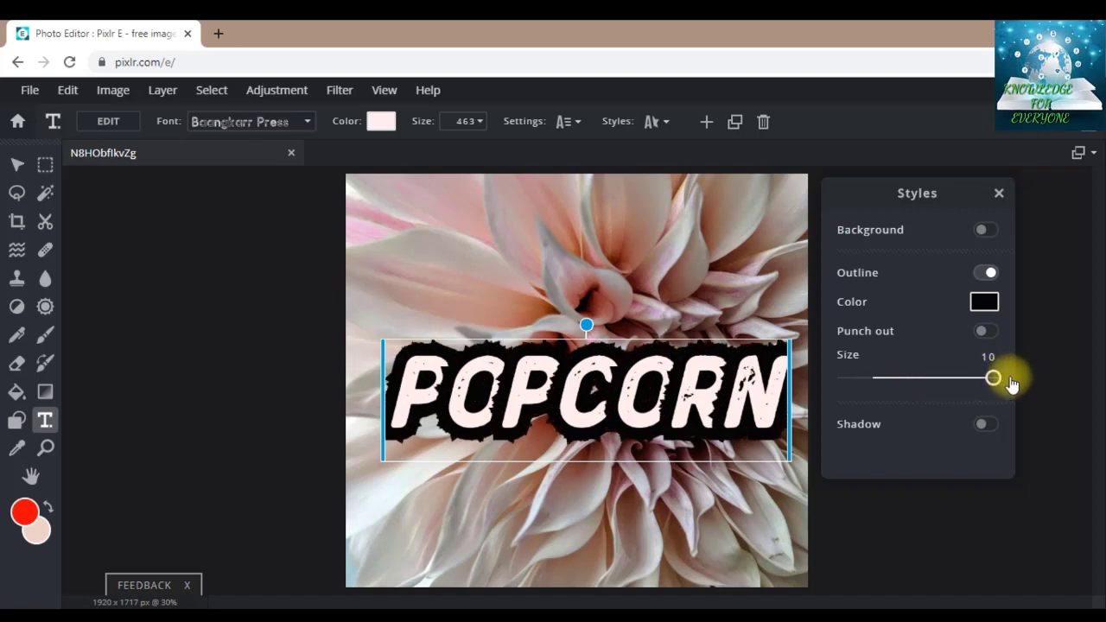
{"action": "left_click_drag", "start_coordinate": [992, 377], "coordinate": [979, 377]}
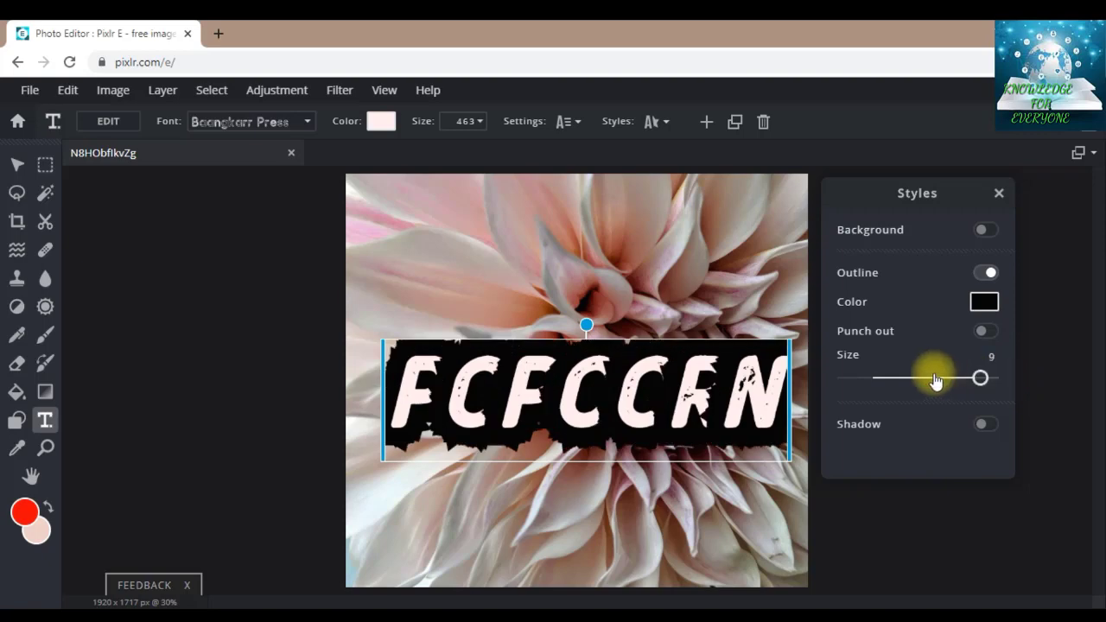
{"action": "left_click_drag", "start_coordinate": [980, 378], "coordinate": [874, 377]}
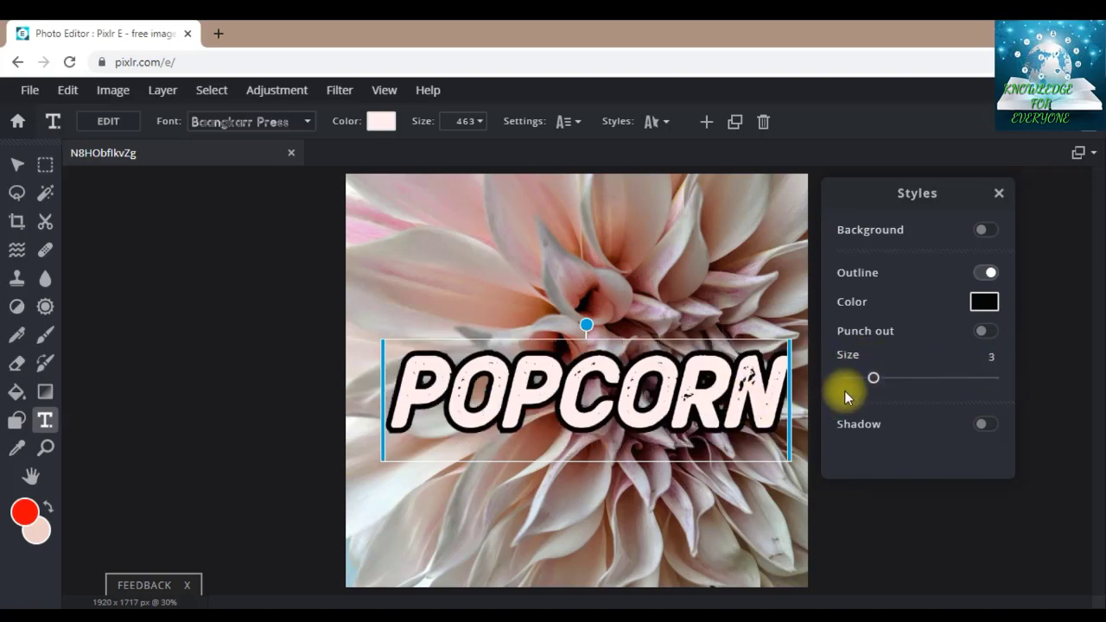
{"action": "mouse_move", "coordinate": [981, 435]}
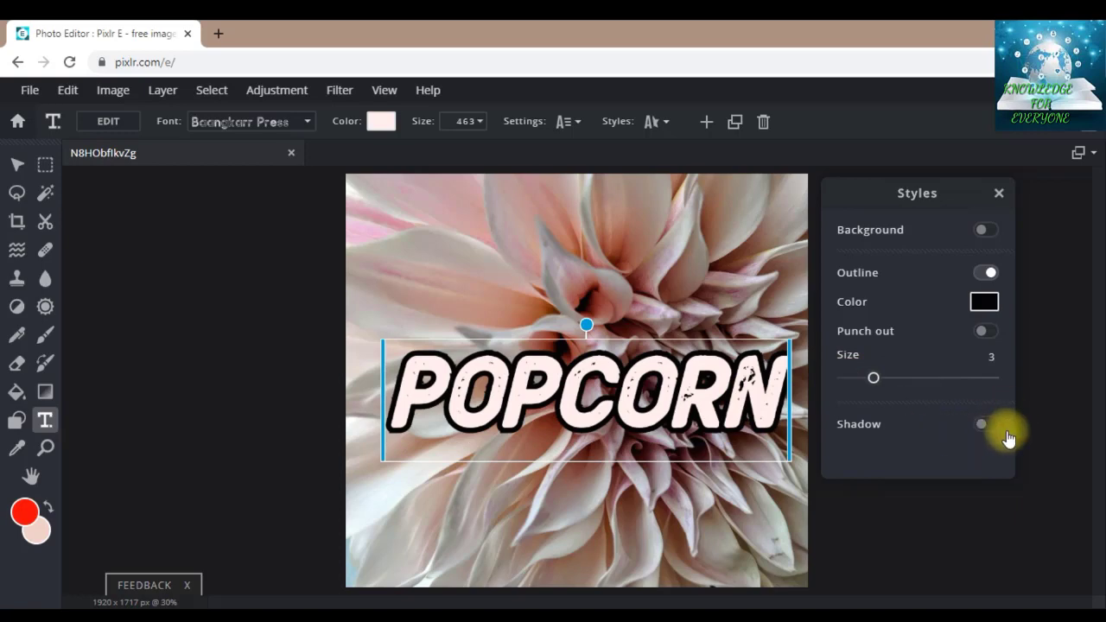
Add a pure red (#FF0000) drop shadow to POPCORN and close the style options.
{"action": "left_click", "coordinate": [984, 424]}
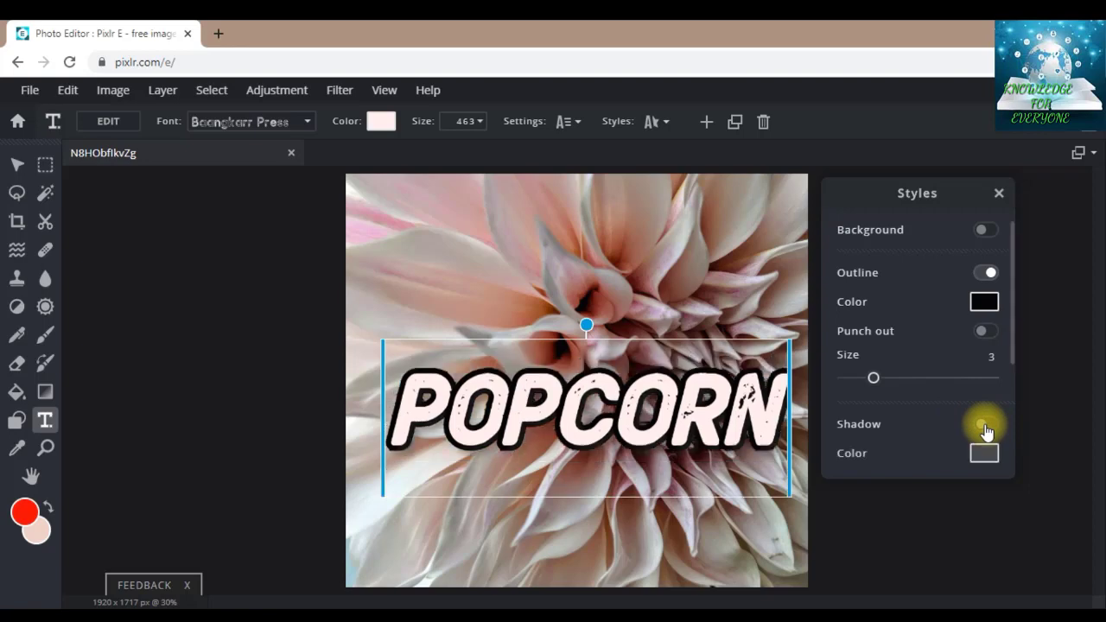
{"action": "left_click", "coordinate": [986, 423]}
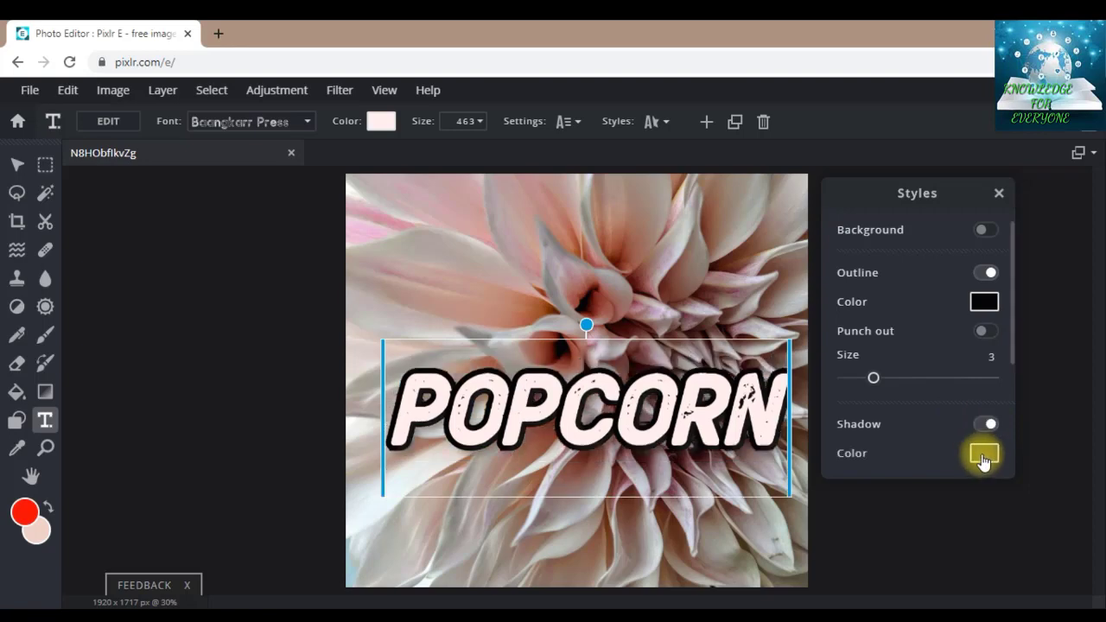
{"action": "left_click", "coordinate": [984, 457]}
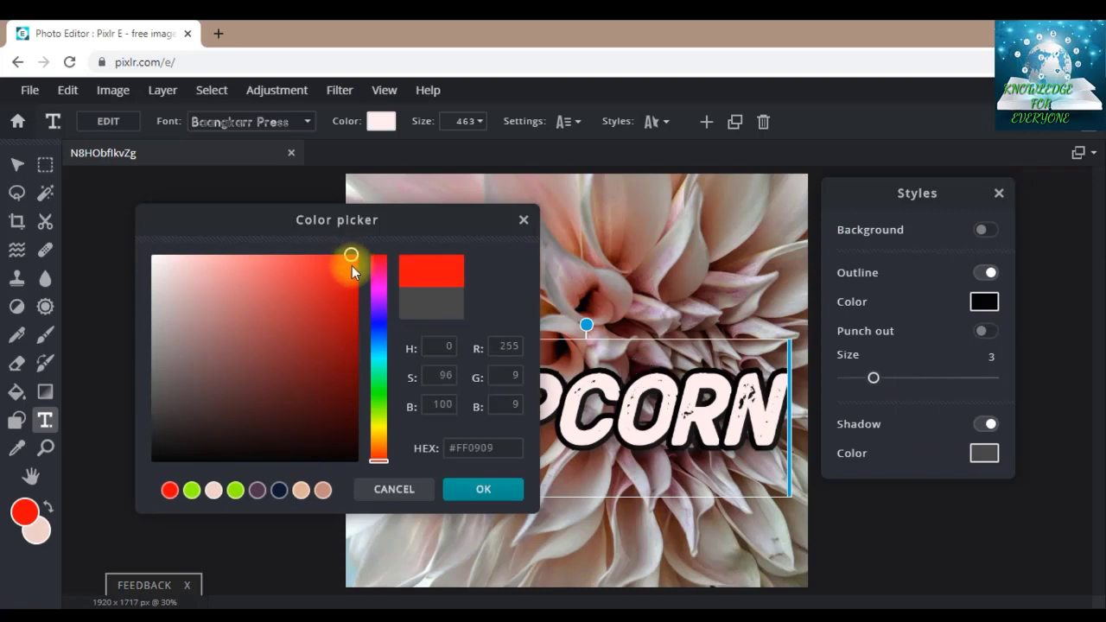
{"action": "left_click_drag", "start_coordinate": [350, 272], "coordinate": [359, 256]}
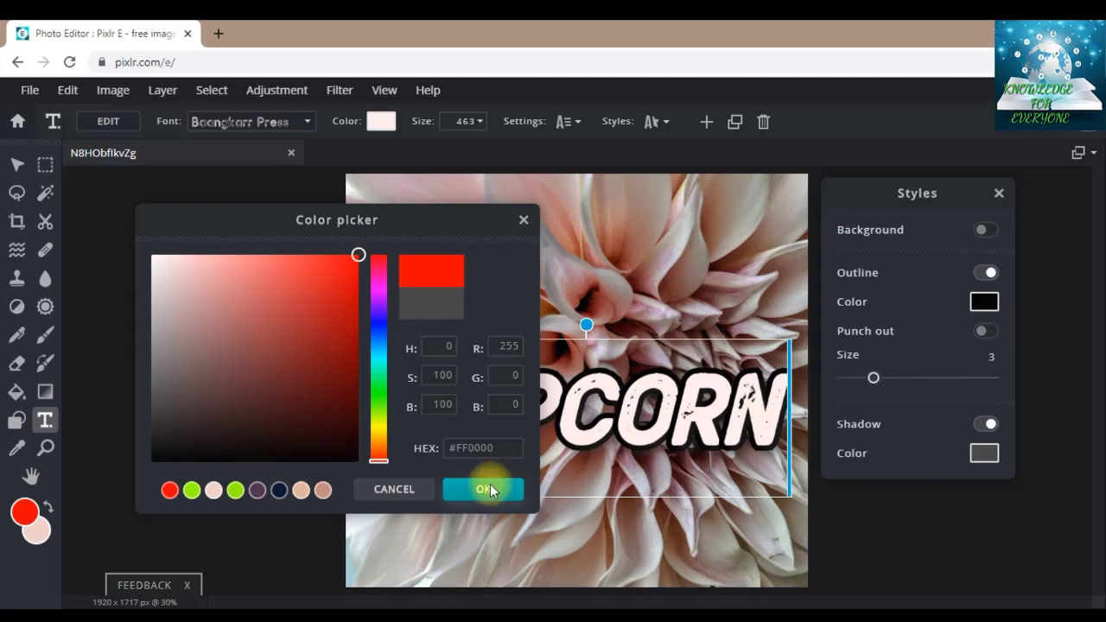
{"action": "left_click", "coordinate": [483, 489]}
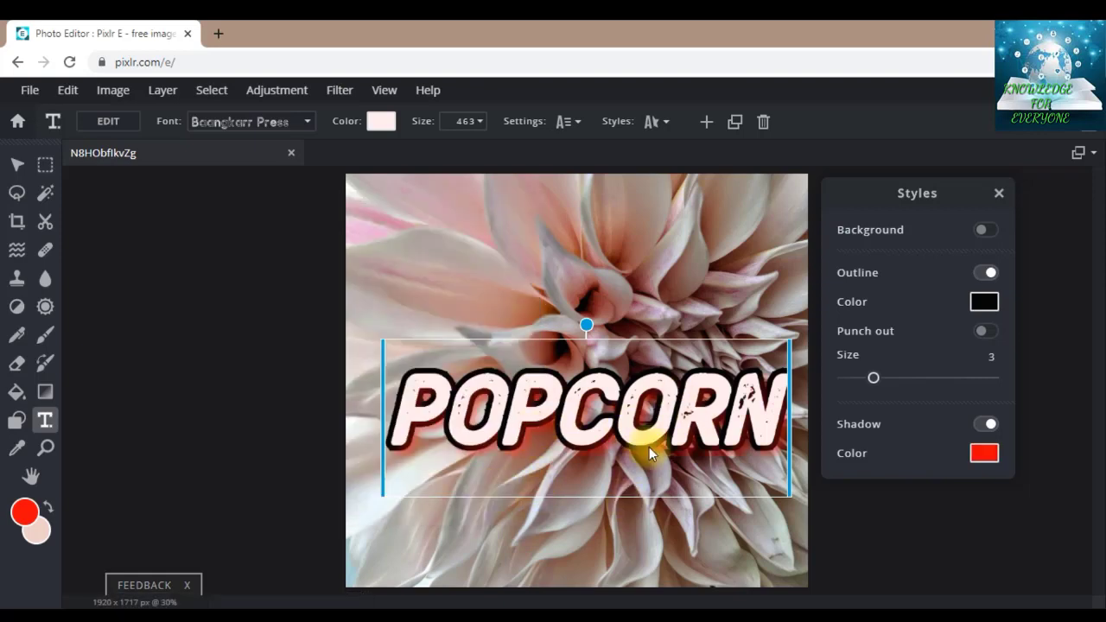
{"action": "mouse_move", "coordinate": [640, 367]}
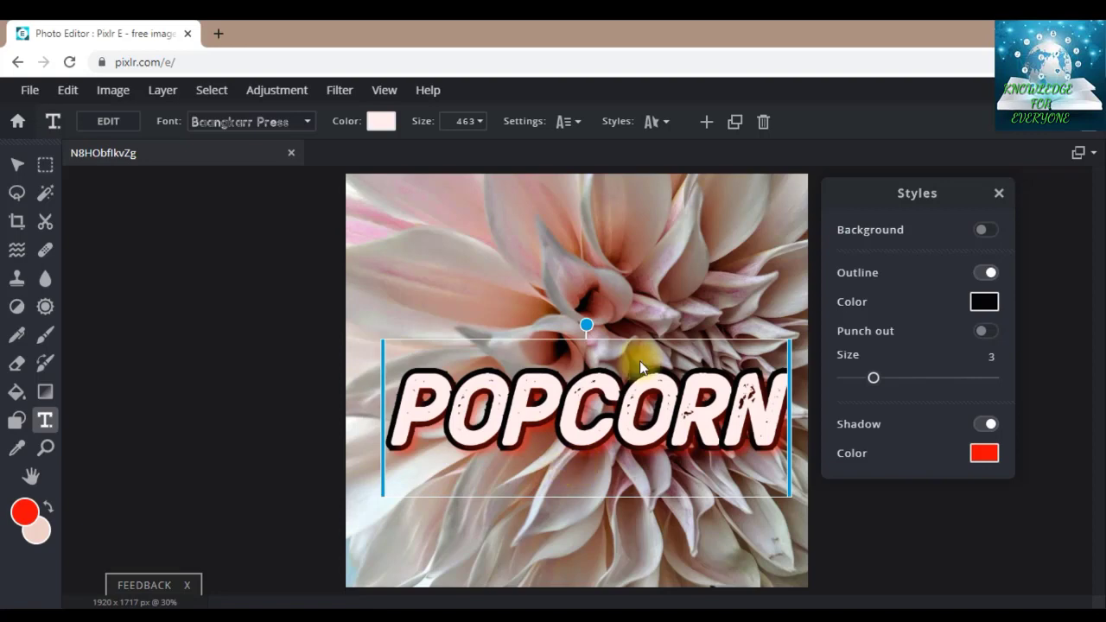
{"action": "mouse_move", "coordinate": [488, 450]}
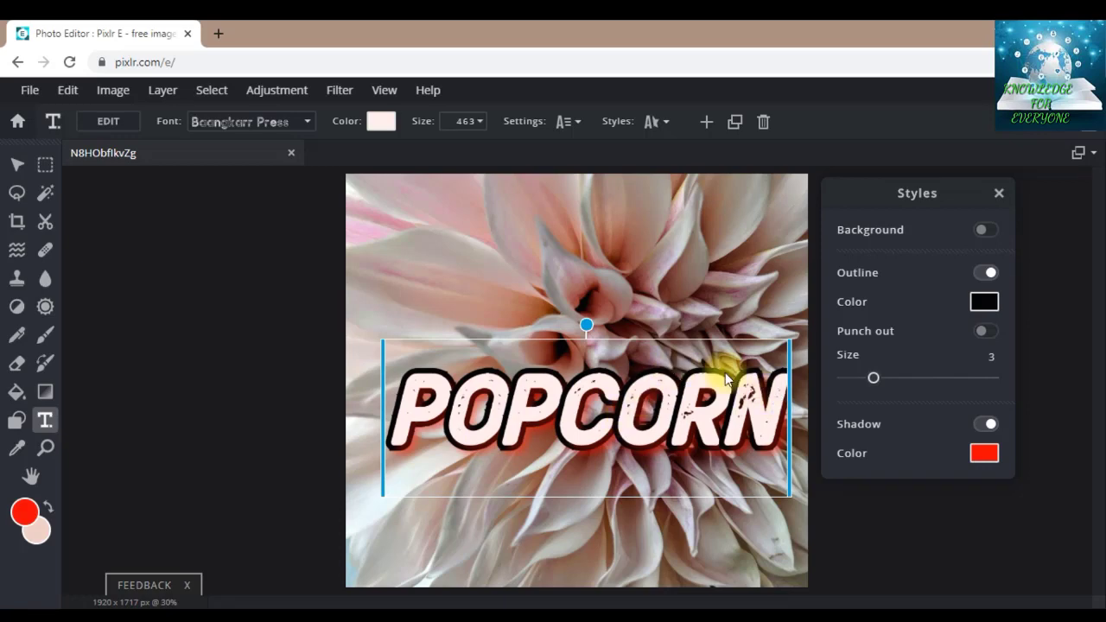
{"action": "left_click", "coordinate": [999, 193]}
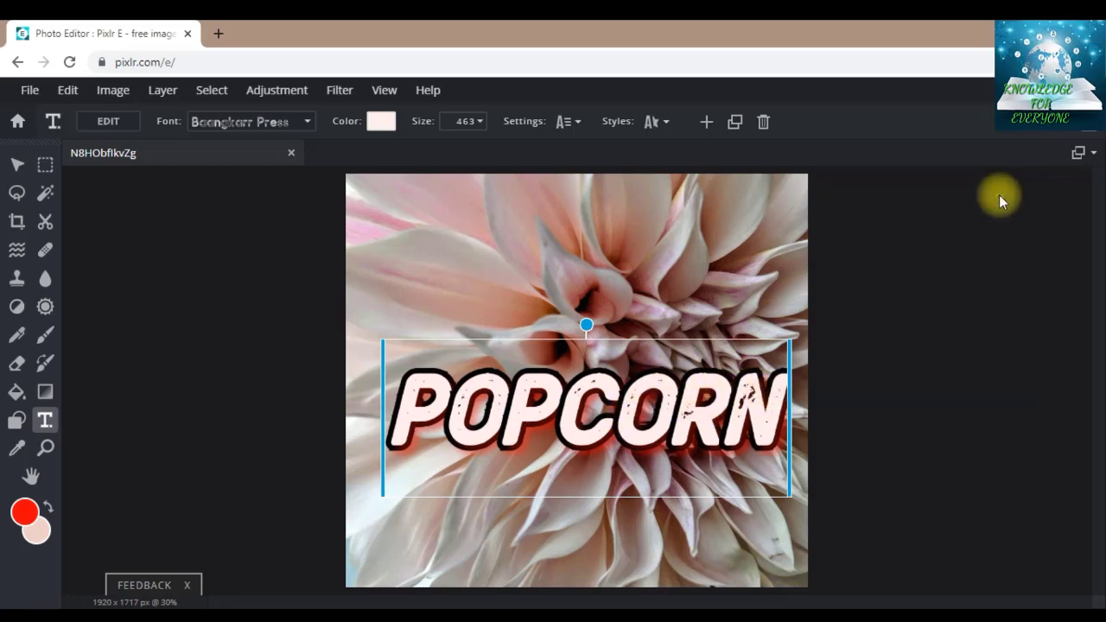
{"action": "mouse_move", "coordinate": [706, 121]}
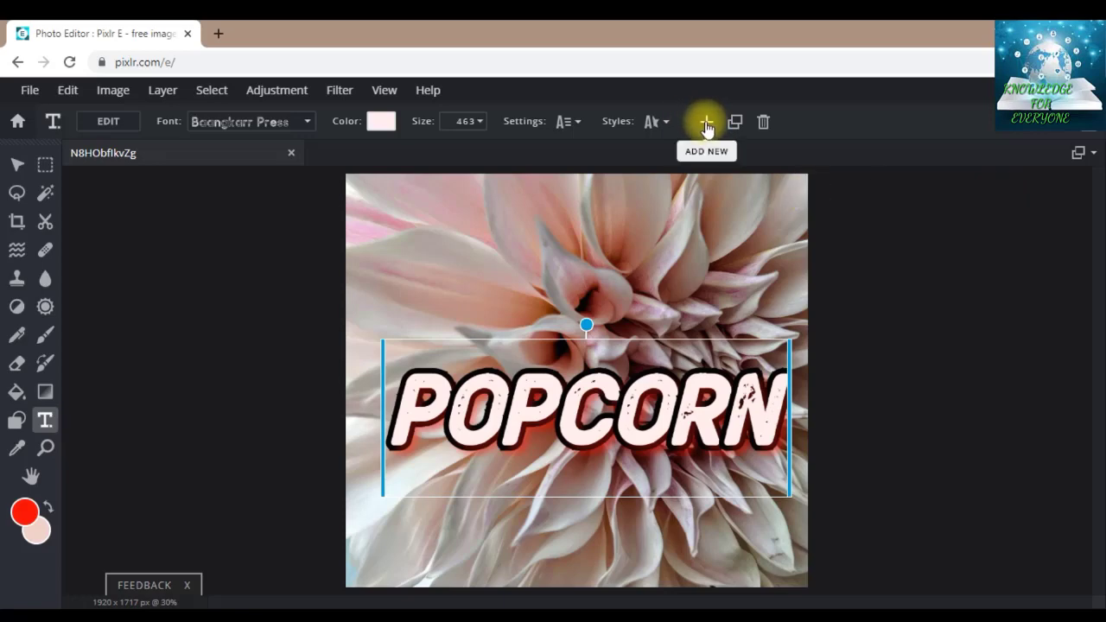
{"action": "mouse_move", "coordinate": [722, 206]}
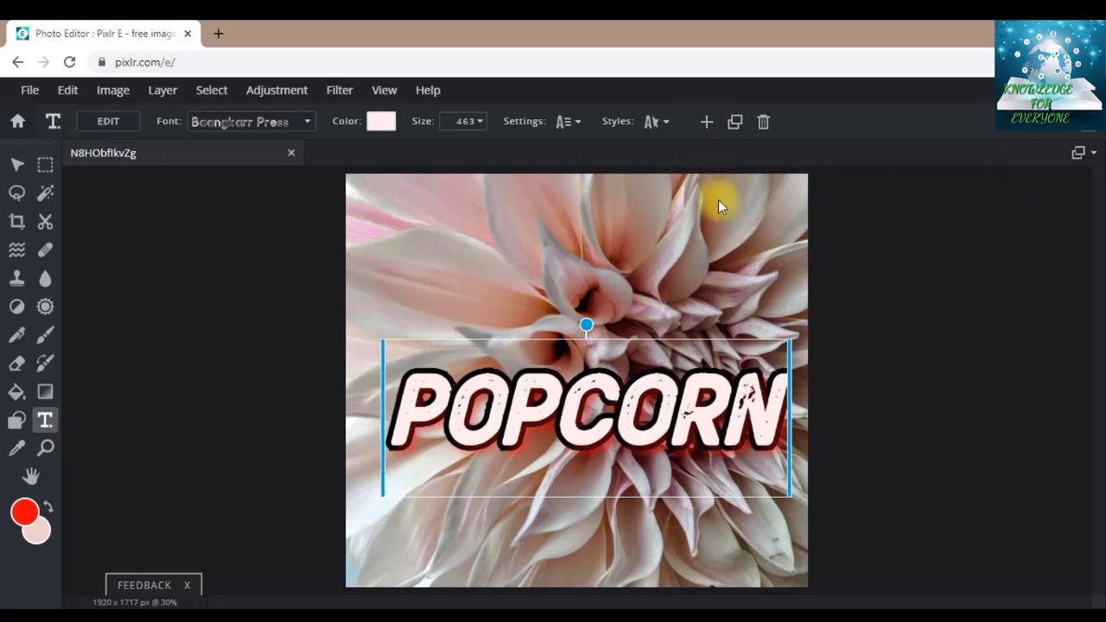
{"action": "mouse_move", "coordinate": [735, 121]}
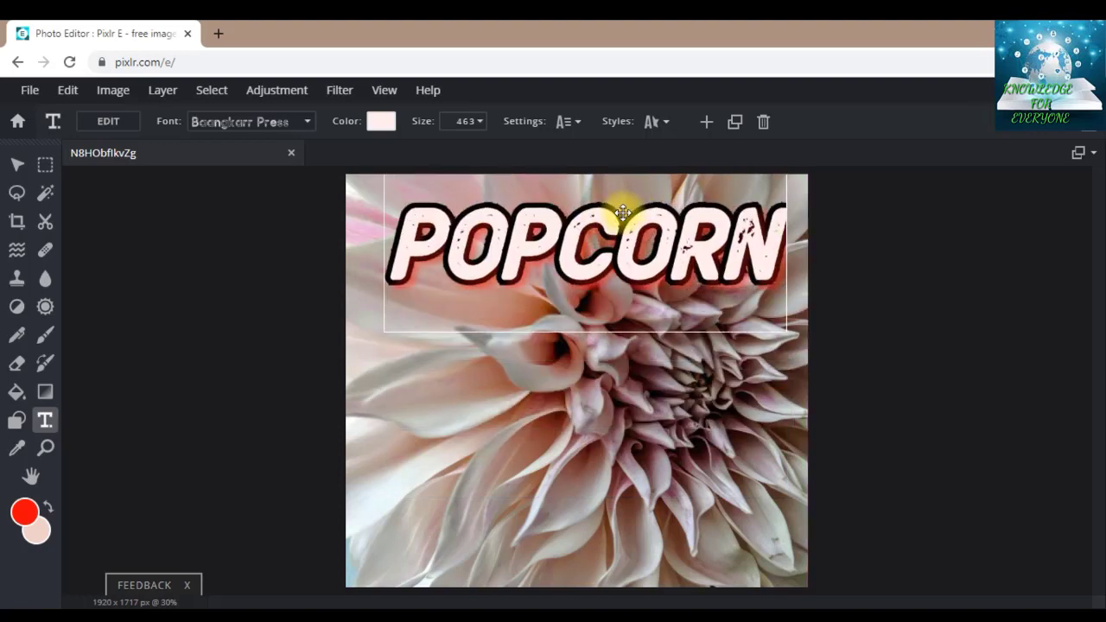
Move the POPCORN text down near the bottom edge of the photo.
{"action": "left_click_drag", "start_coordinate": [622, 213], "coordinate": [895, 269]}
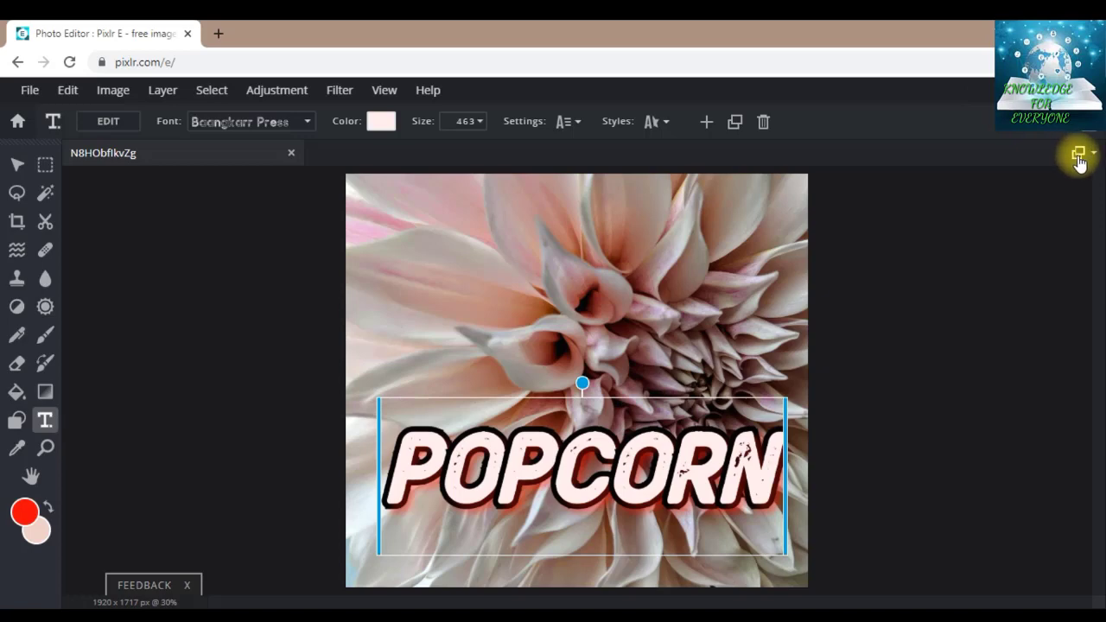
{"action": "mouse_move", "coordinate": [1015, 167]}
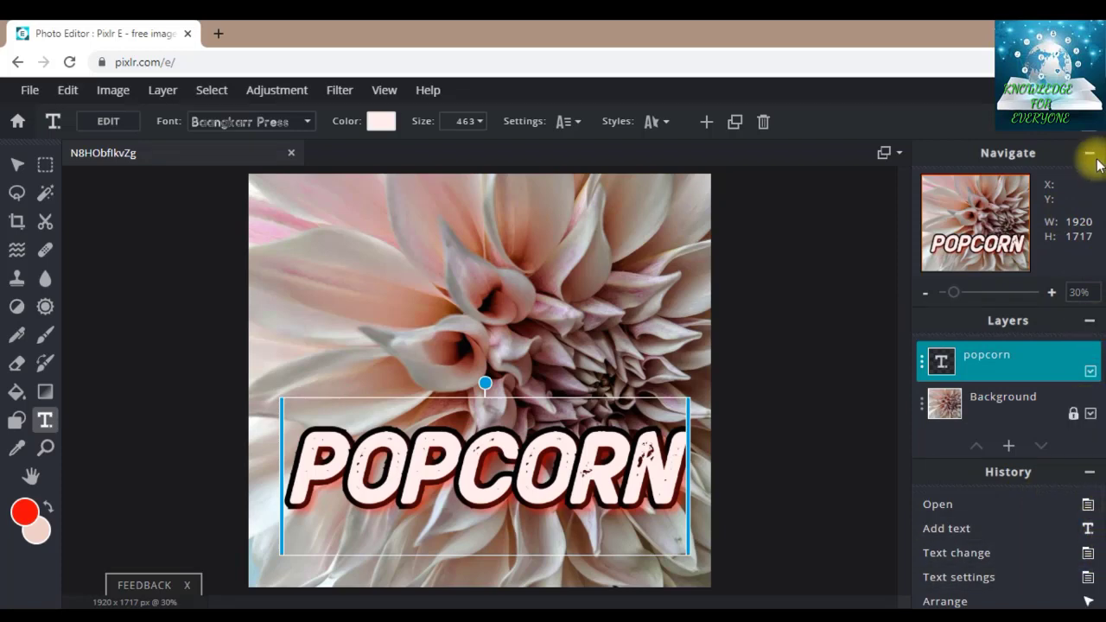
Collapse the Navigate and History panels and deselect POPCORN to commit it to the photo.
{"action": "left_click", "coordinate": [1090, 153]}
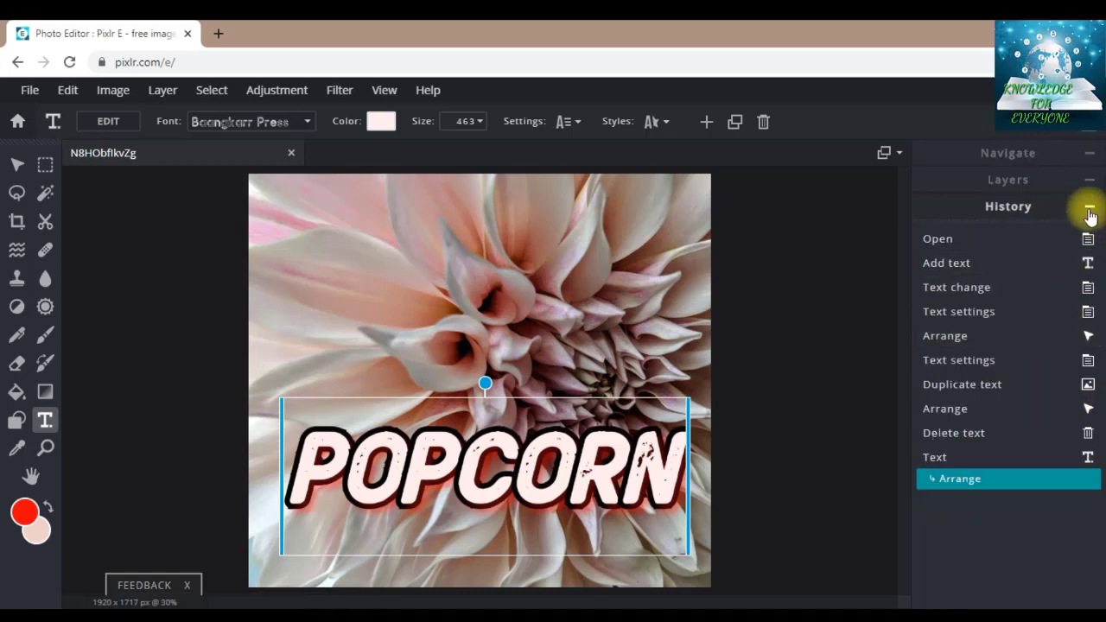
{"action": "left_click", "coordinate": [1090, 205]}
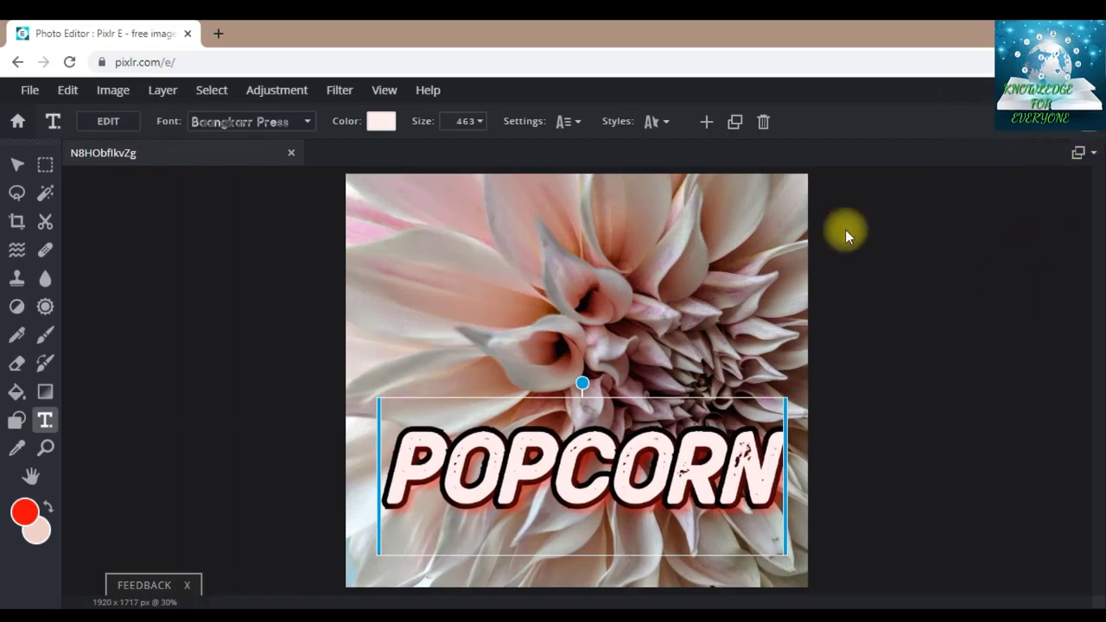
{"action": "left_click", "coordinate": [751, 318]}
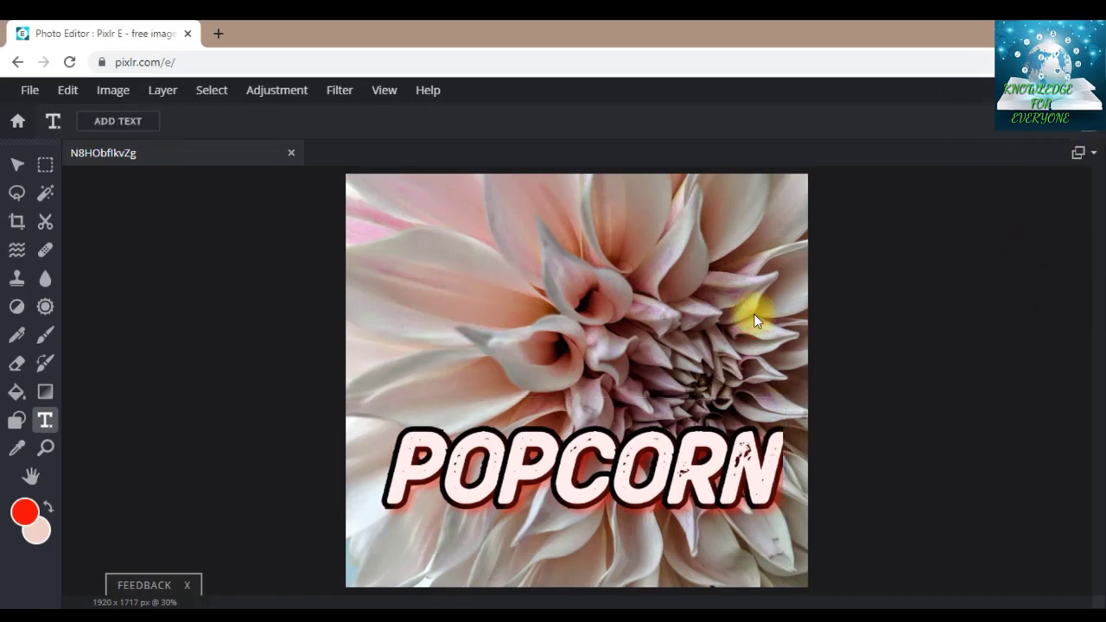